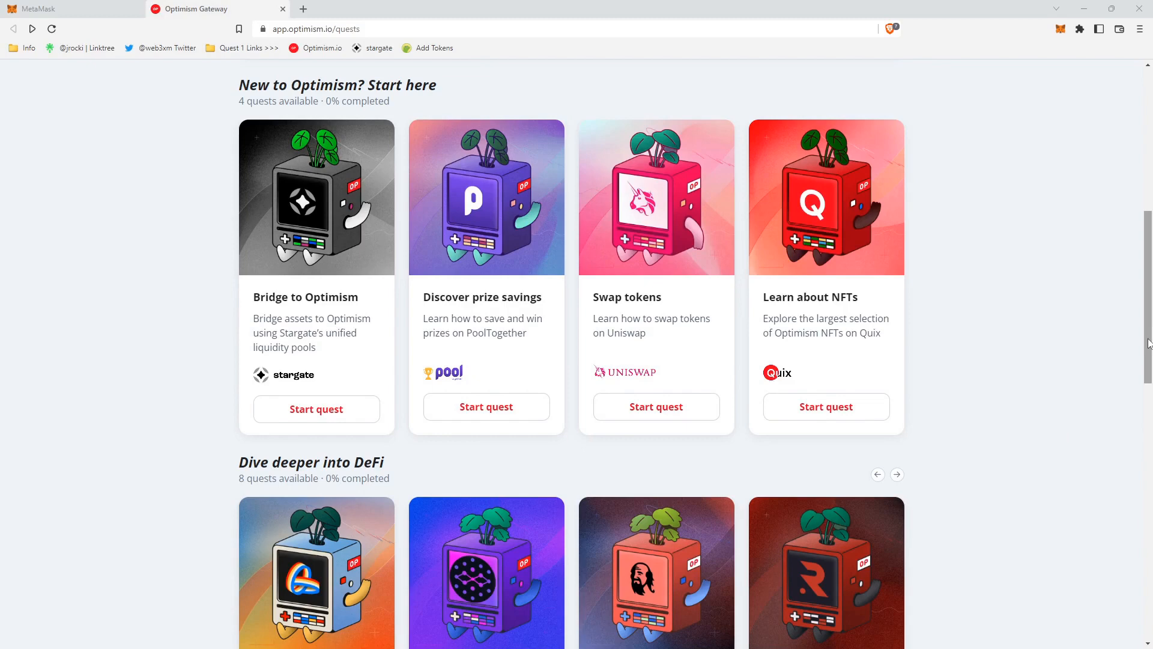
pyautogui.moveTo(271, 74)
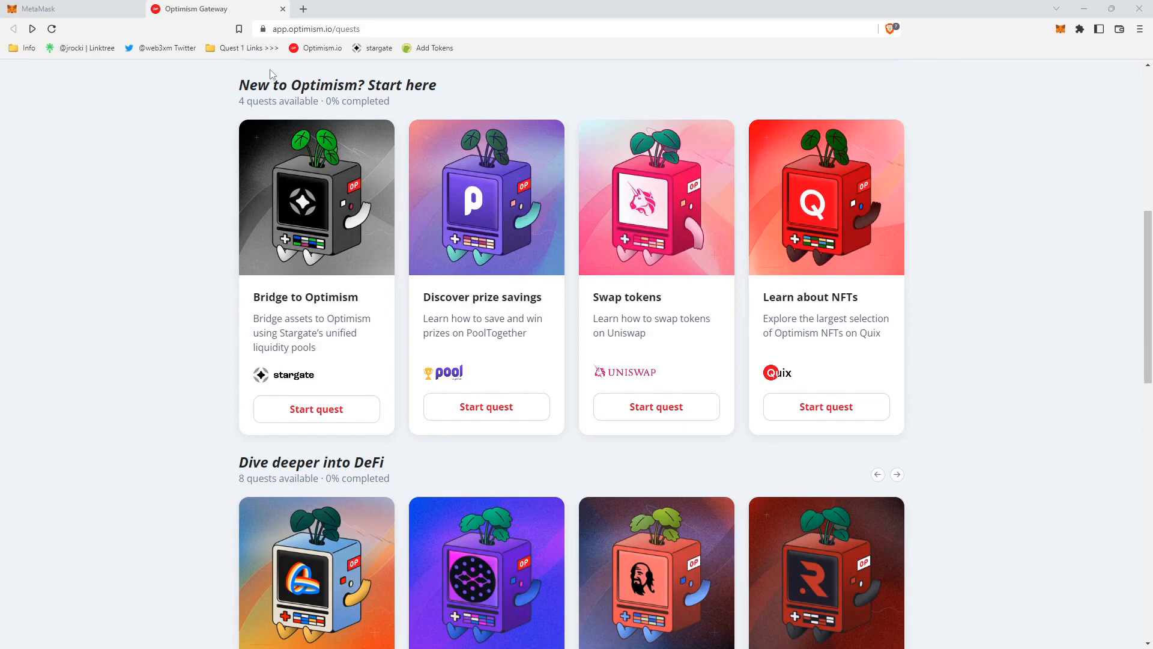
pyautogui.moveTo(288, 252)
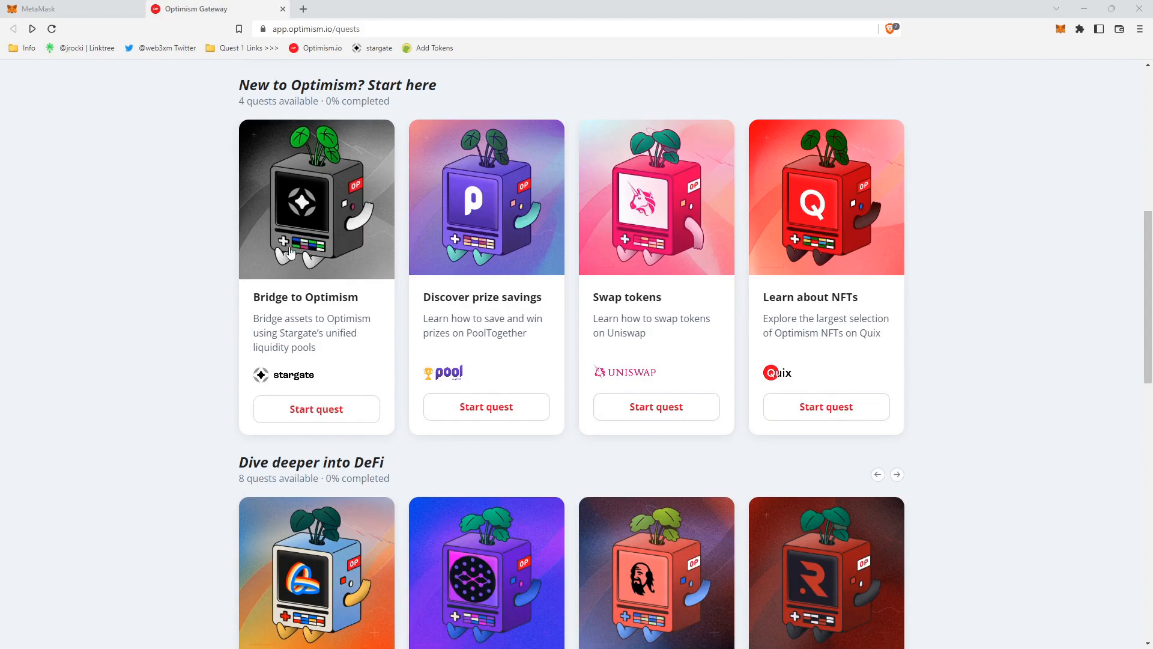
pyautogui.moveTo(362, 305)
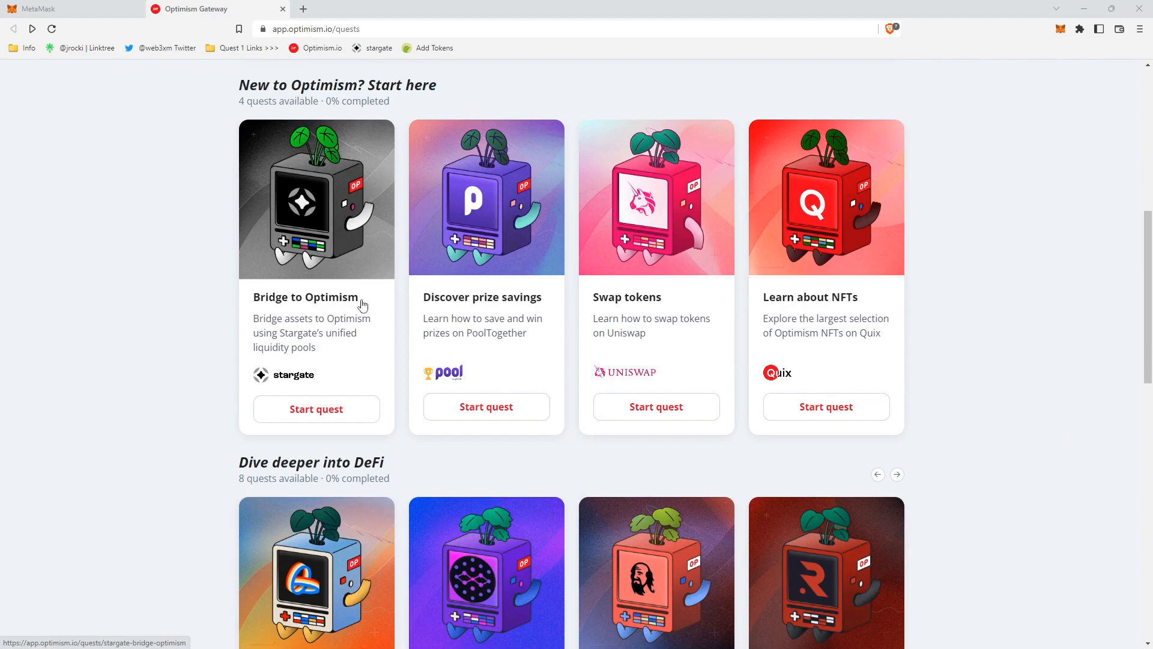
# Scroll the current page, then go to the Optimism.io home page via its bookmark.
pyautogui.scroll(3)
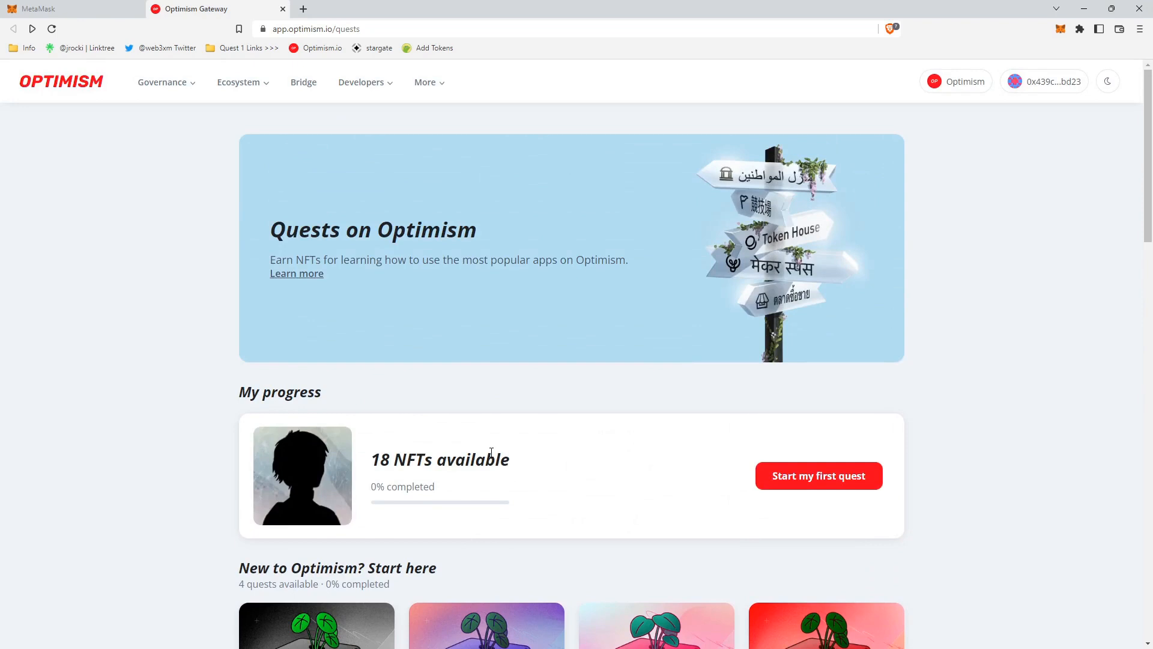
pyautogui.moveTo(514, 263)
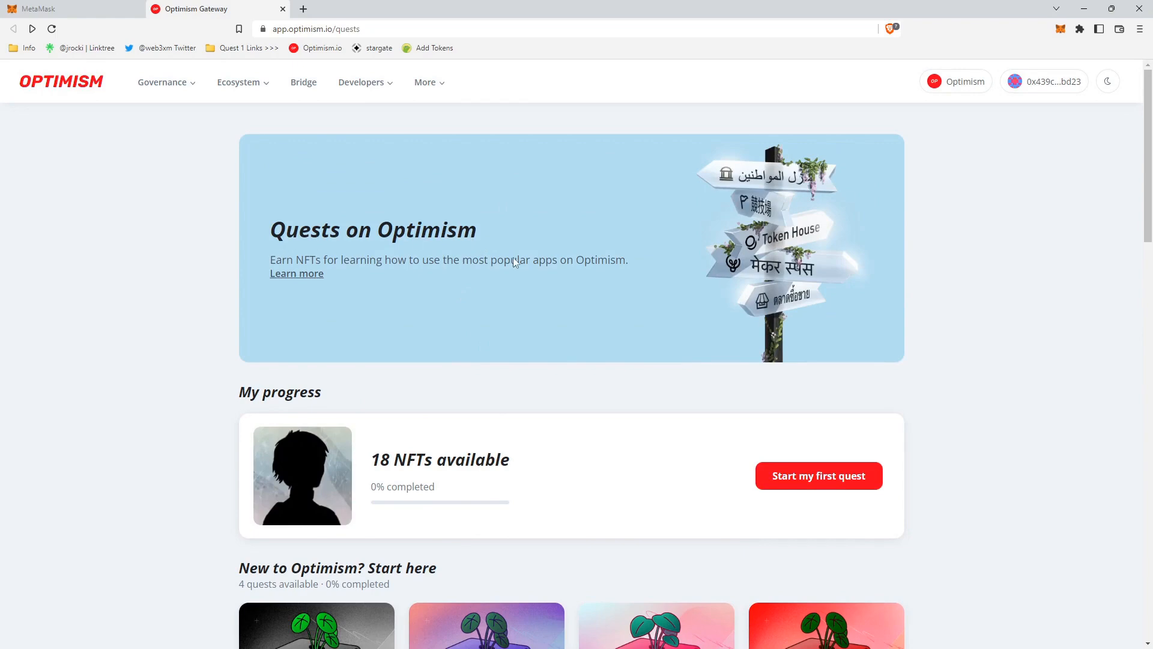
pyautogui.scroll(-3)
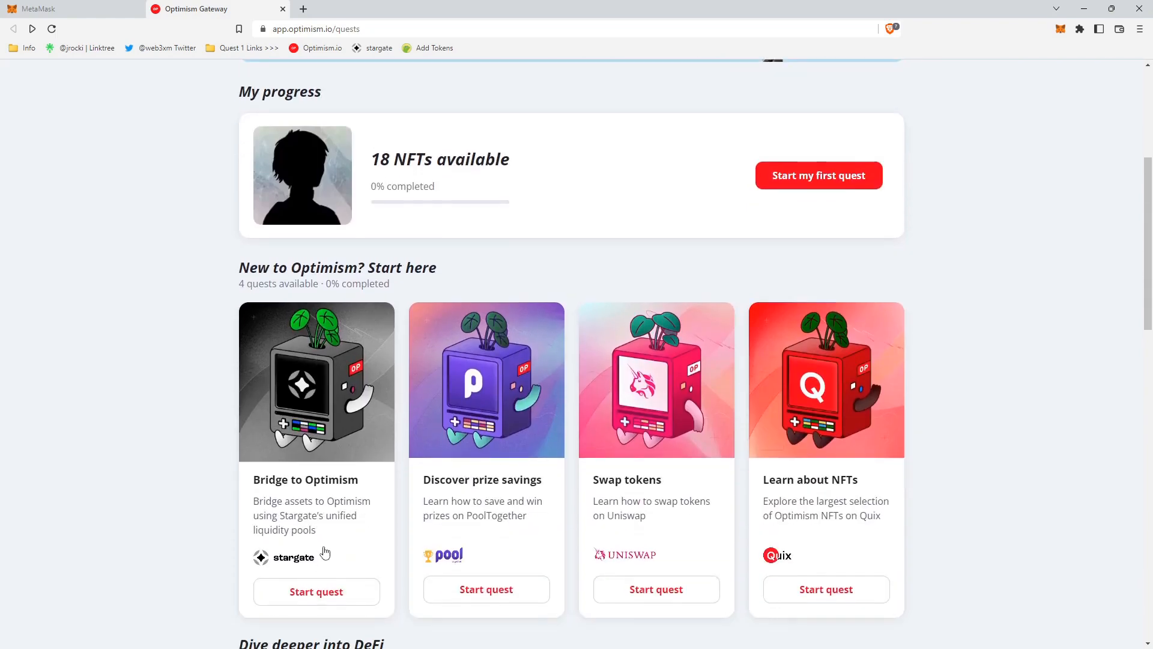
pyautogui.moveTo(485, 589)
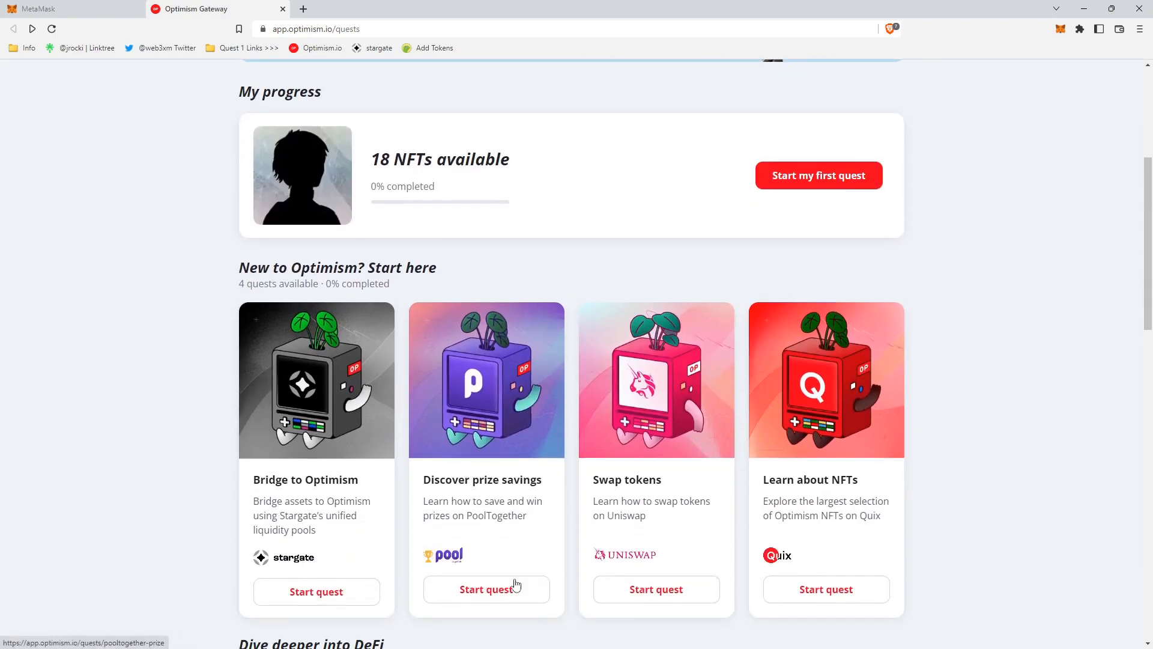
pyautogui.moveTo(645, 534)
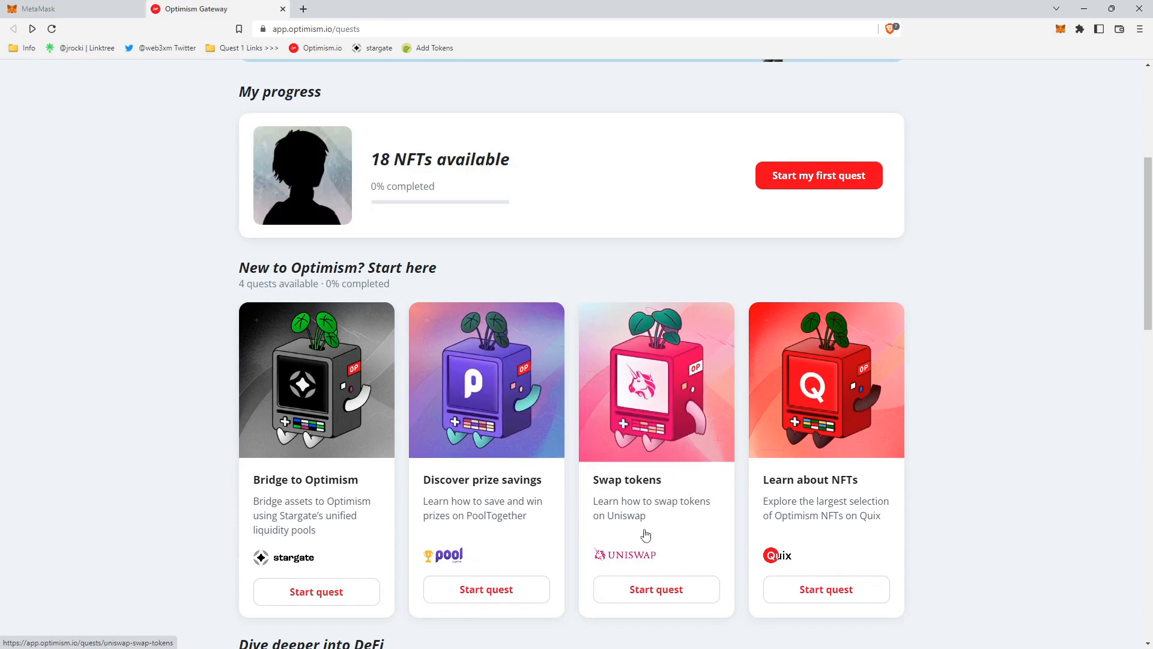
pyautogui.moveTo(355, 518)
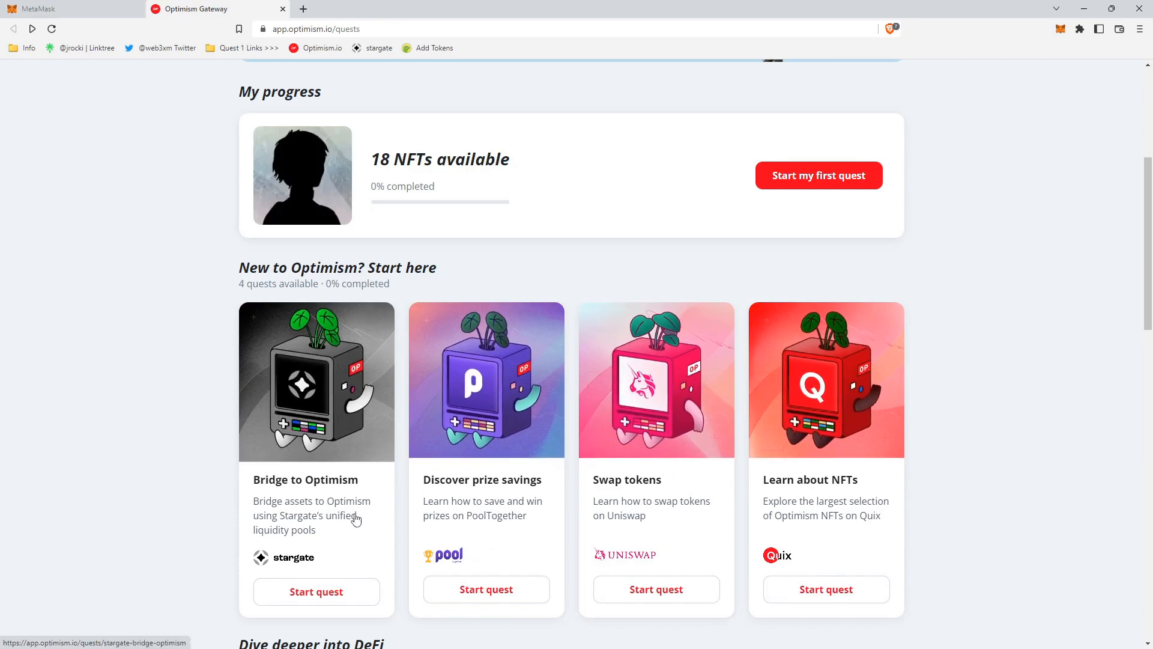
pyautogui.moveTo(318, 554)
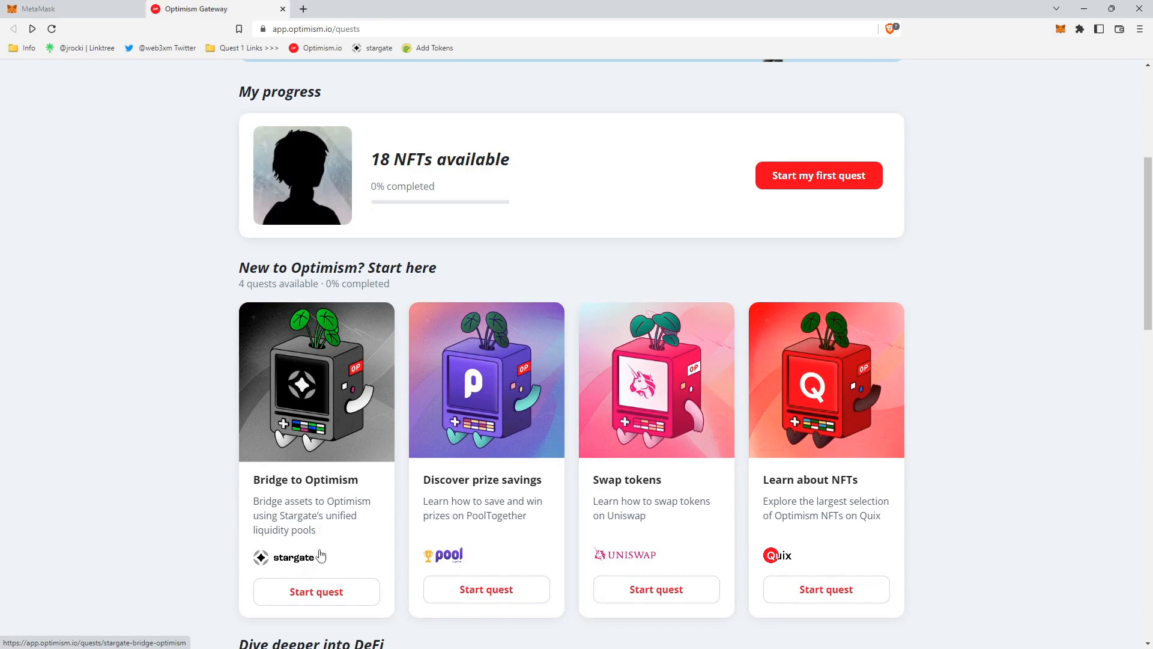
pyautogui.scroll(-3)
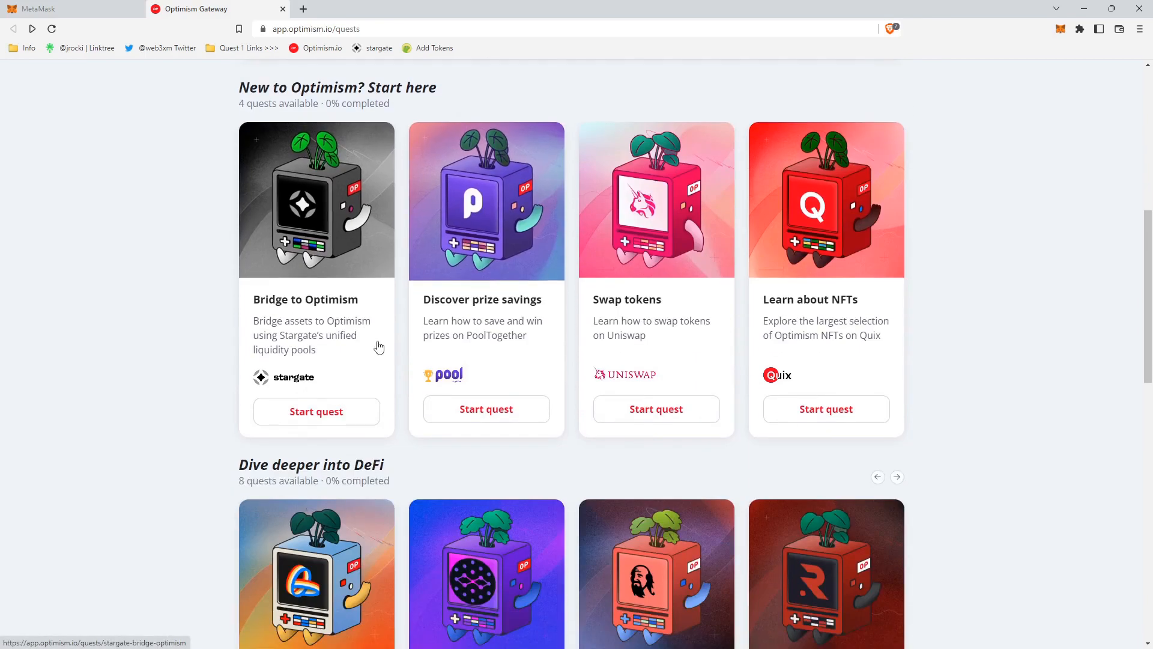
pyautogui.moveTo(315, 410)
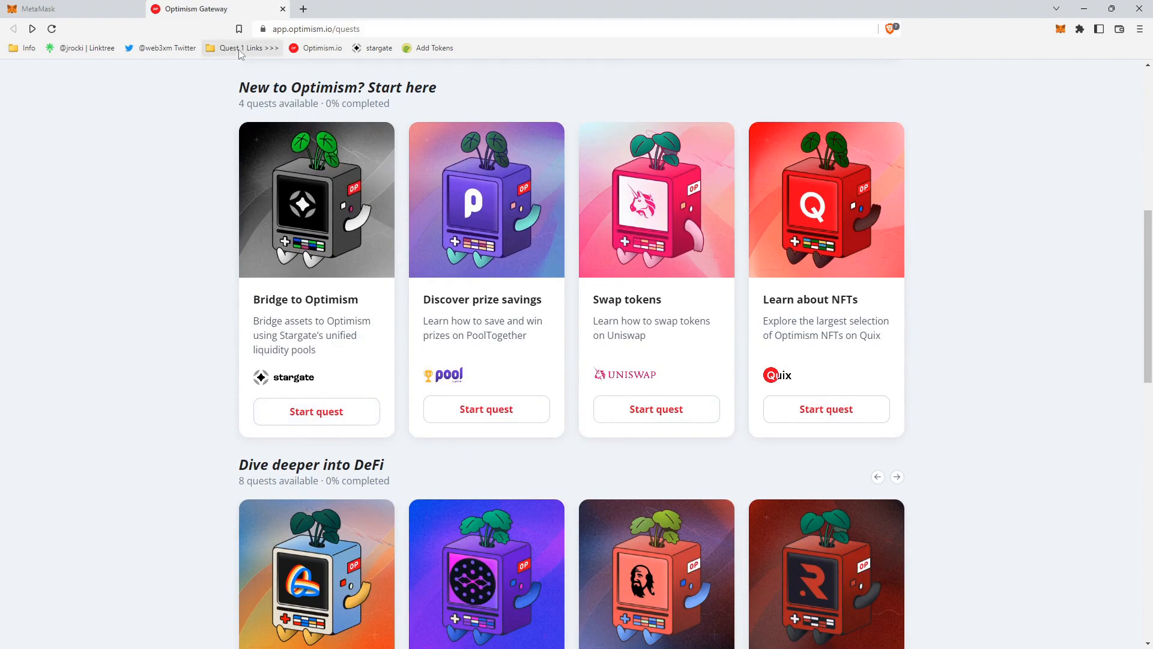
pyautogui.moveTo(327, 48)
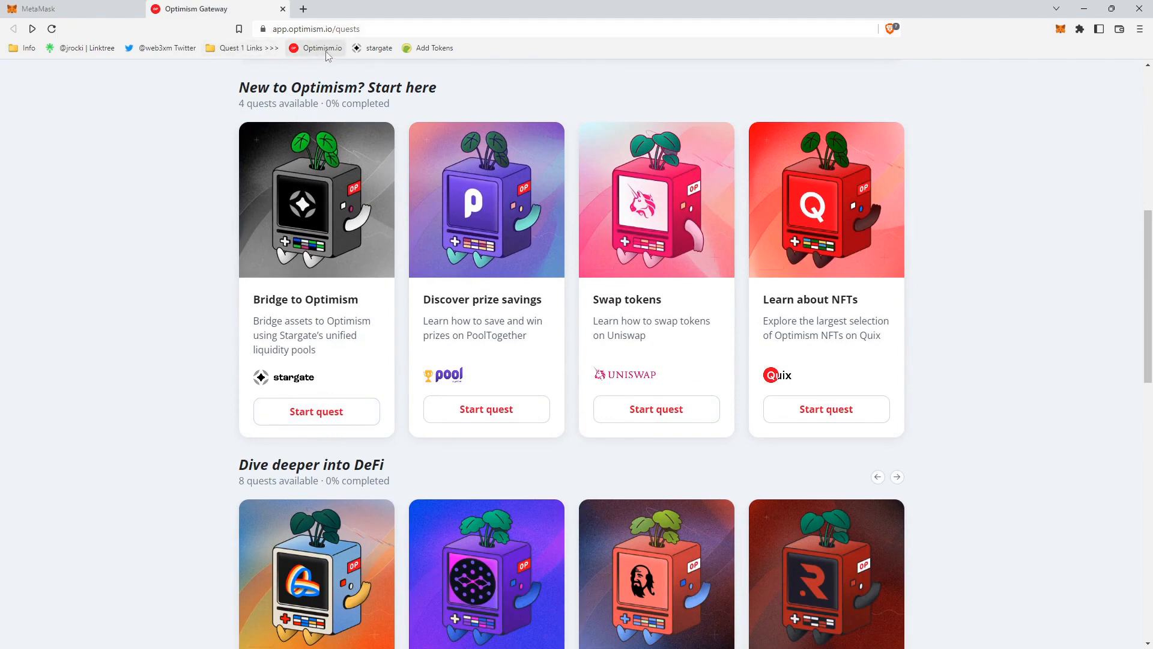
pyautogui.click(321, 48)
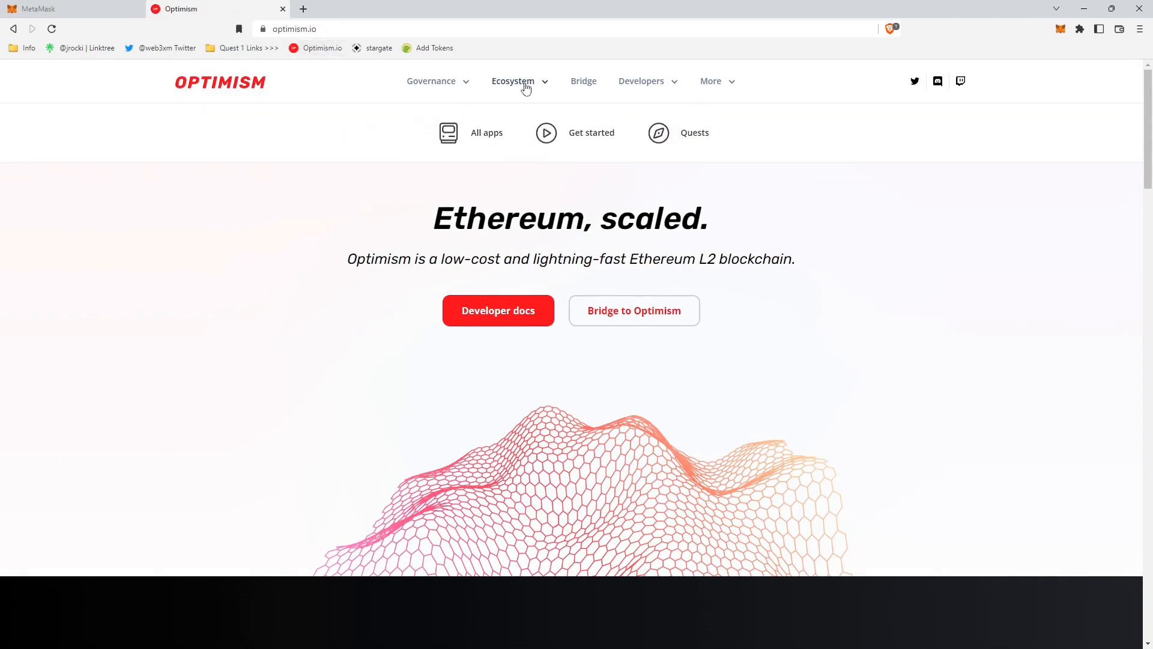
pyautogui.moveTo(364, 83)
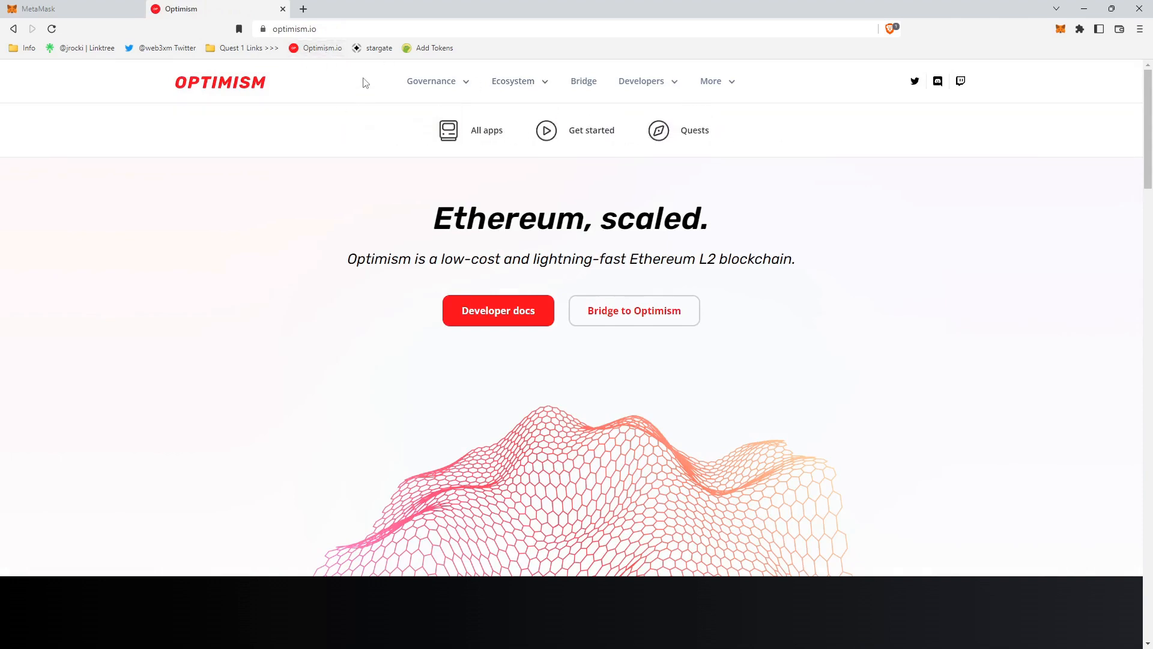
pyautogui.moveTo(608, 141)
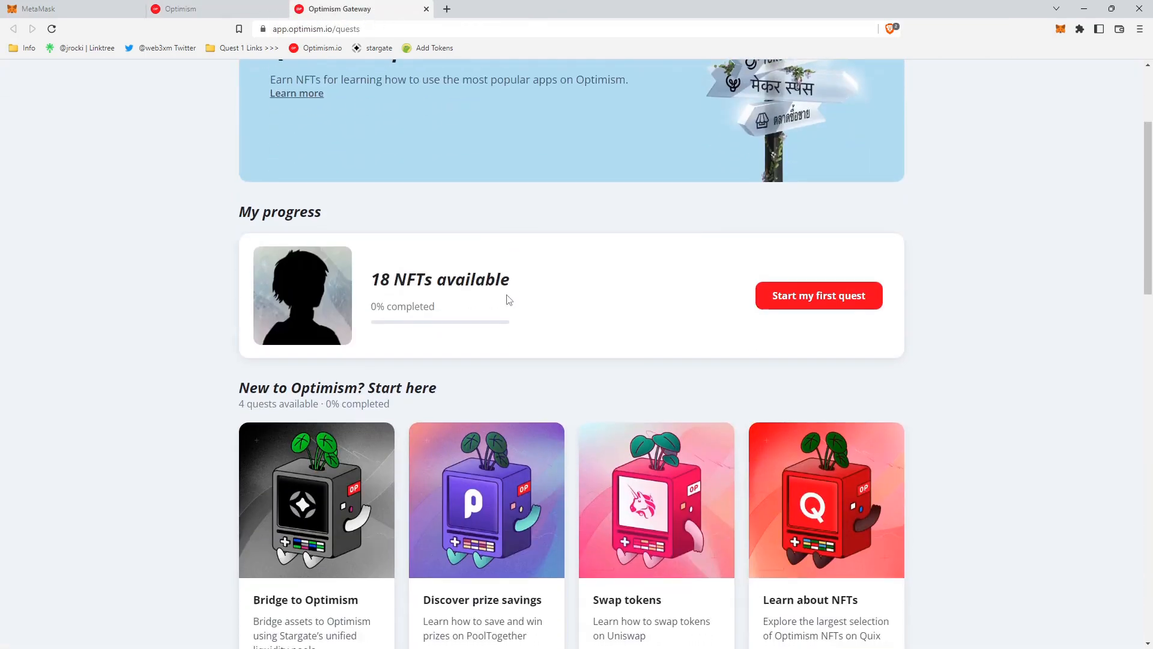
pyautogui.moveTo(818, 294)
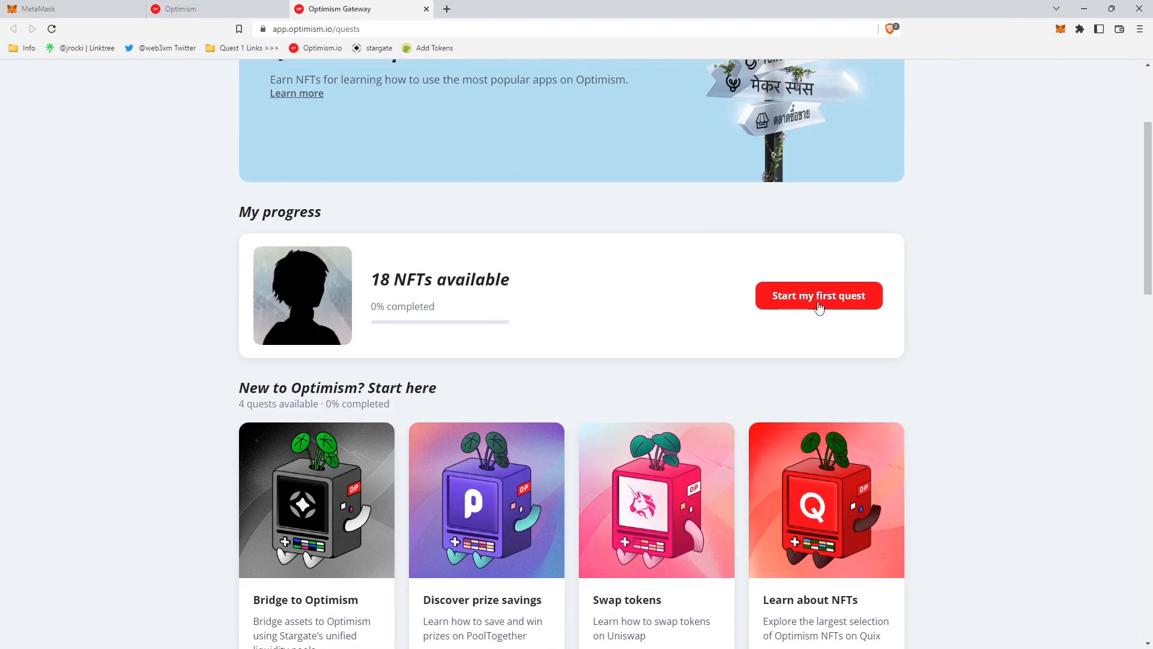
# Start the Stargate 'Bridge to Optimism' quest and scroll down to its steps.
pyautogui.click(818, 295)
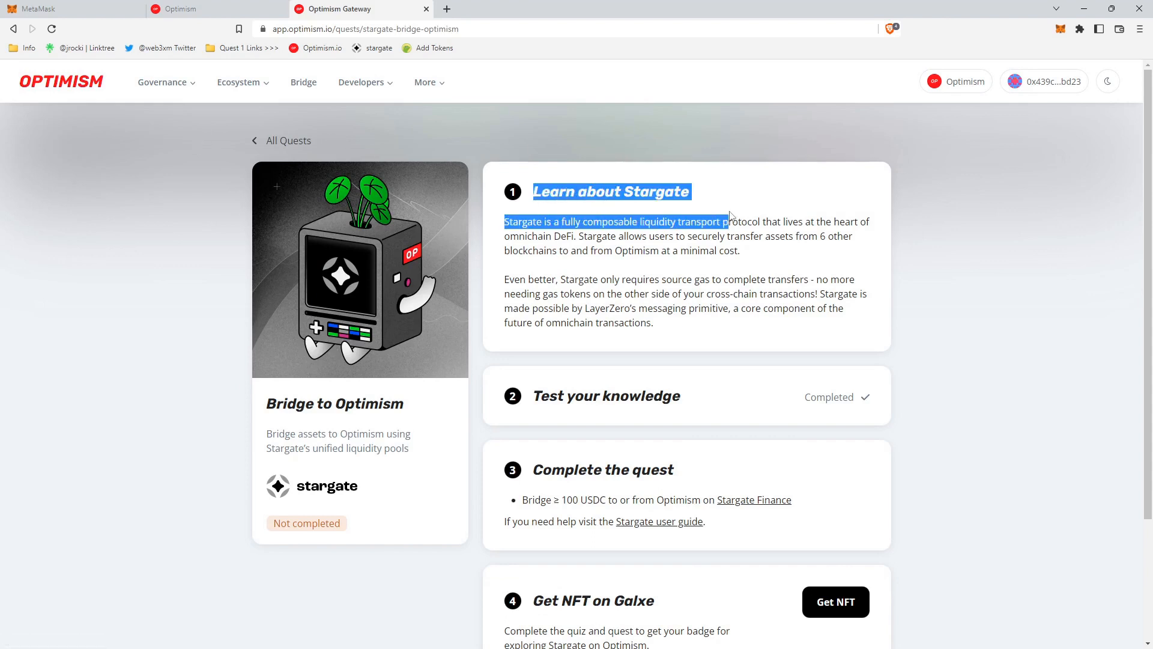
pyautogui.click(694, 197)
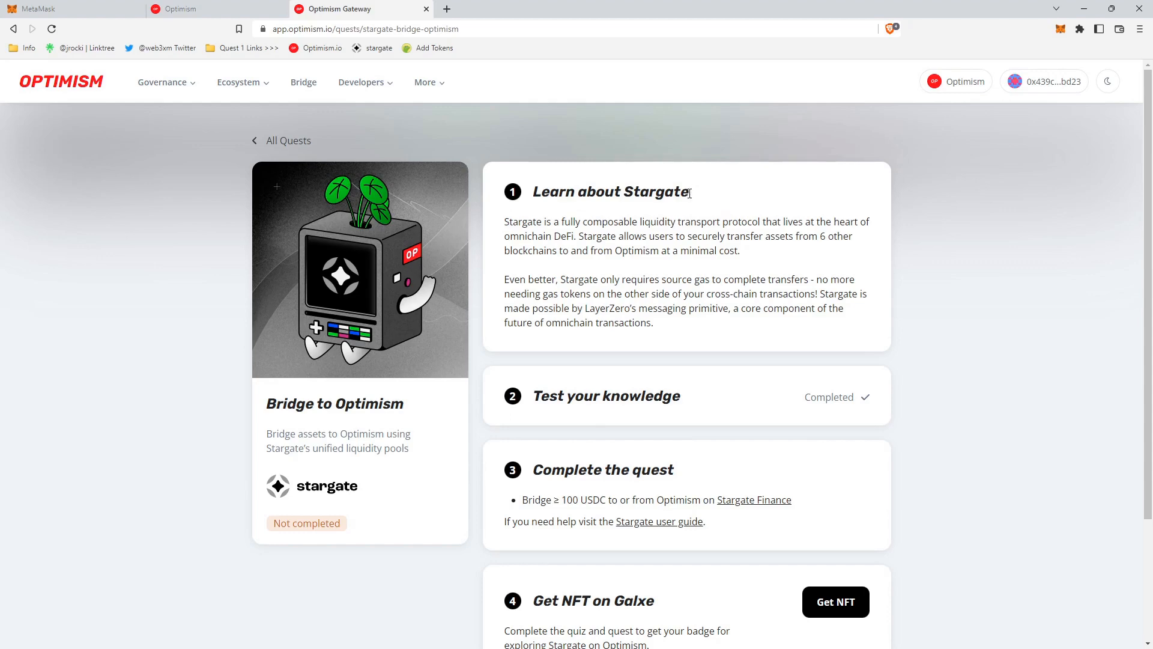
pyautogui.moveTo(690, 197)
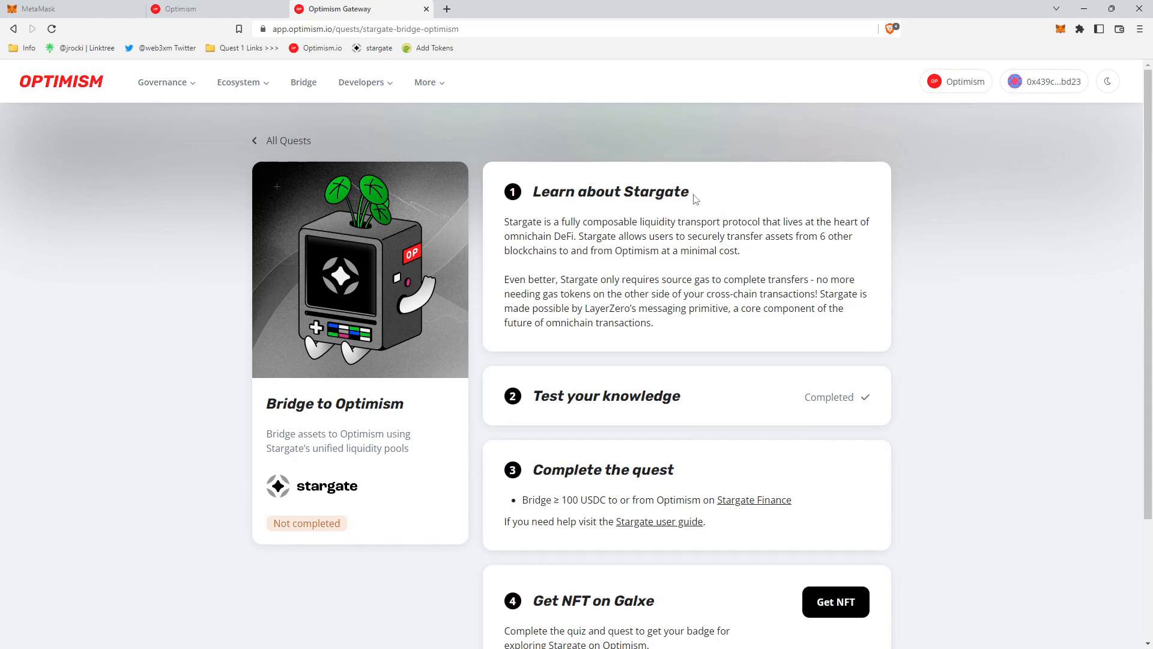
pyautogui.moveTo(772, 276)
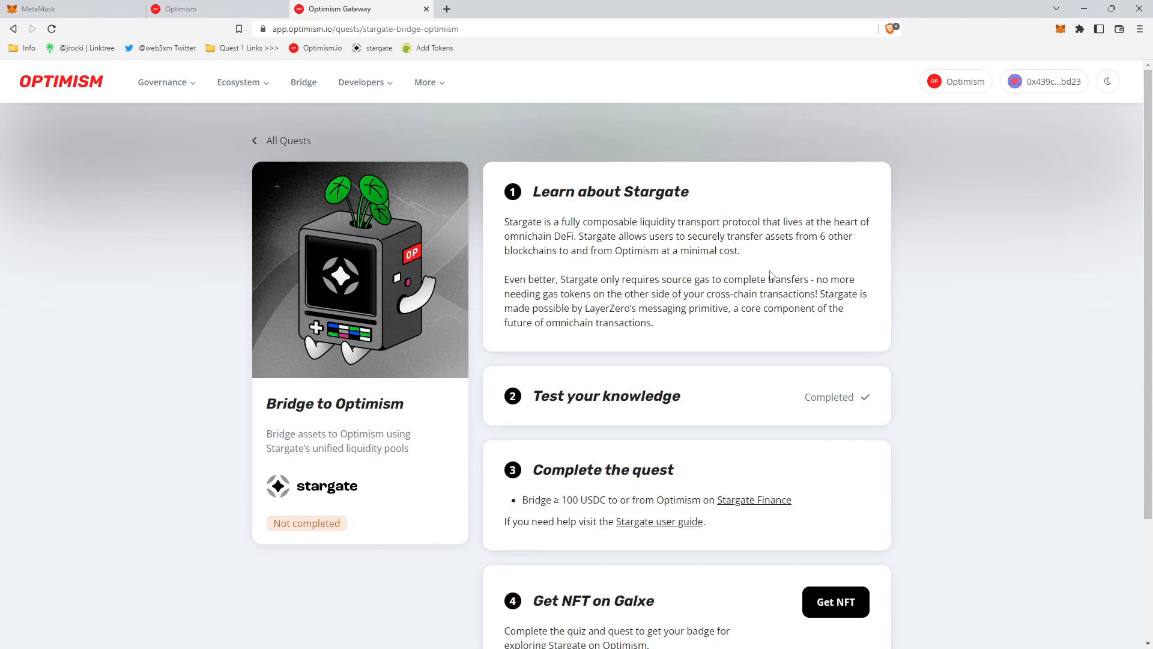
pyautogui.scroll(-3)
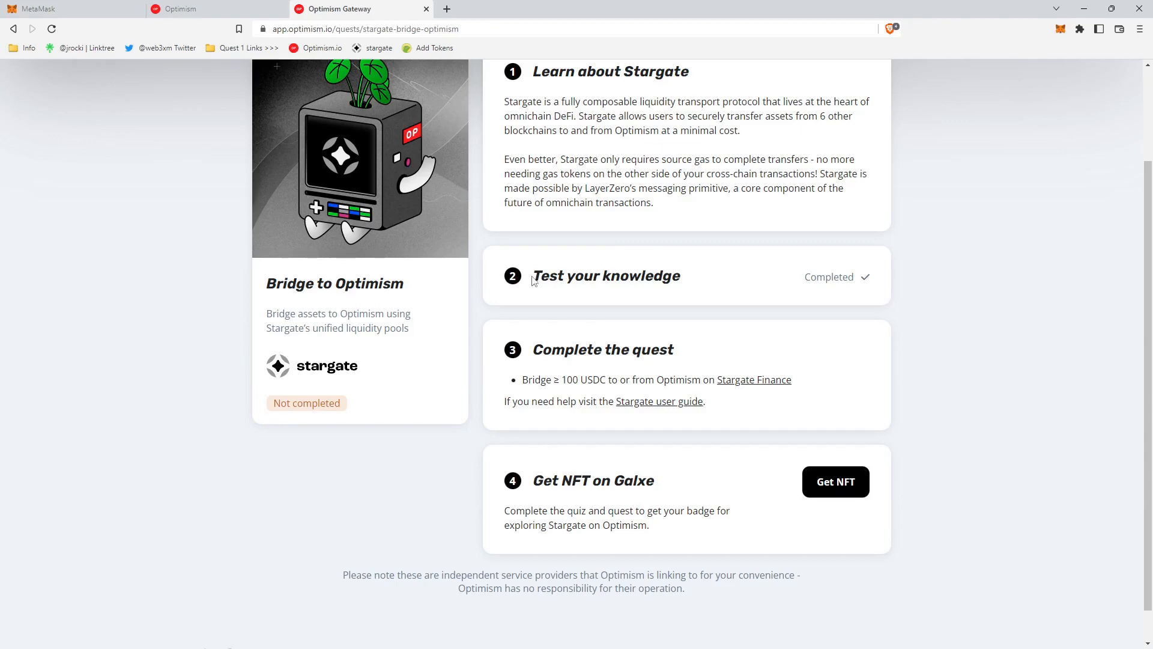
pyautogui.moveTo(847, 294)
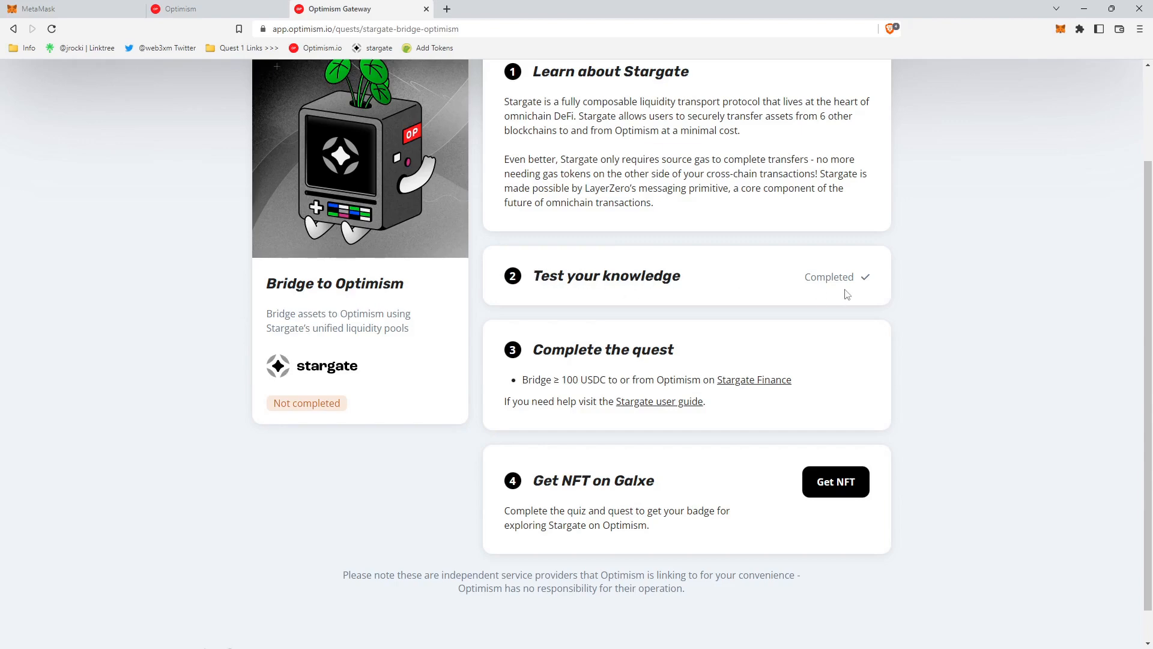
pyautogui.moveTo(818, 274)
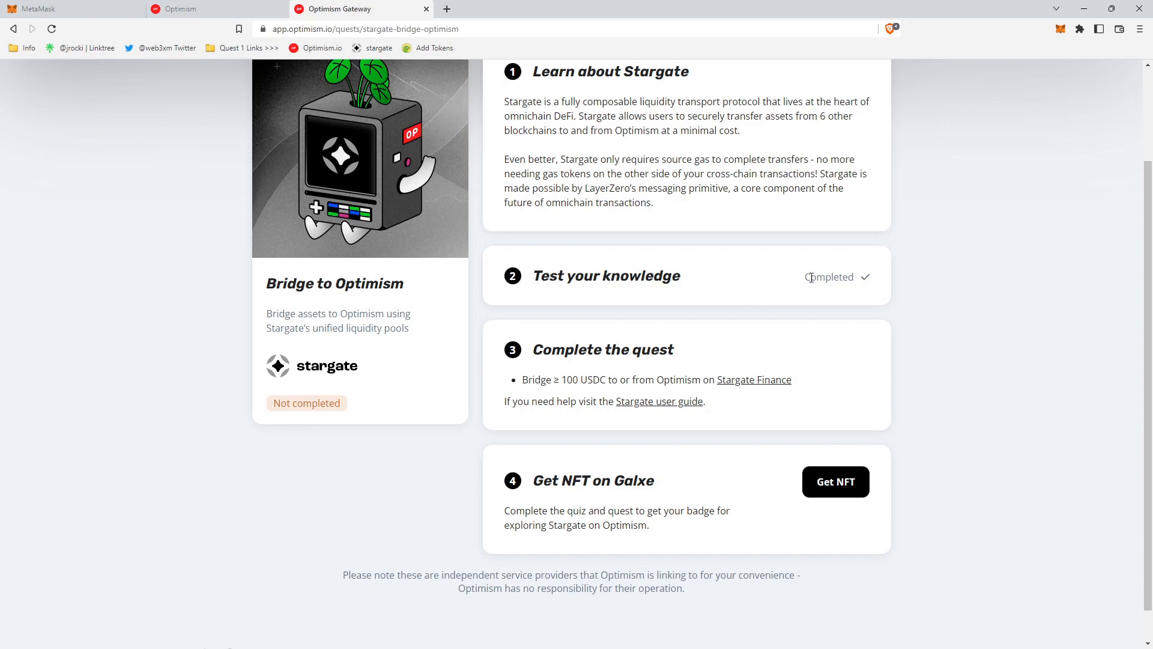
pyautogui.moveTo(655, 209)
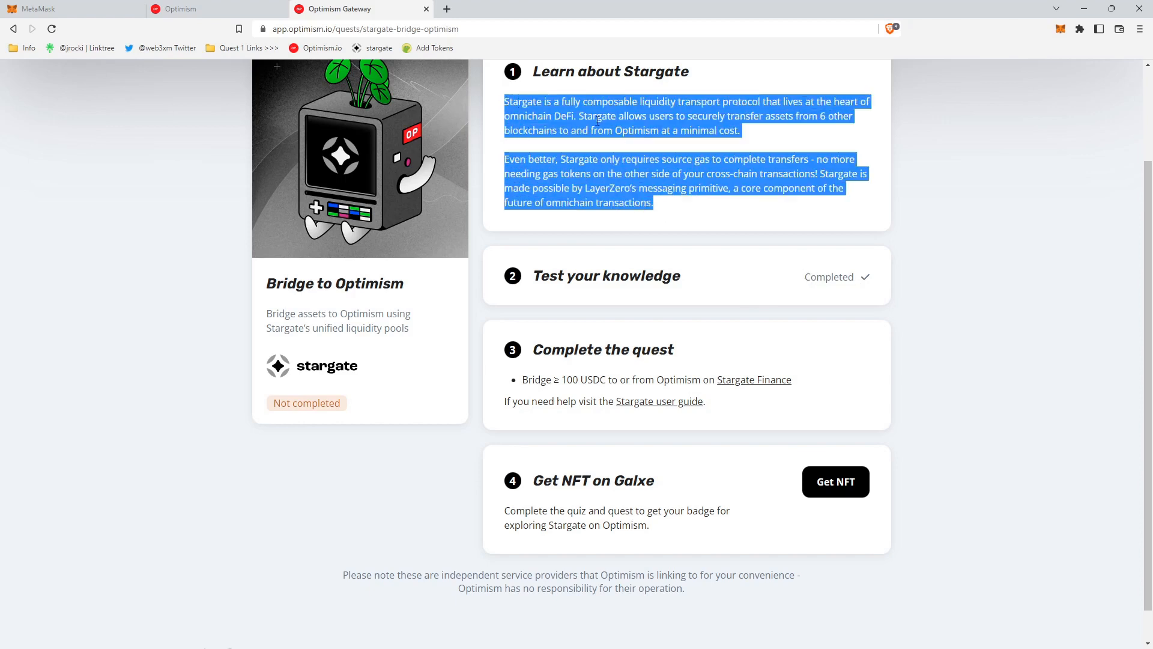
pyautogui.click(661, 158)
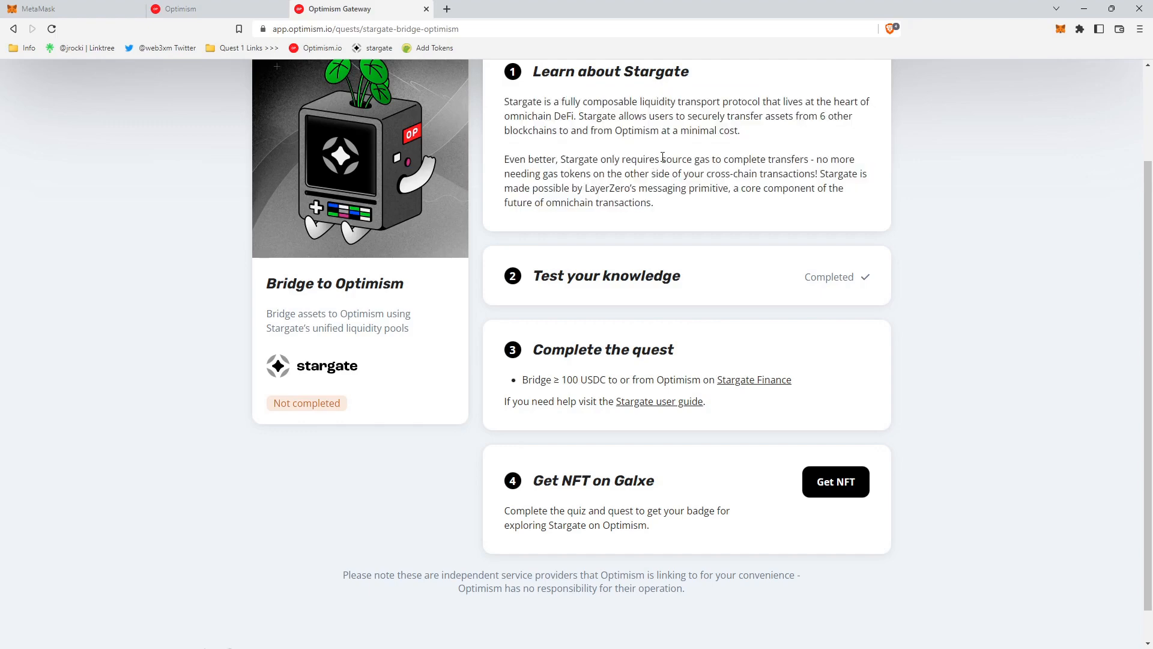
pyautogui.moveTo(552, 362)
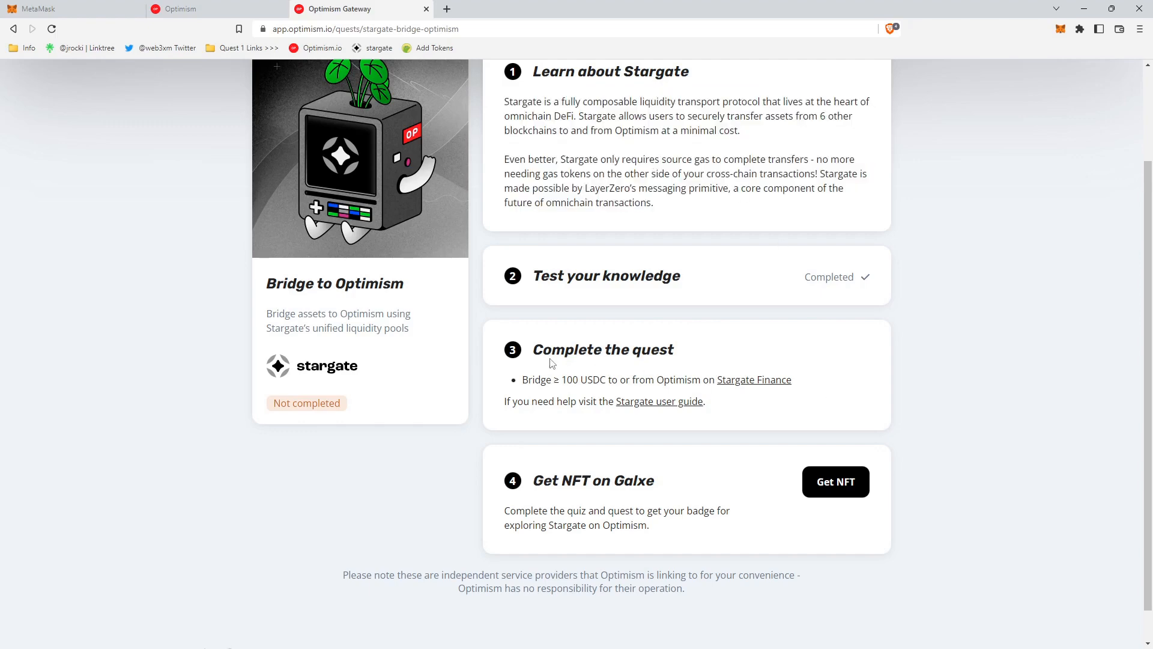
pyautogui.moveTo(581, 346)
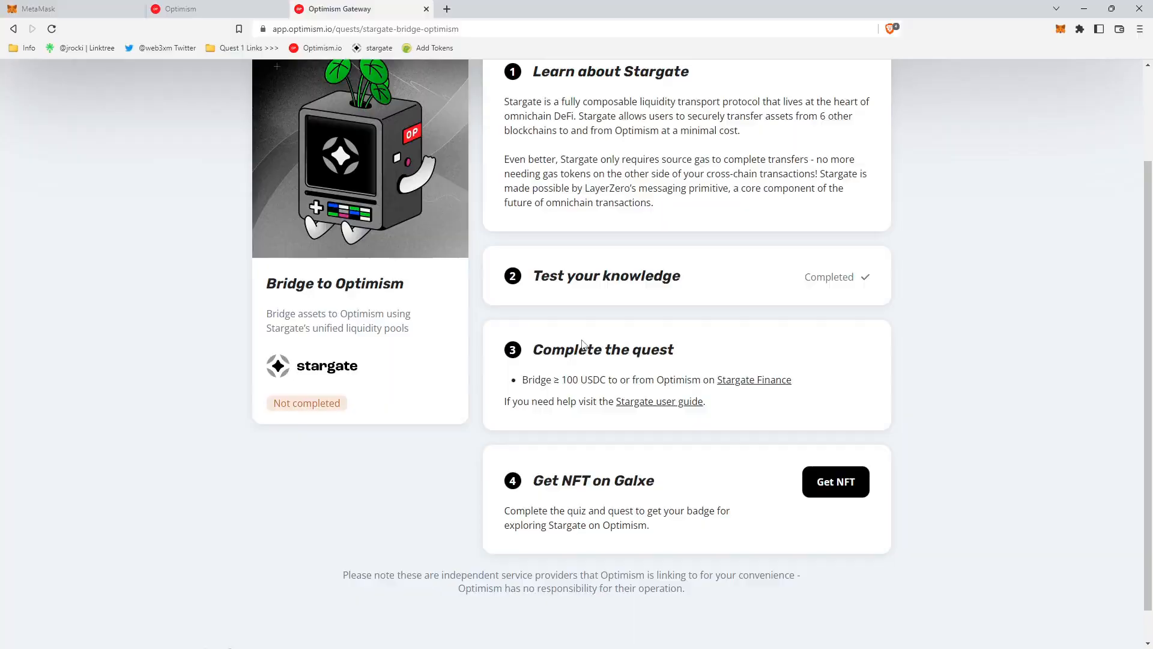
# Open Stargate Finance from the quest and approve connecting the MetaMask wallet.
pyautogui.click(753, 379)
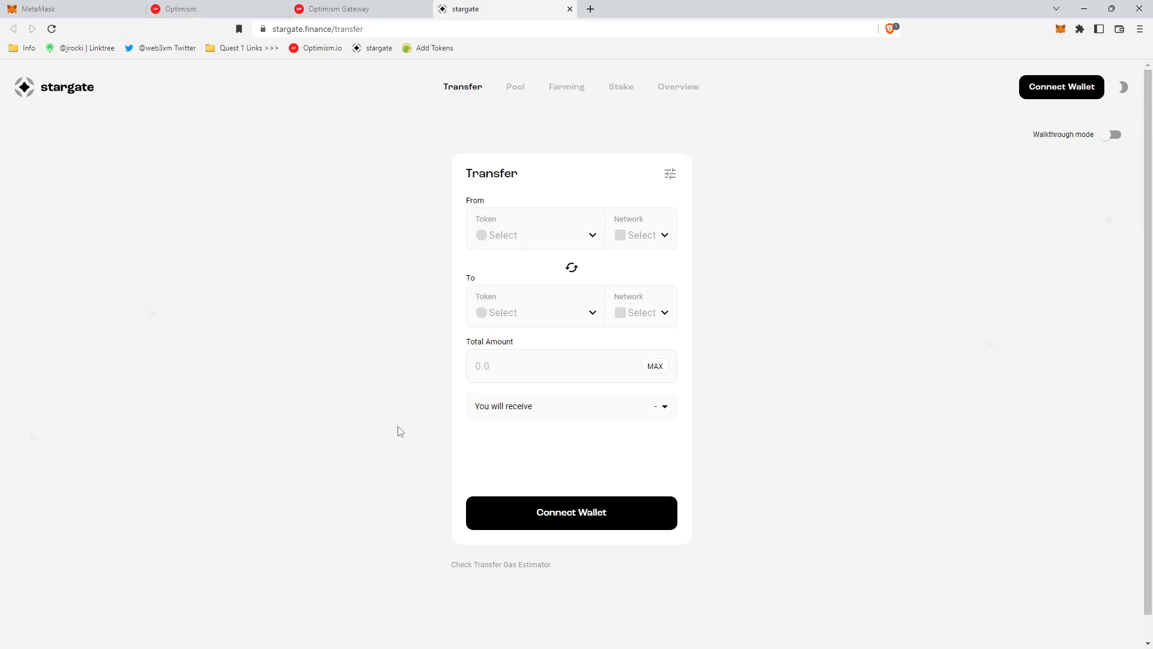
pyautogui.moveTo(412, 214)
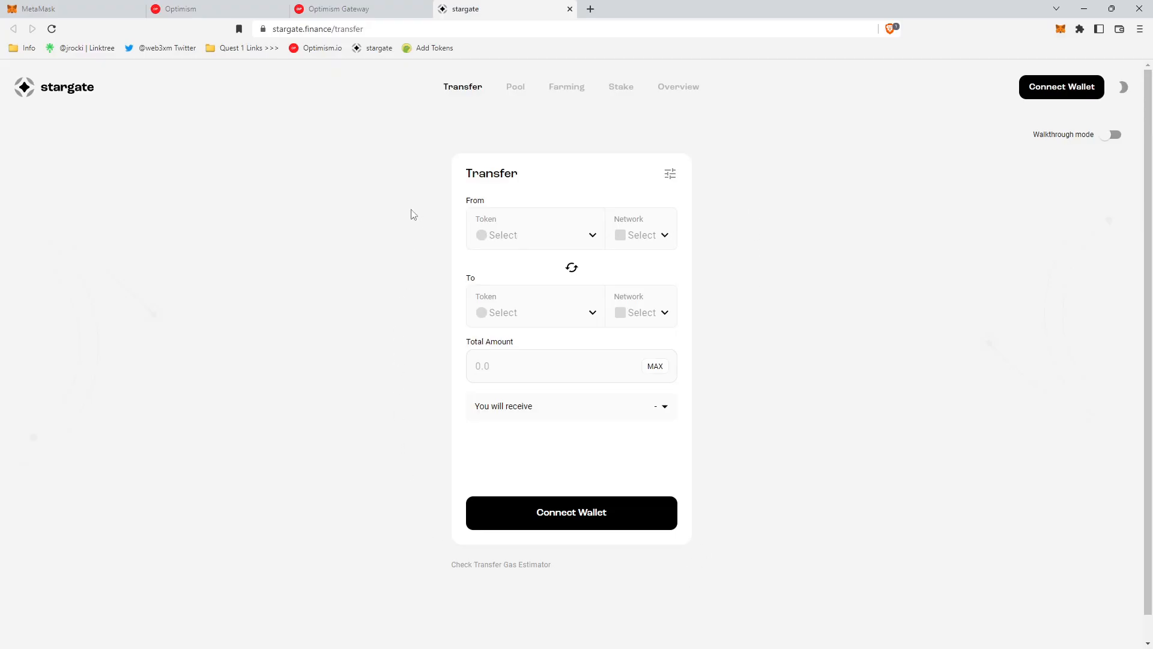
pyautogui.moveTo(408, 206)
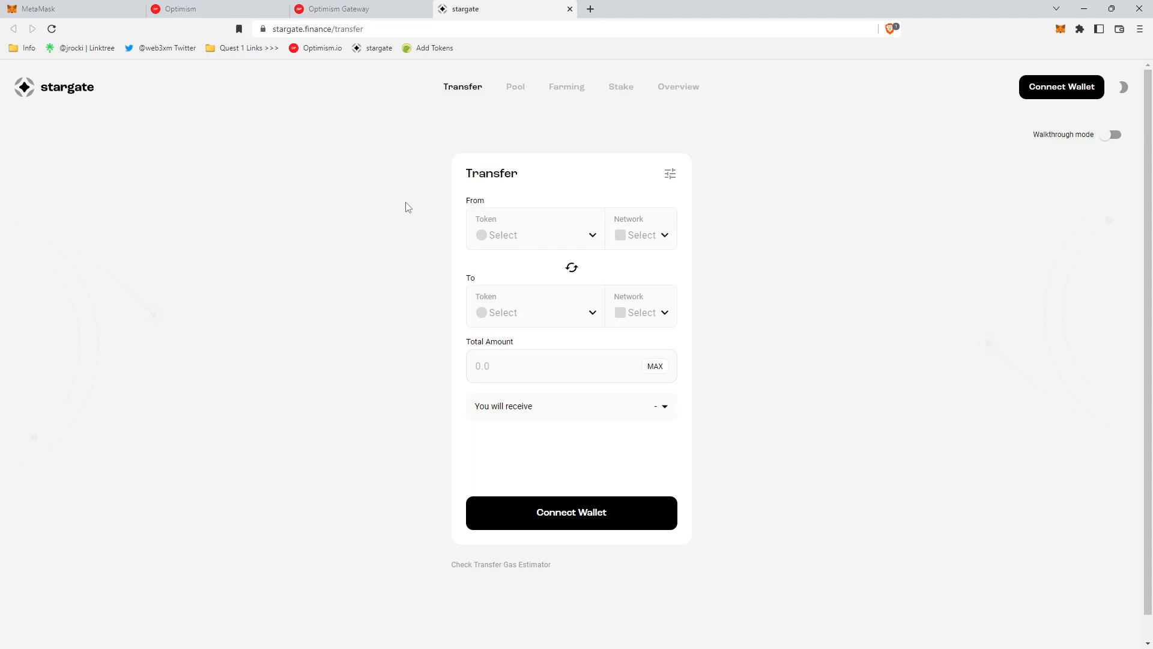
pyautogui.moveTo(454, 122)
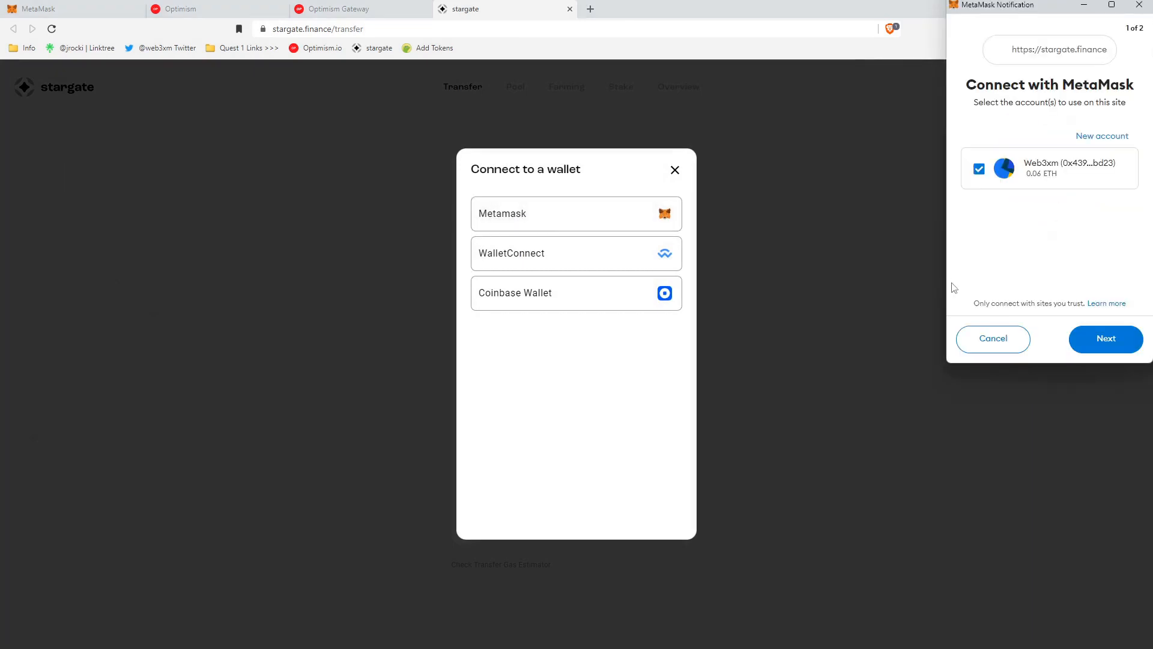
pyautogui.moveTo(1106, 338)
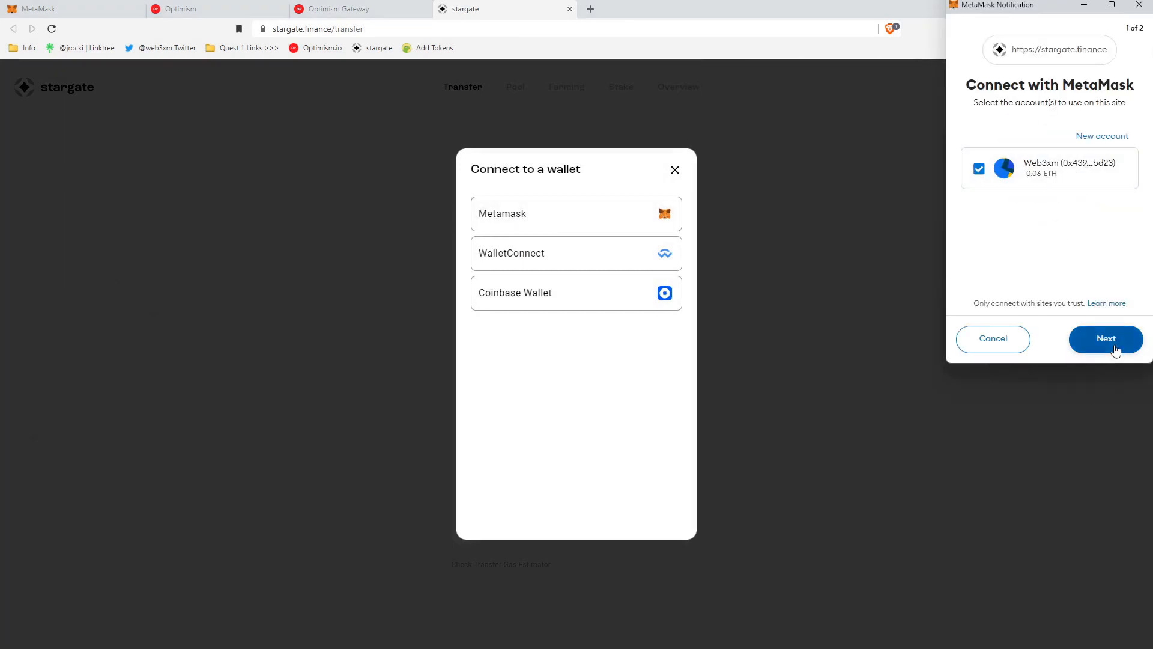
pyautogui.click(1105, 339)
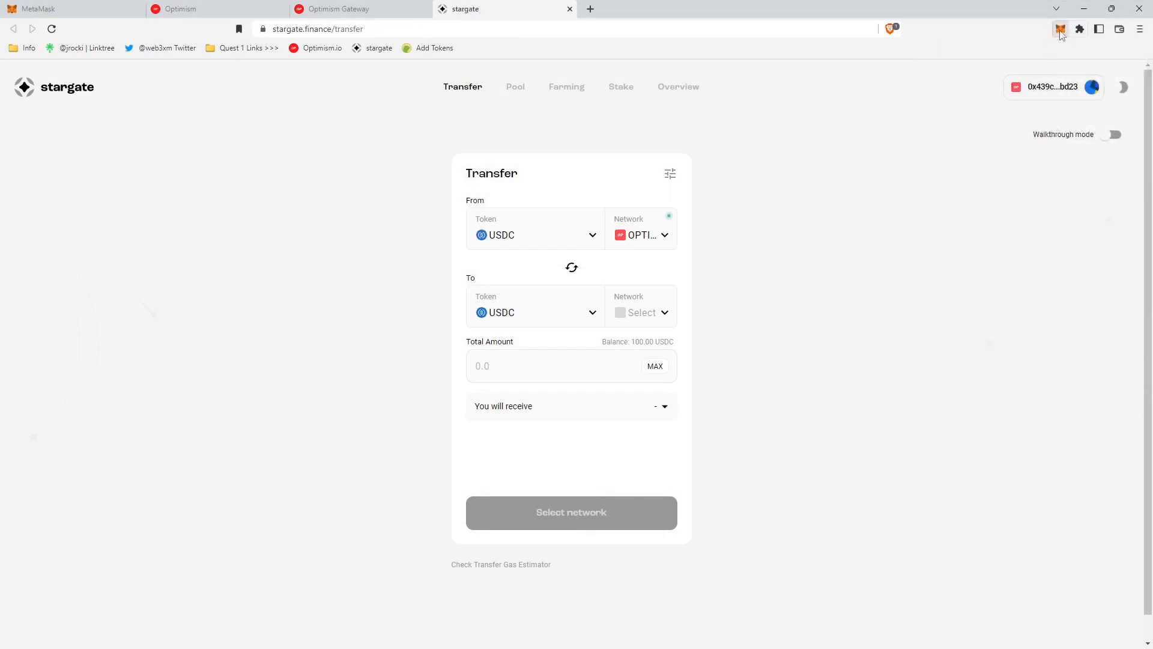
pyautogui.click(1061, 28)
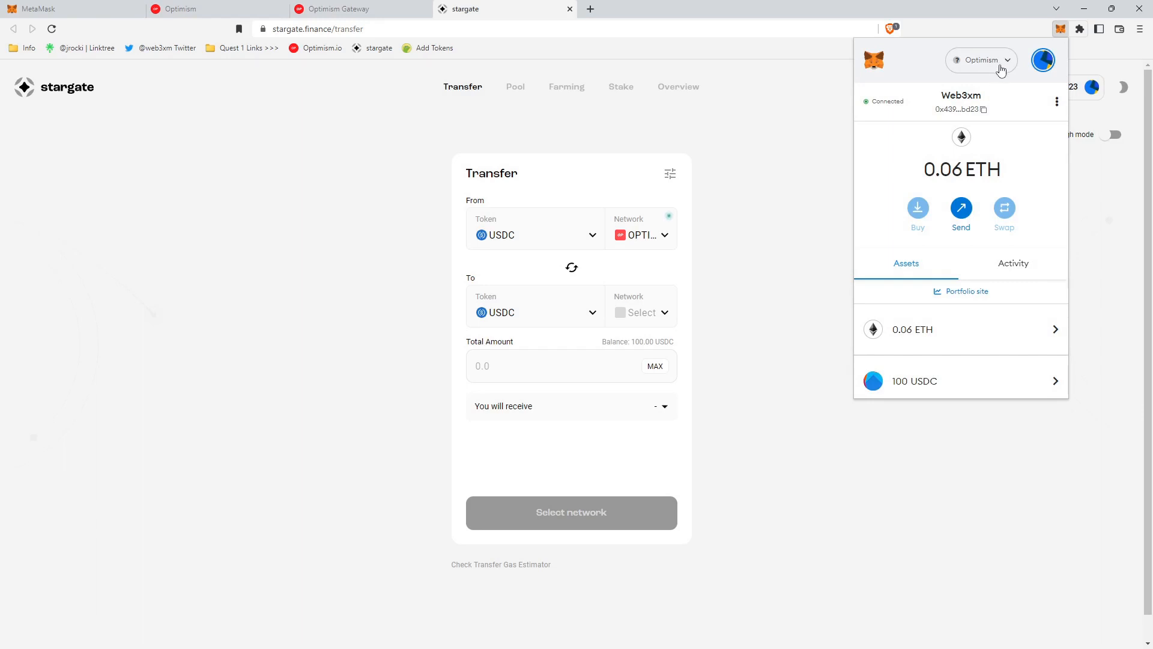
pyautogui.moveTo(858, 151)
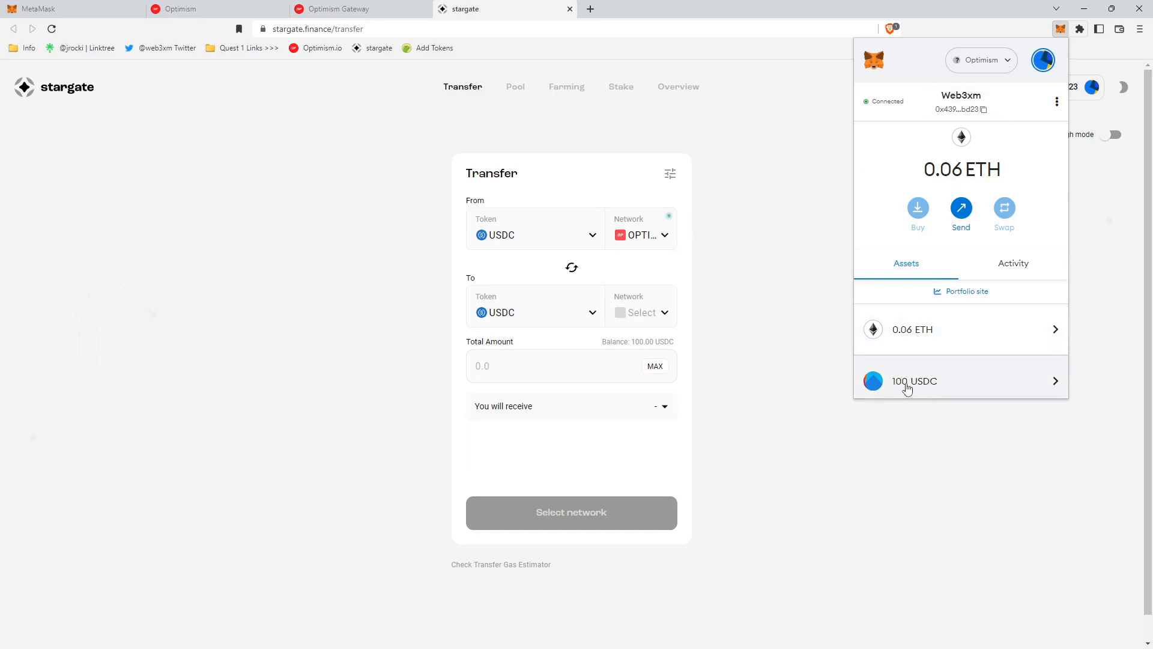
pyautogui.moveTo(914, 386)
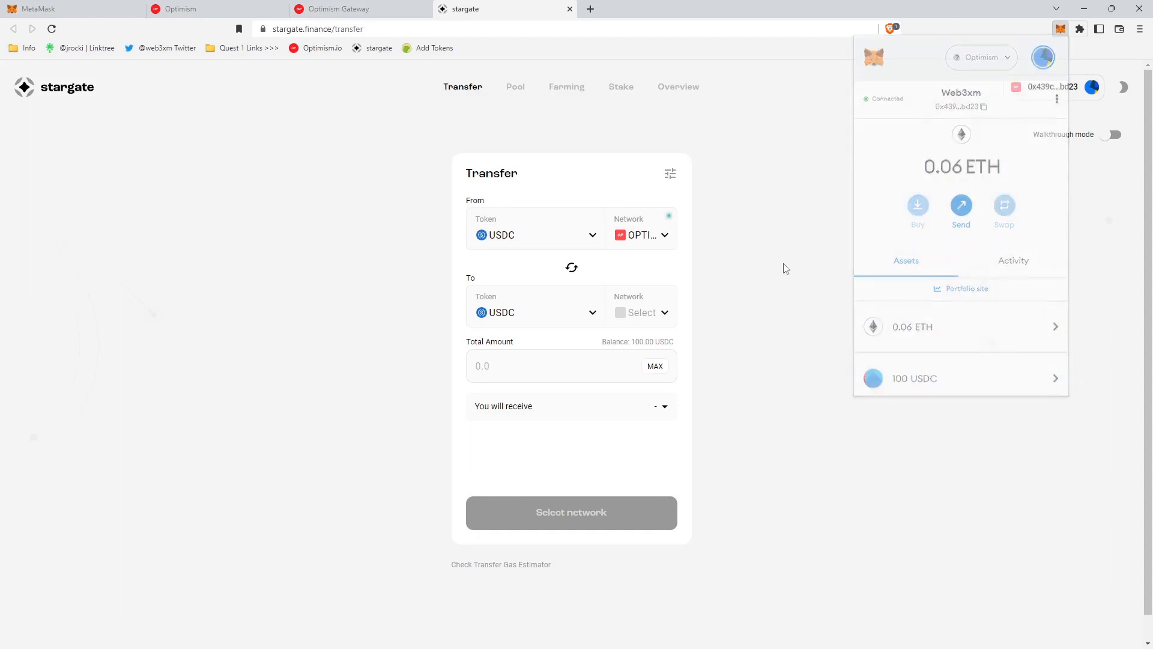
pyautogui.click(500, 245)
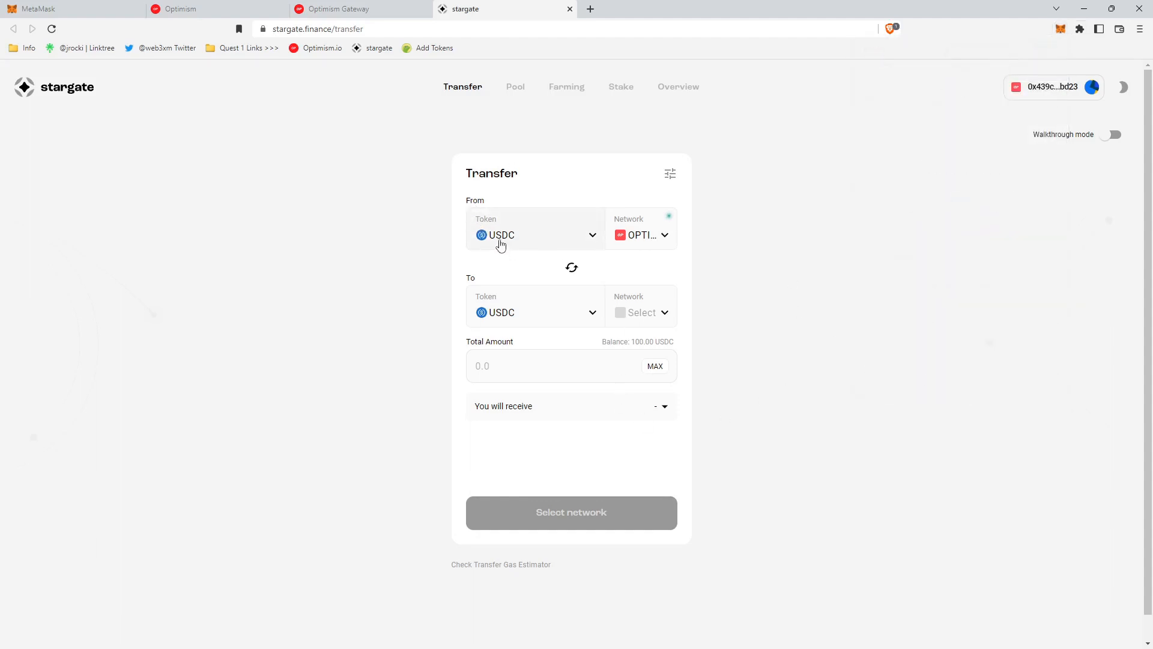
pyautogui.moveTo(497, 242)
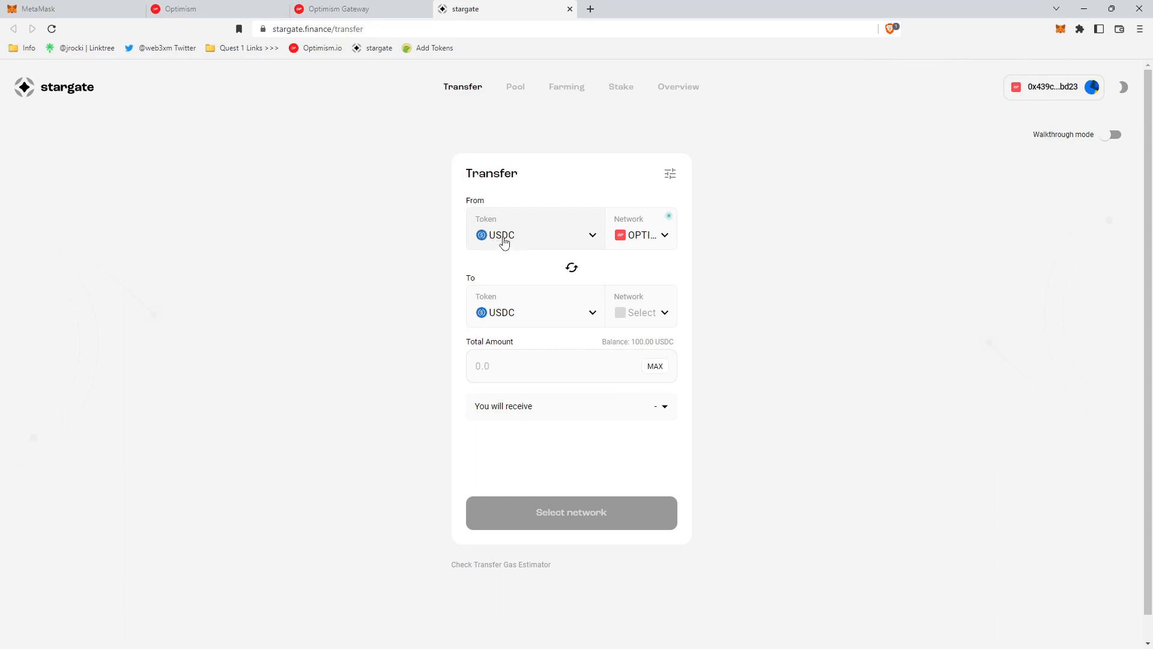
pyautogui.moveTo(661, 239)
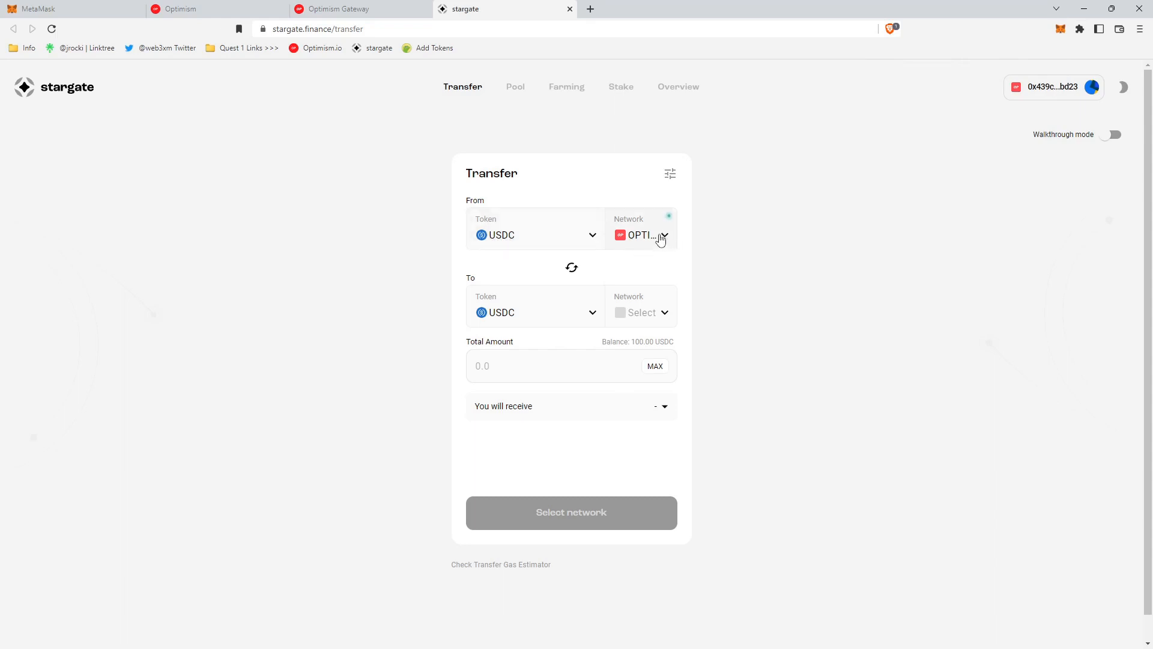
pyautogui.moveTo(488, 316)
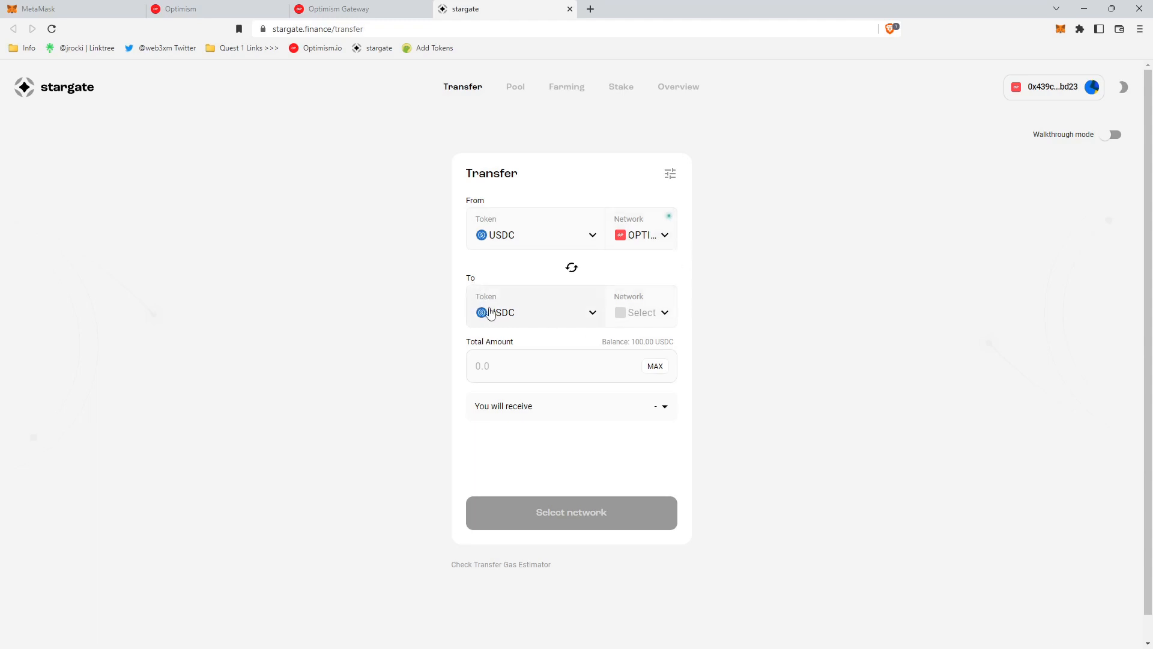
pyautogui.moveTo(602, 314)
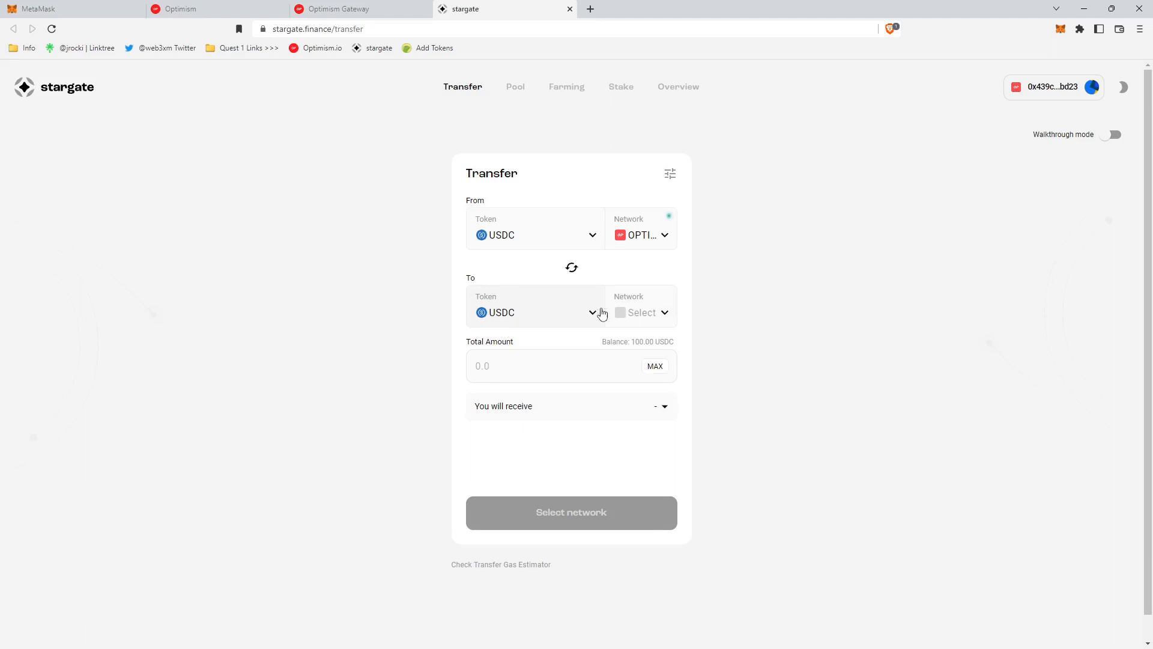
# Choose Arbitrum as the destination network and enter the MAX 100 USDC amount.
pyautogui.click(642, 312)
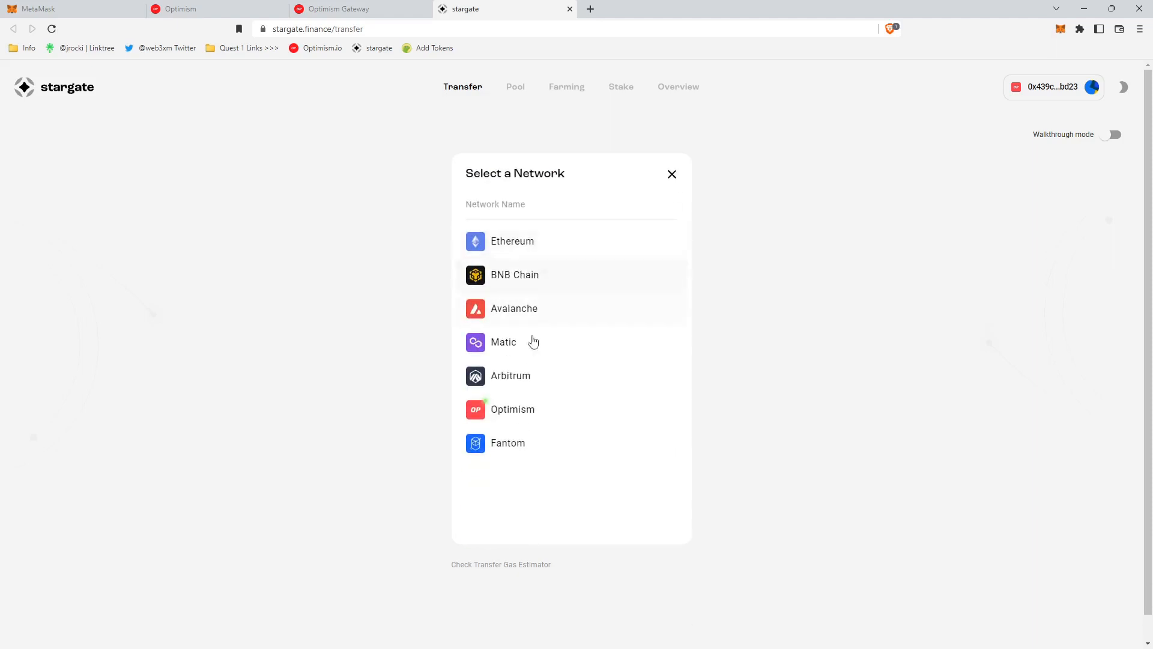
pyautogui.click(511, 374)
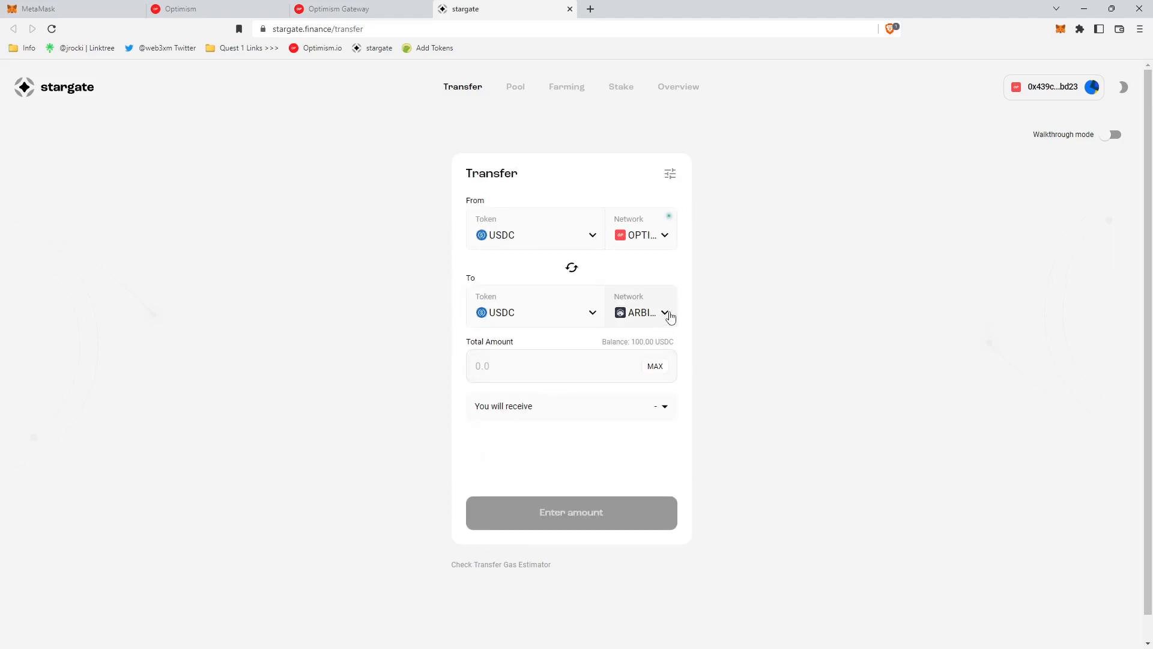
pyautogui.moveTo(630, 372)
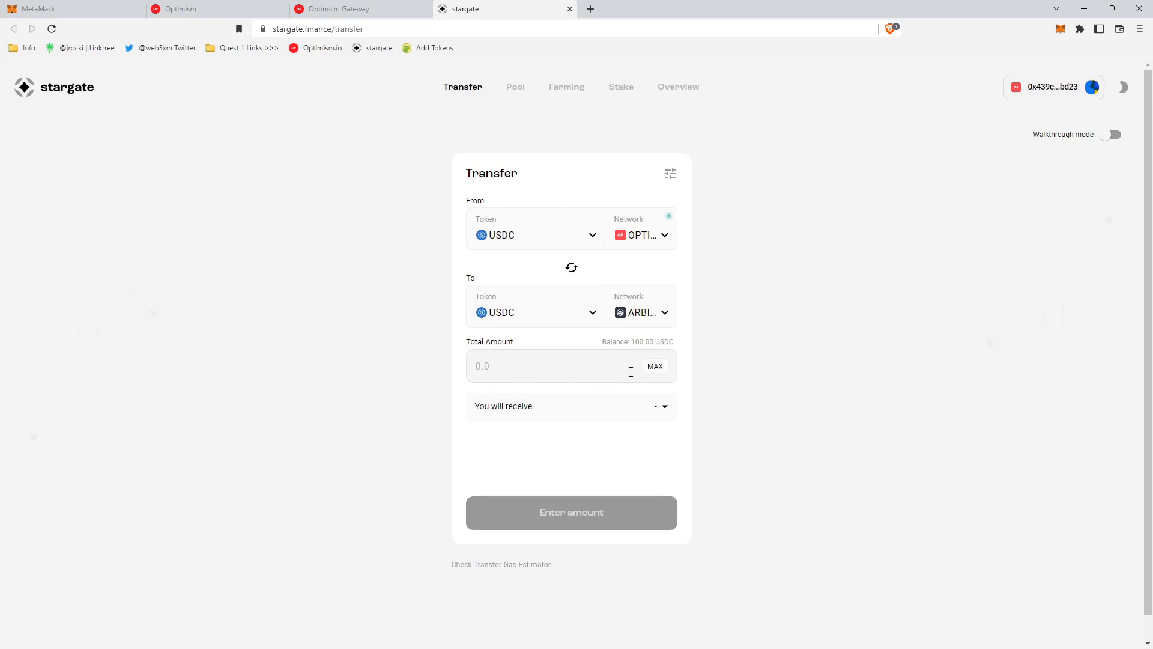
pyautogui.click(655, 367)
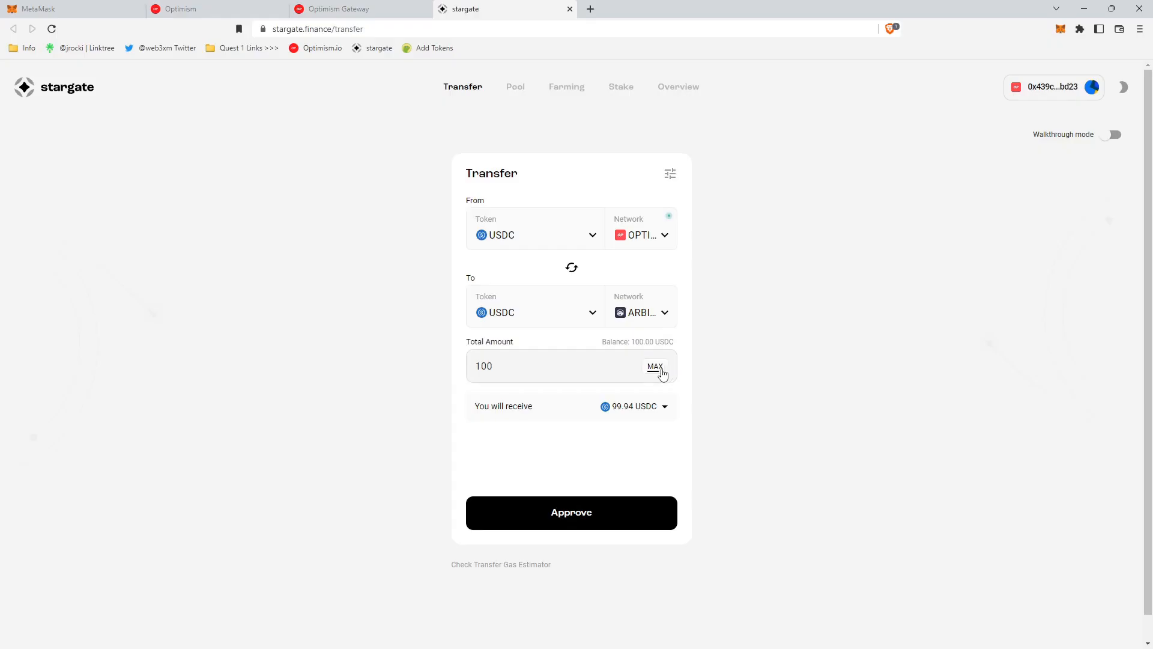
pyautogui.moveTo(656, 346)
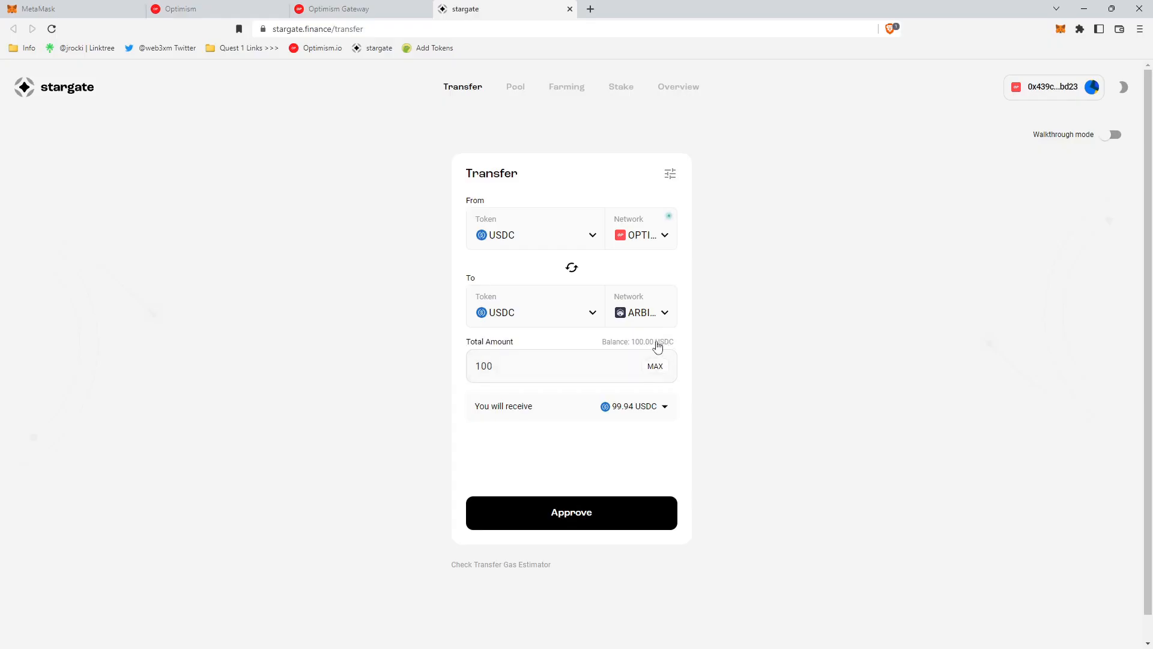
pyautogui.moveTo(668, 346)
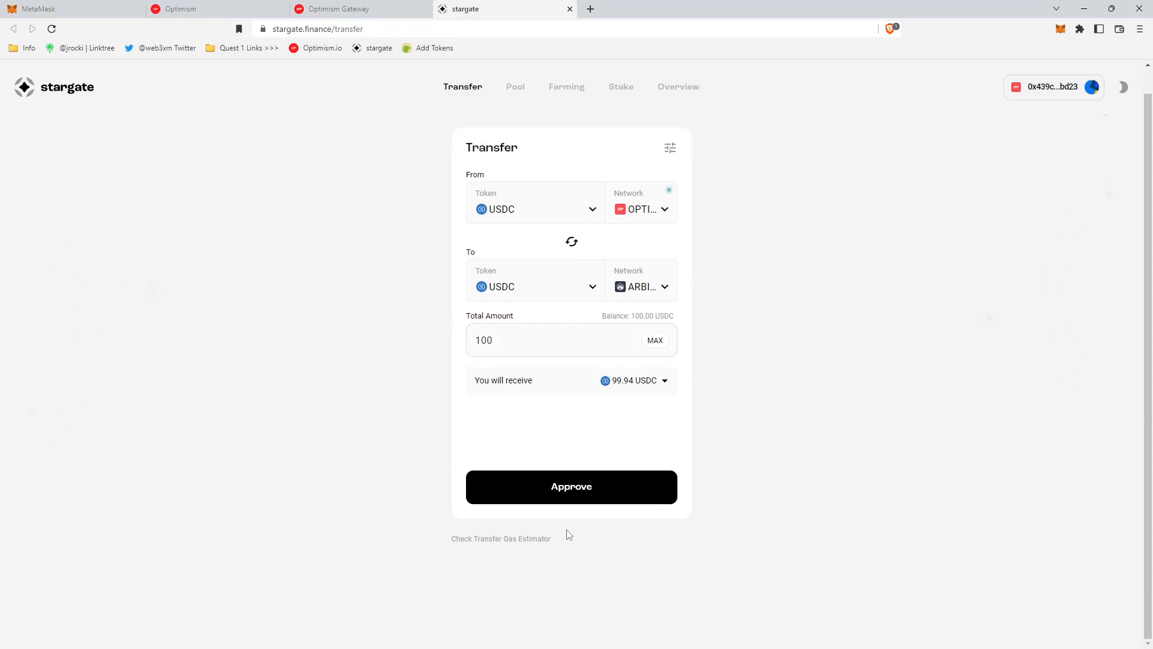
pyautogui.moveTo(571, 486)
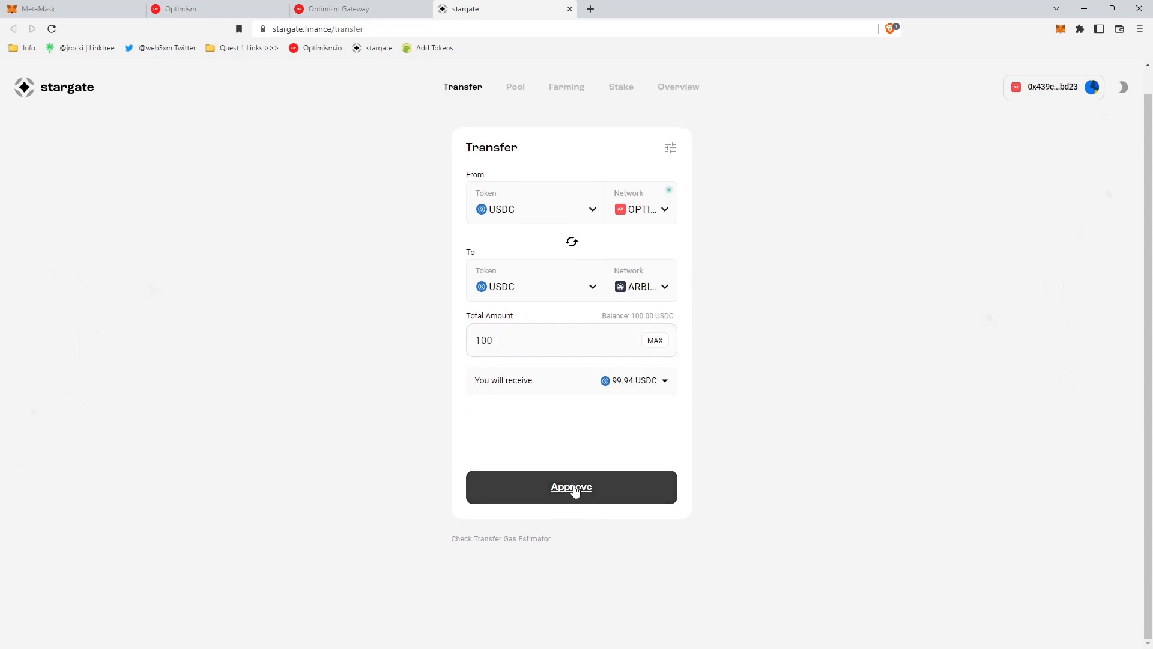
# Approve Stargate's USDC access in MetaMask with a custom 100 USDC spend limit.
pyautogui.click(571, 486)
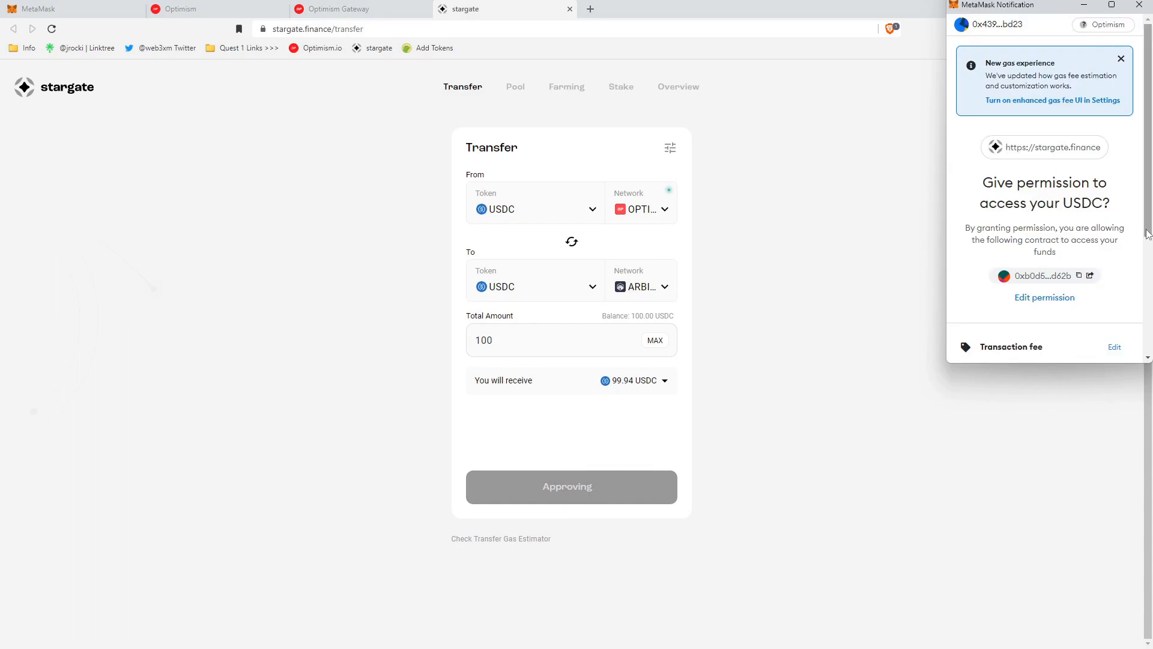
pyautogui.scroll(-3)
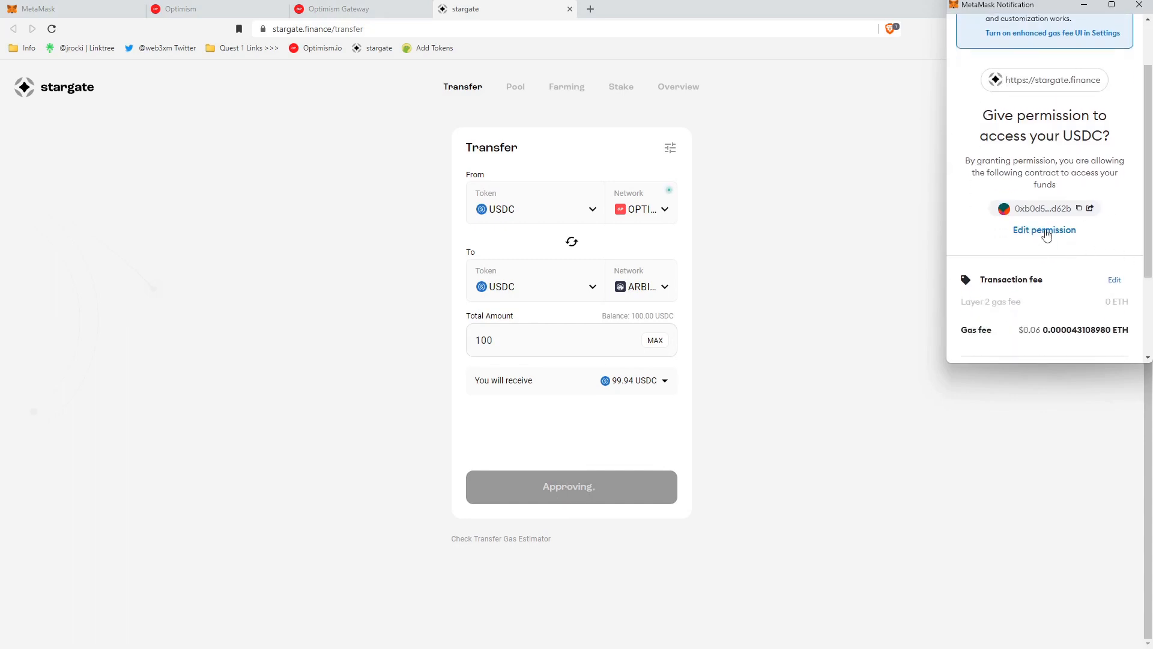
pyautogui.click(1043, 229)
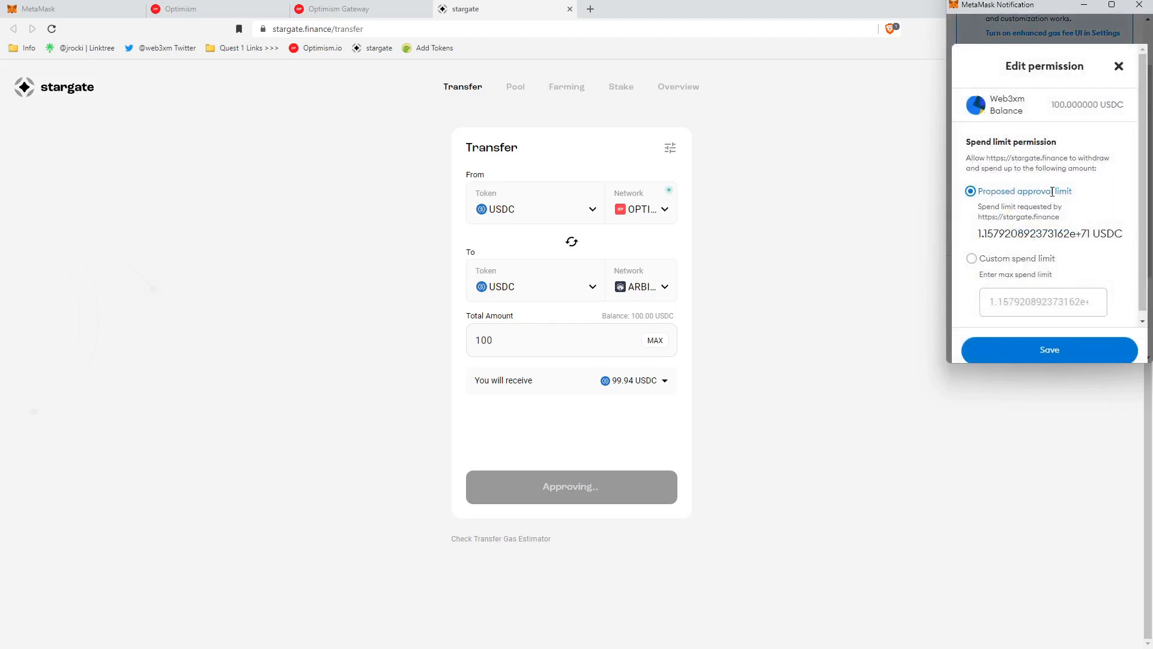
pyautogui.click(972, 258)
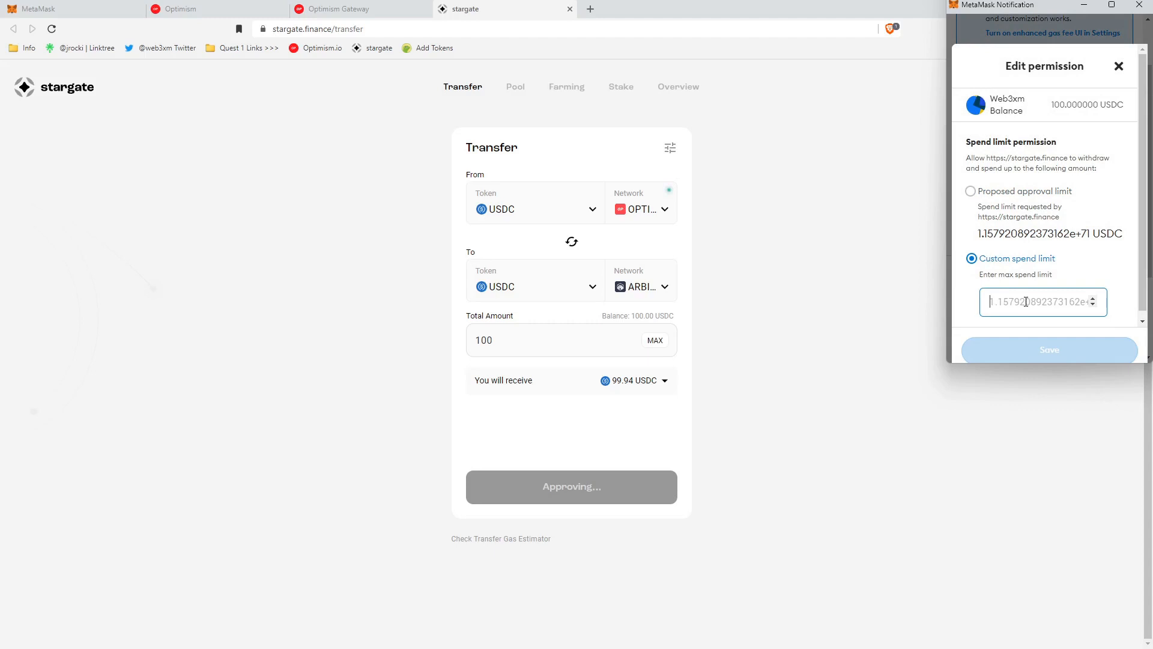
pyautogui.write('100')
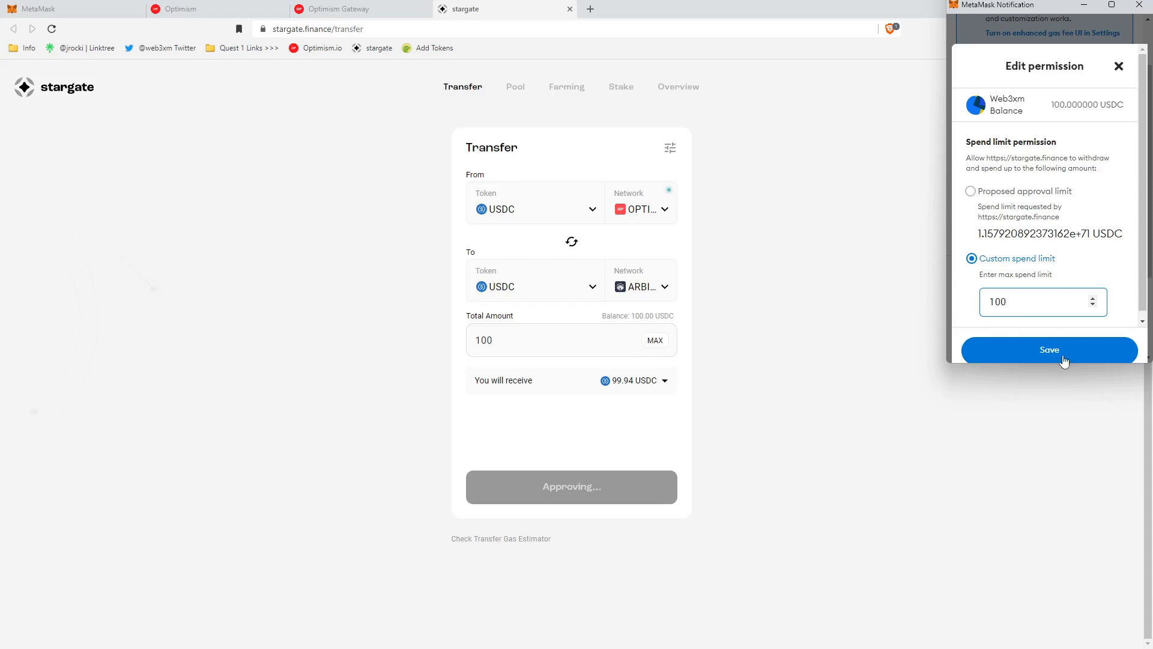
pyautogui.click(1050, 349)
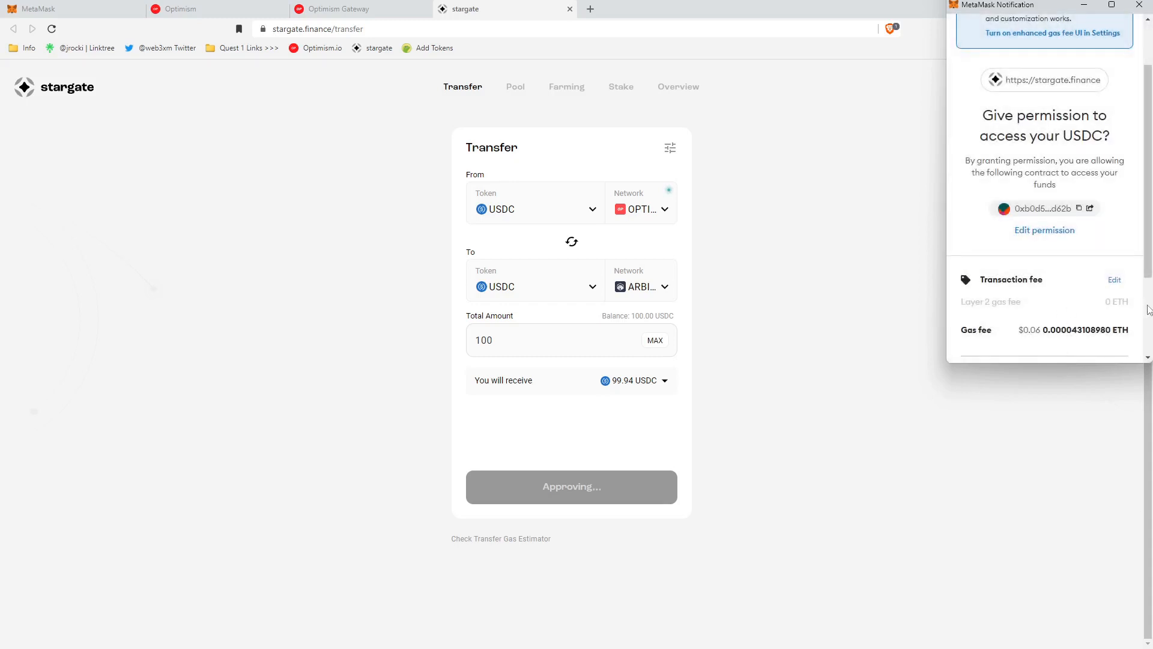
pyautogui.scroll(-3)
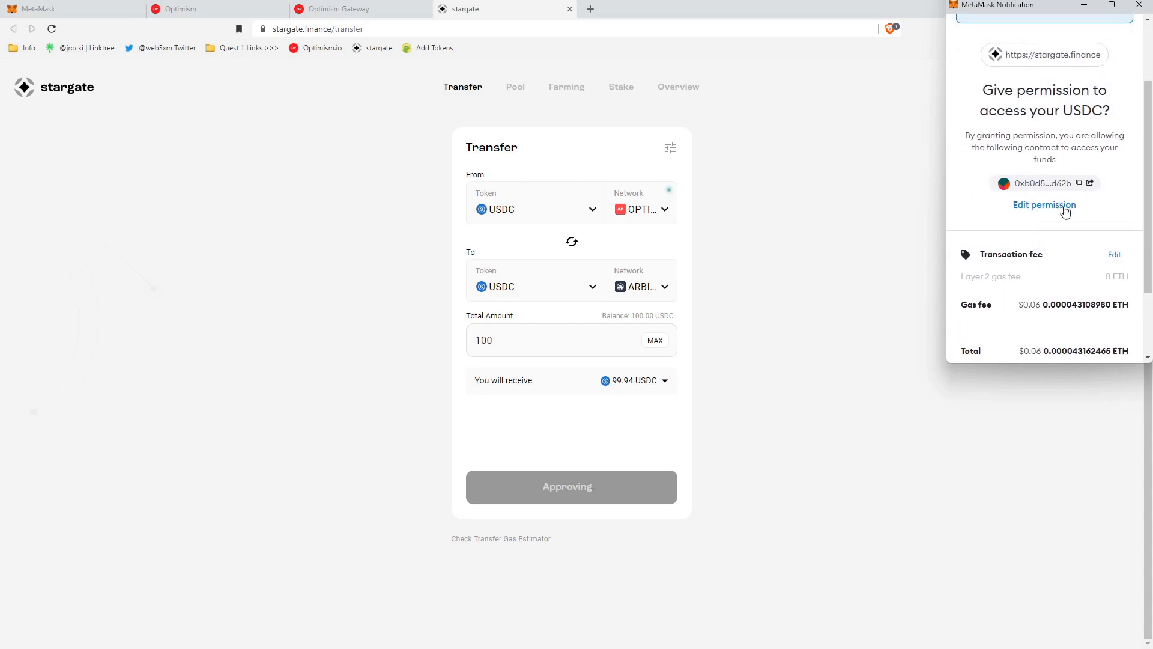
pyautogui.scroll(-3)
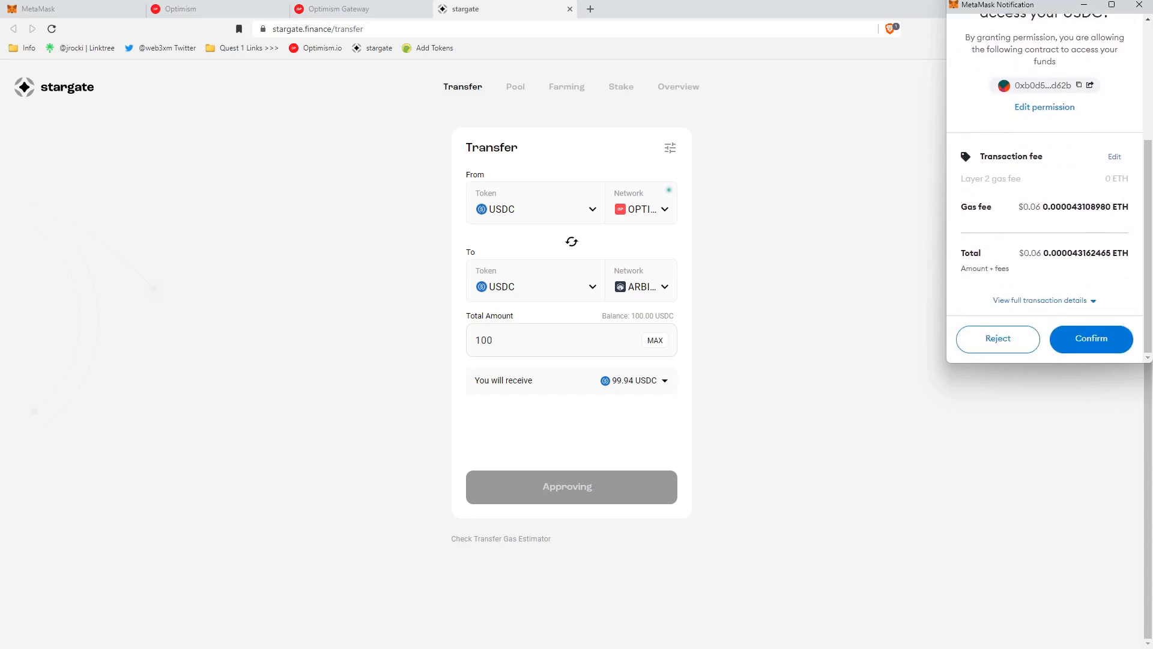
pyautogui.click(1091, 339)
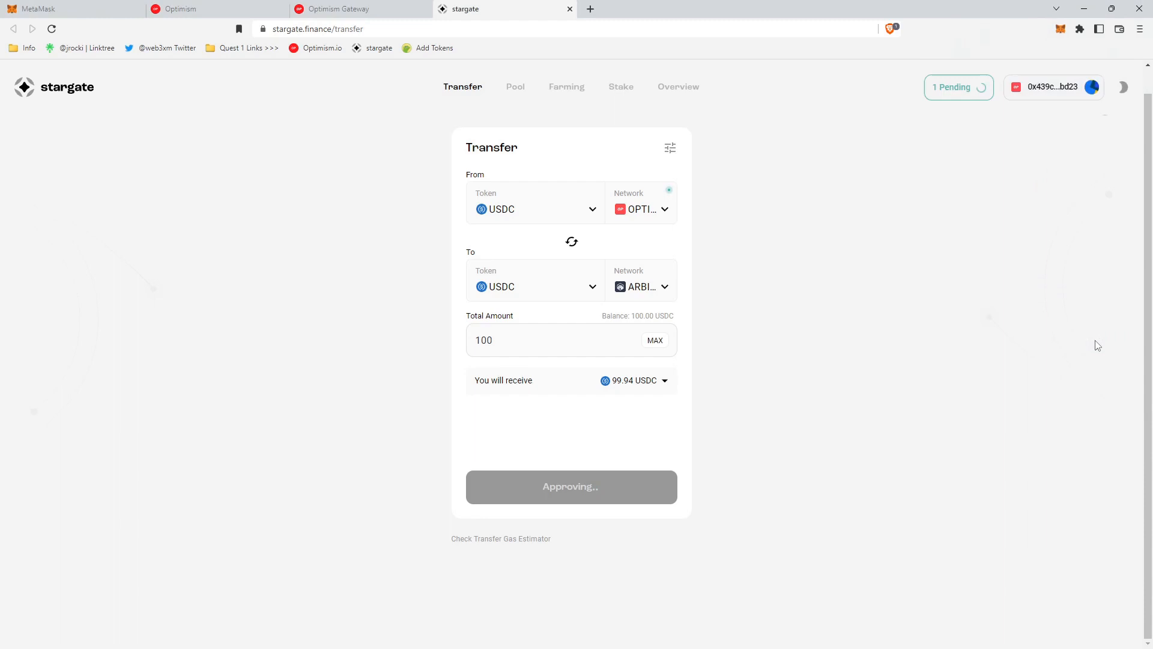
pyautogui.moveTo(1081, 346)
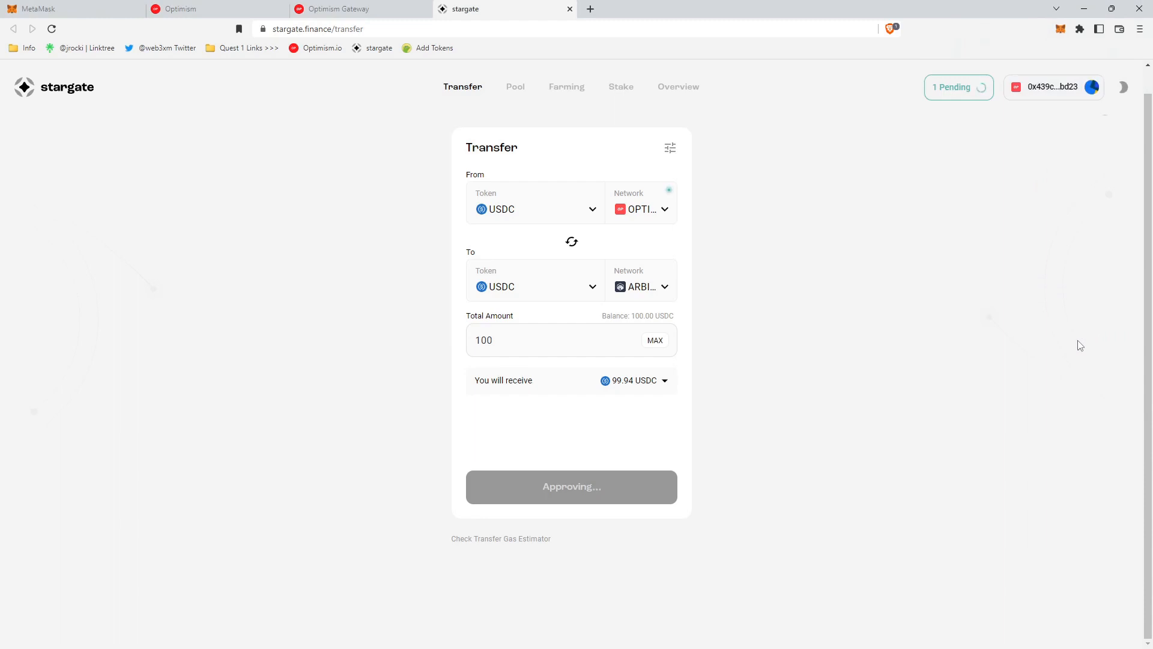
pyautogui.moveTo(626, 497)
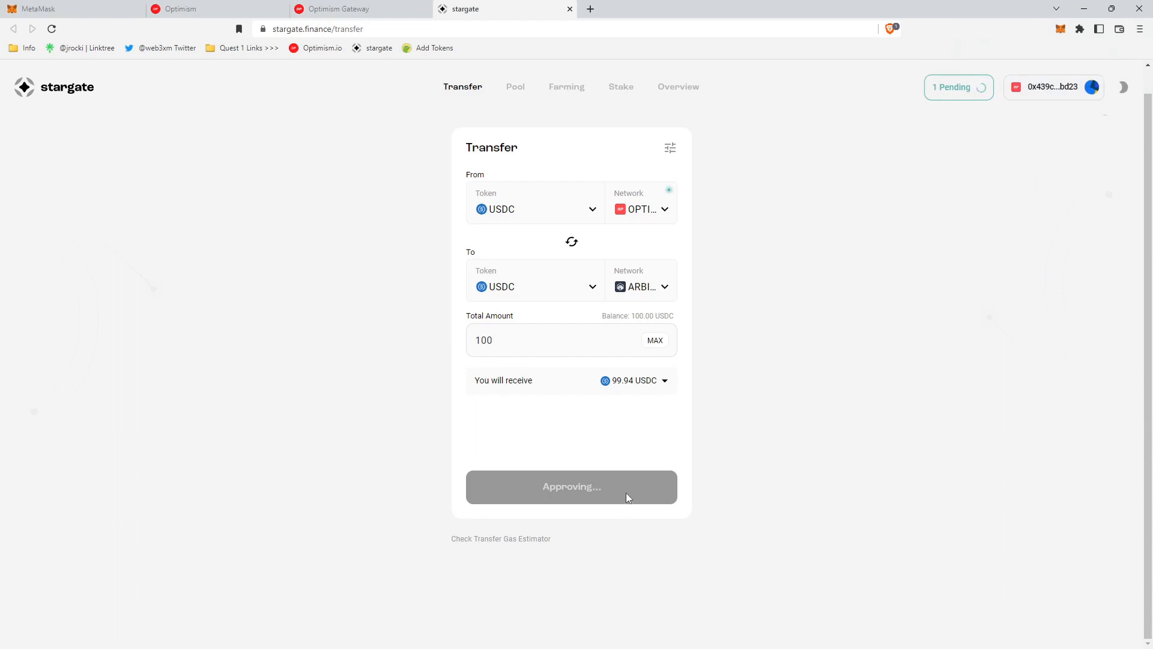
pyautogui.moveTo(603, 495)
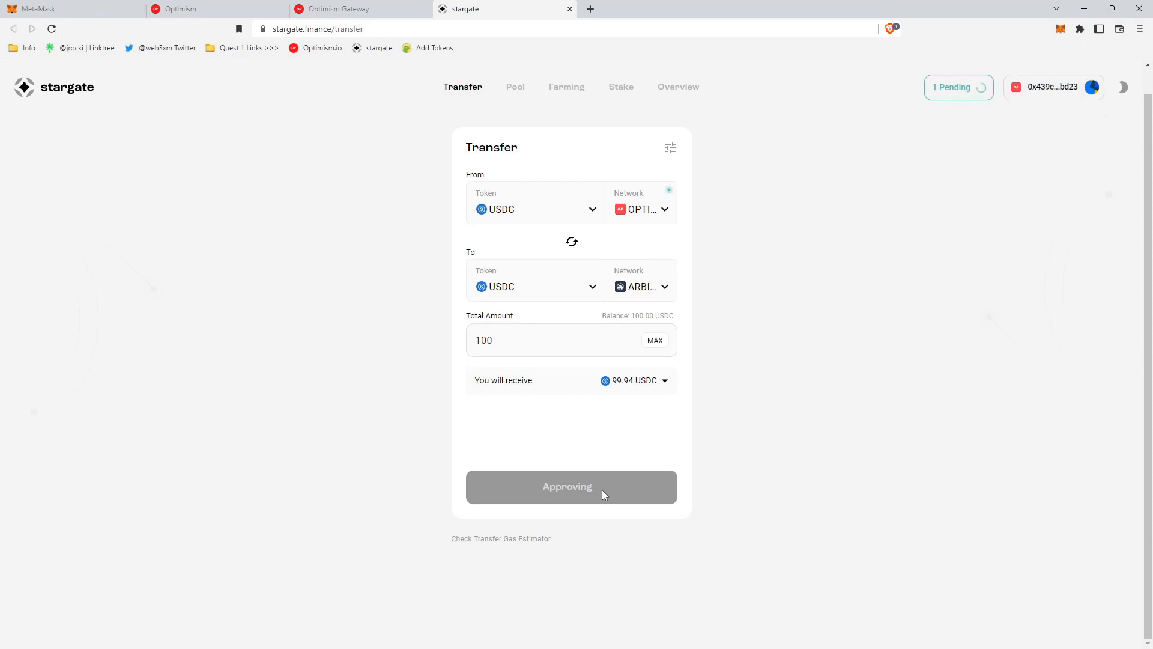
# Check the pending approval transaction on Optimism Etherscan, then return to the Stargate tab.
pyautogui.click(648, 9)
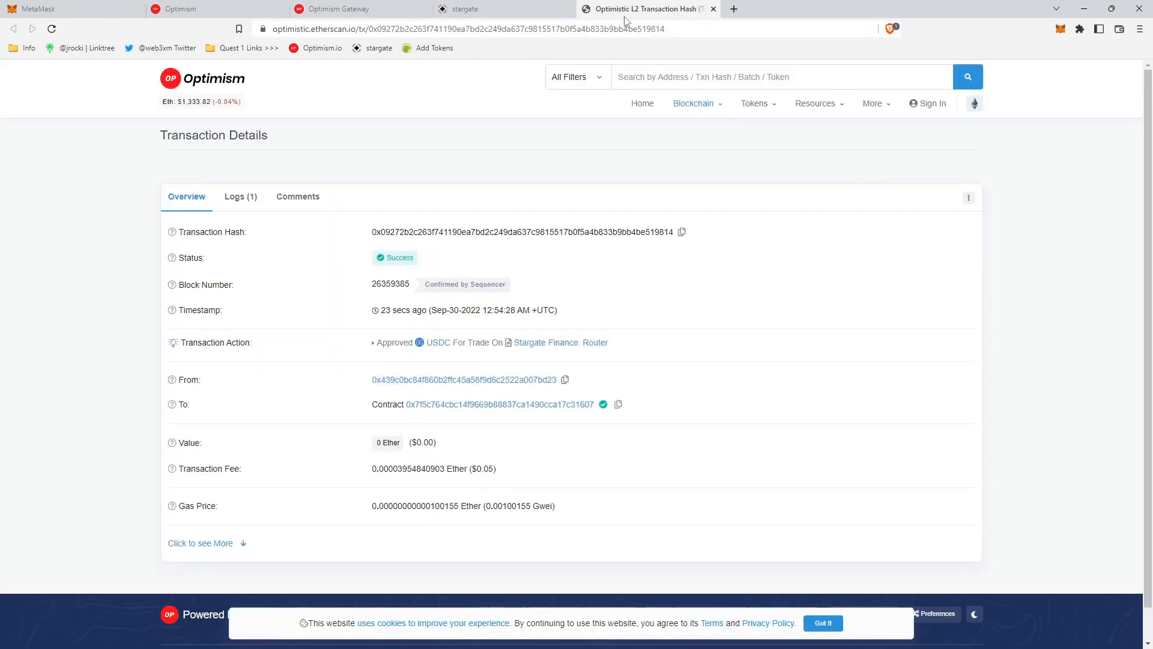
pyautogui.moveTo(531, 13)
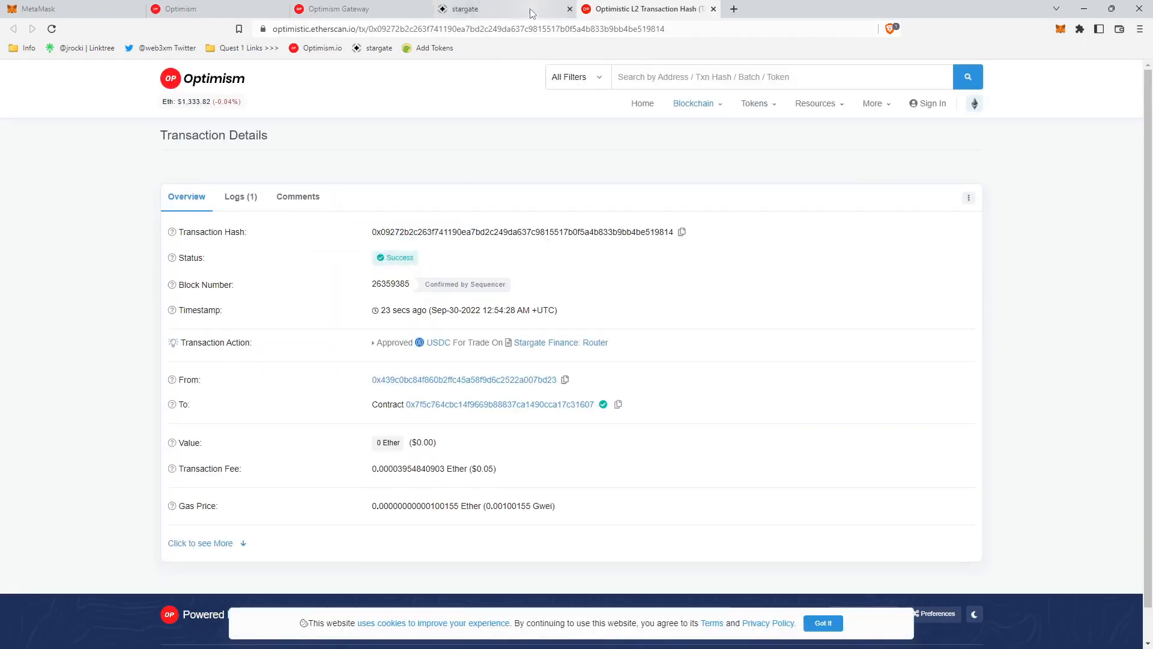
pyautogui.click(465, 9)
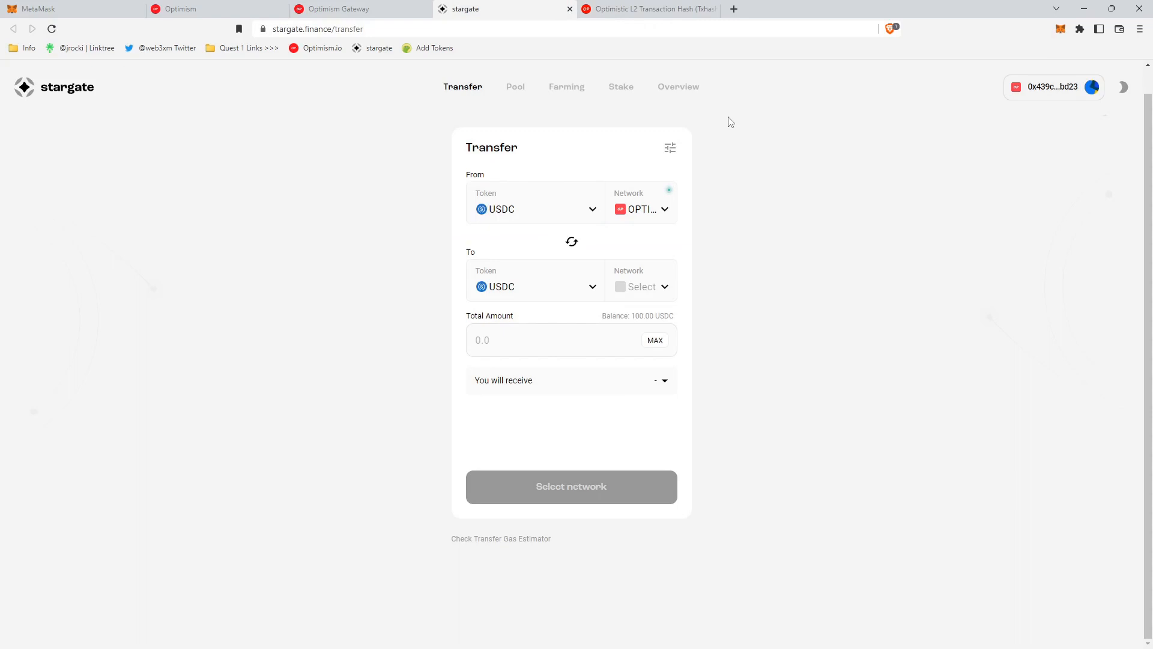
pyautogui.moveTo(724, 137)
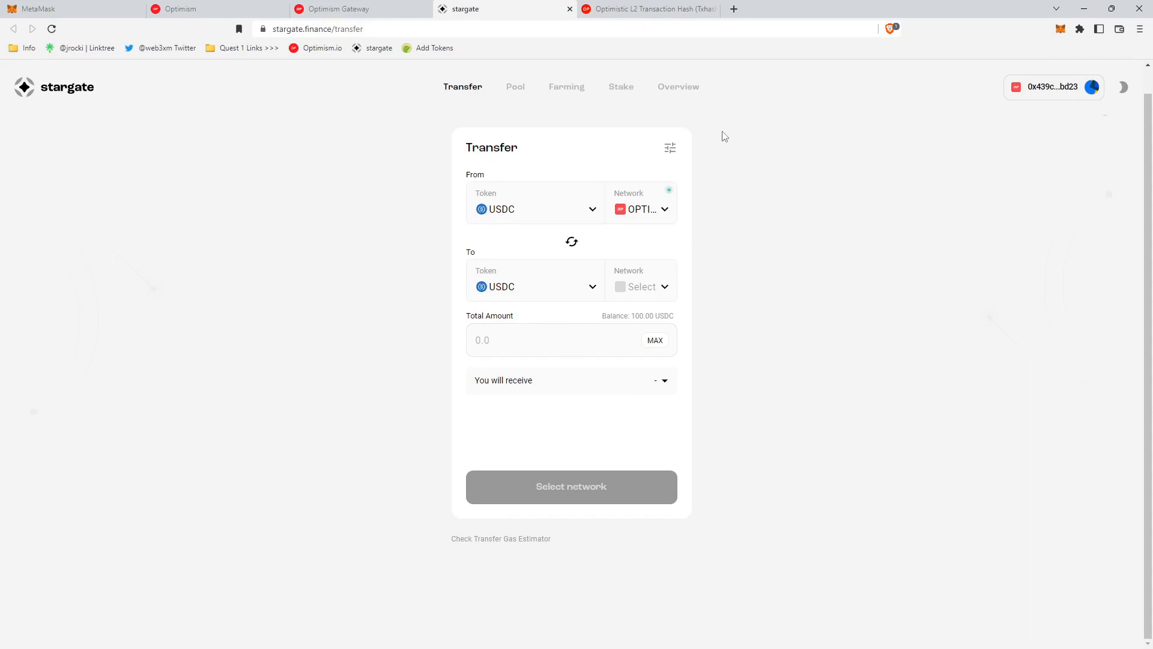
pyautogui.moveTo(1051, 33)
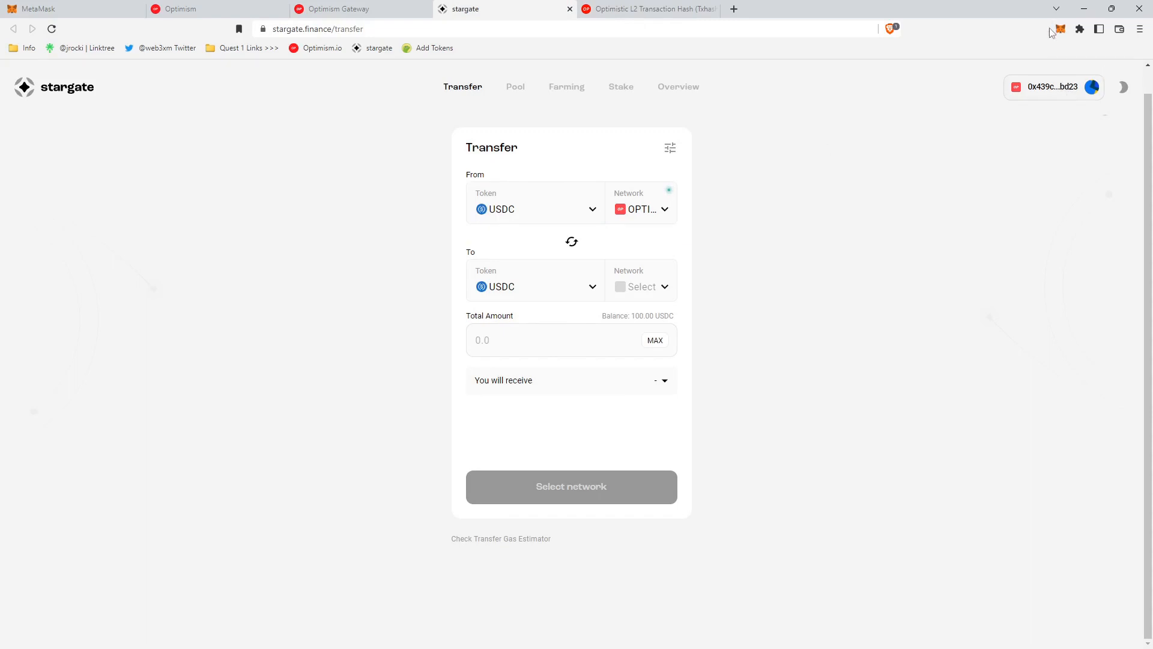
# Re-enter Arbitrum as destination and 100 USDC as amount, and submit the transfer.
pyautogui.click(1059, 29)
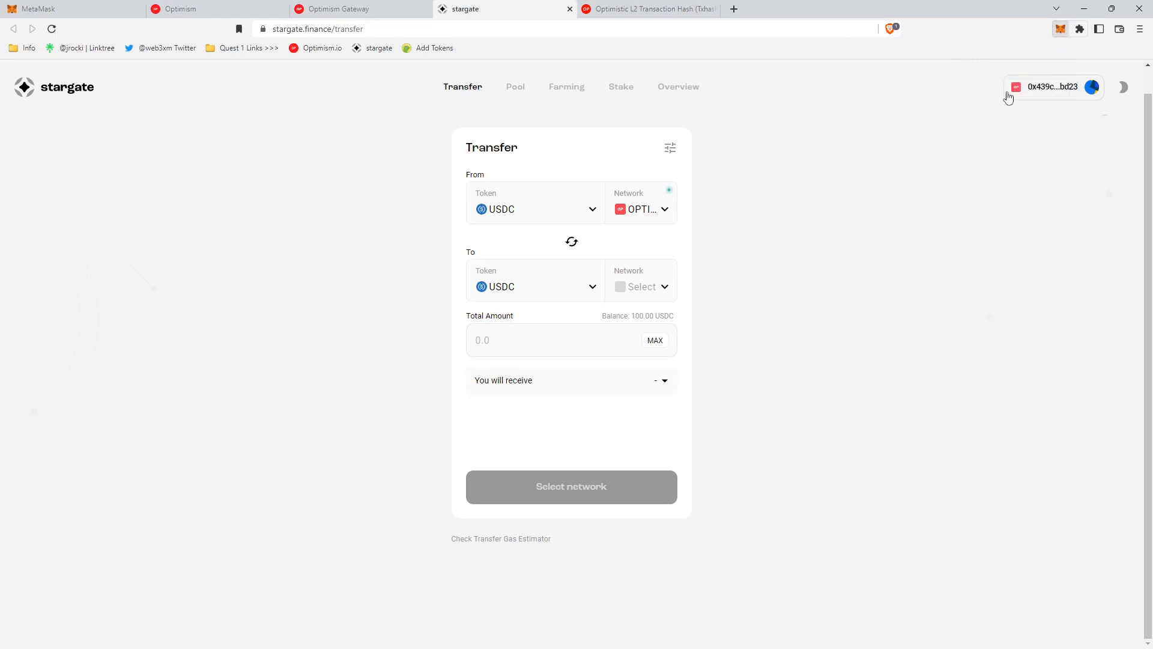
pyautogui.moveTo(587, 227)
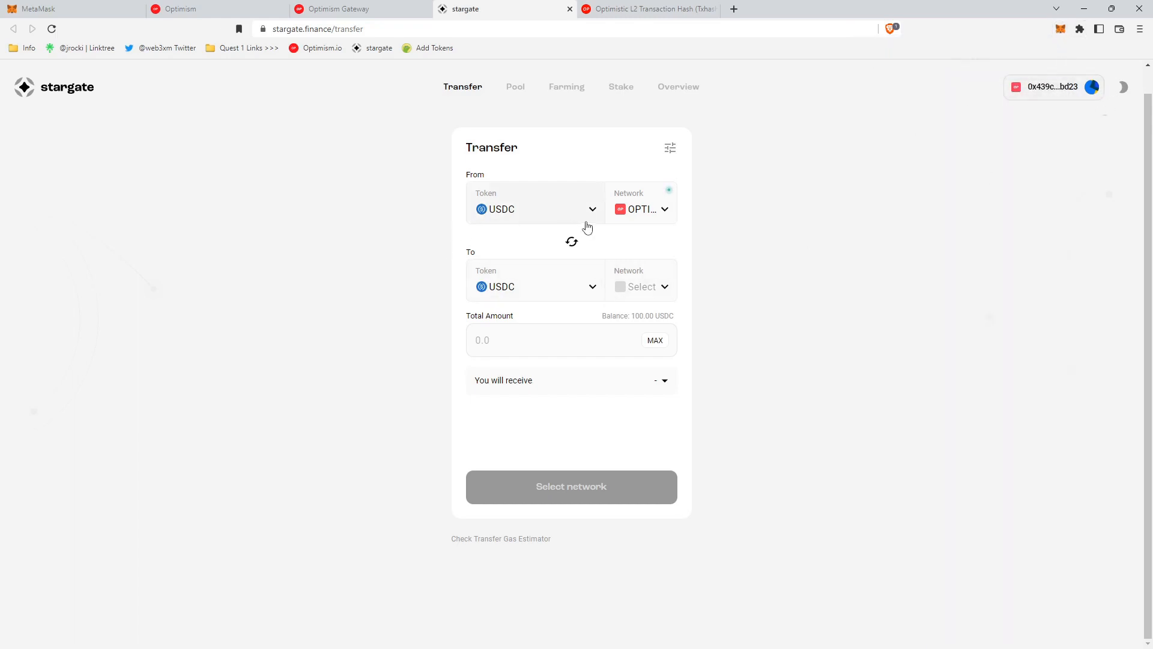
pyautogui.moveTo(507, 217)
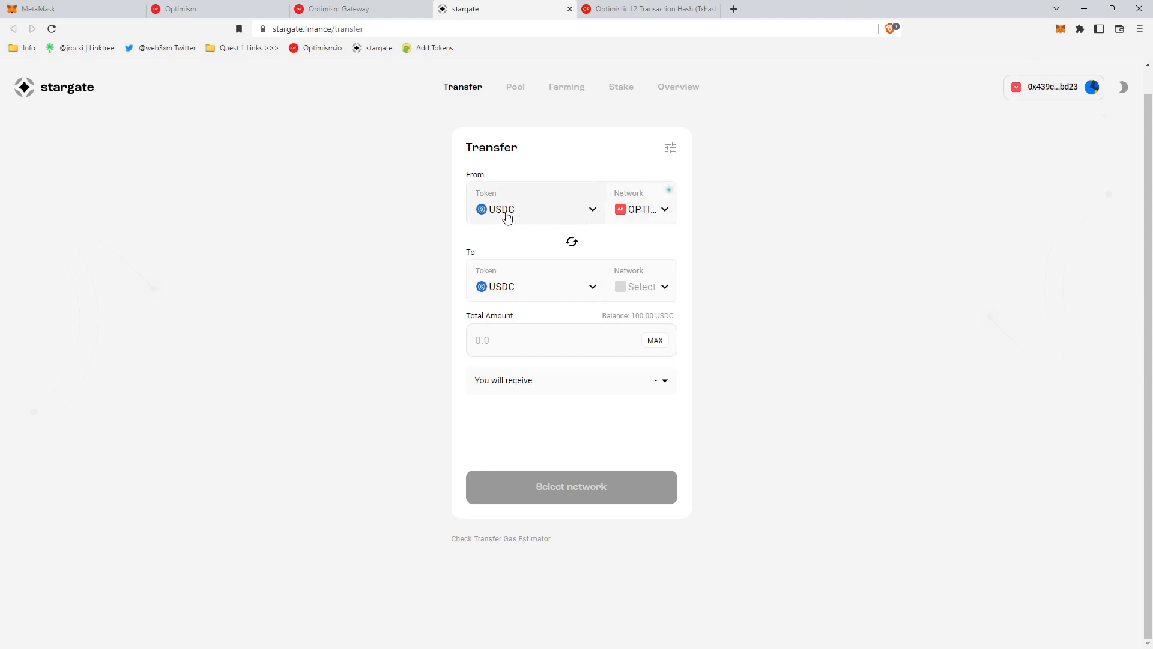
pyautogui.click(559, 340)
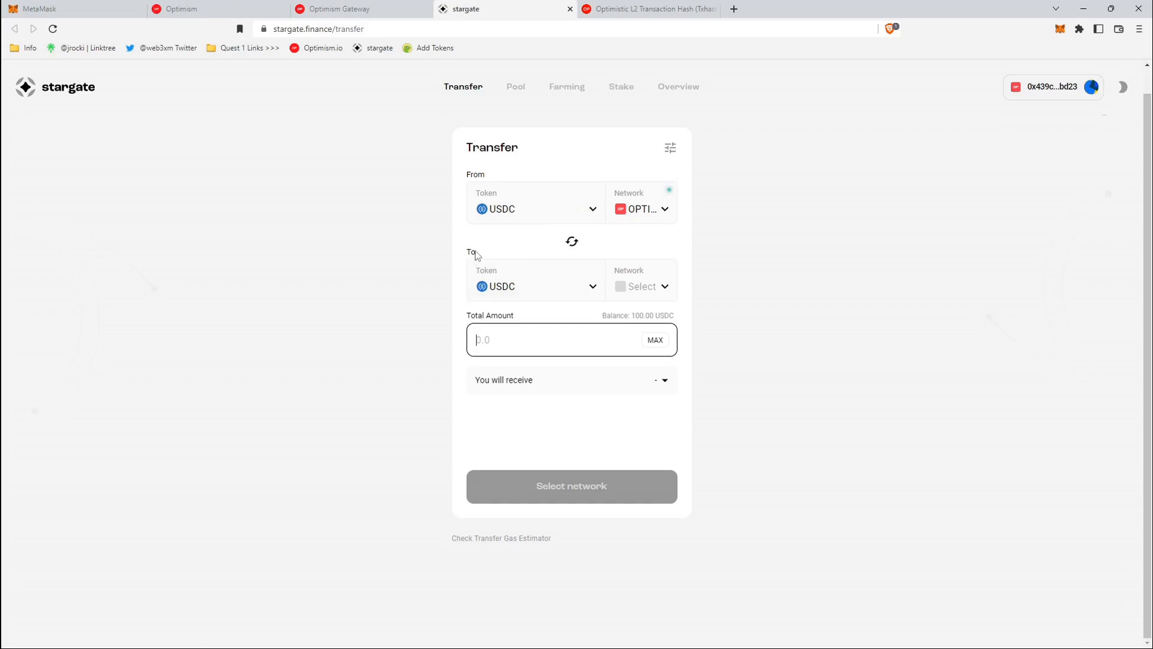
pyautogui.moveTo(642, 217)
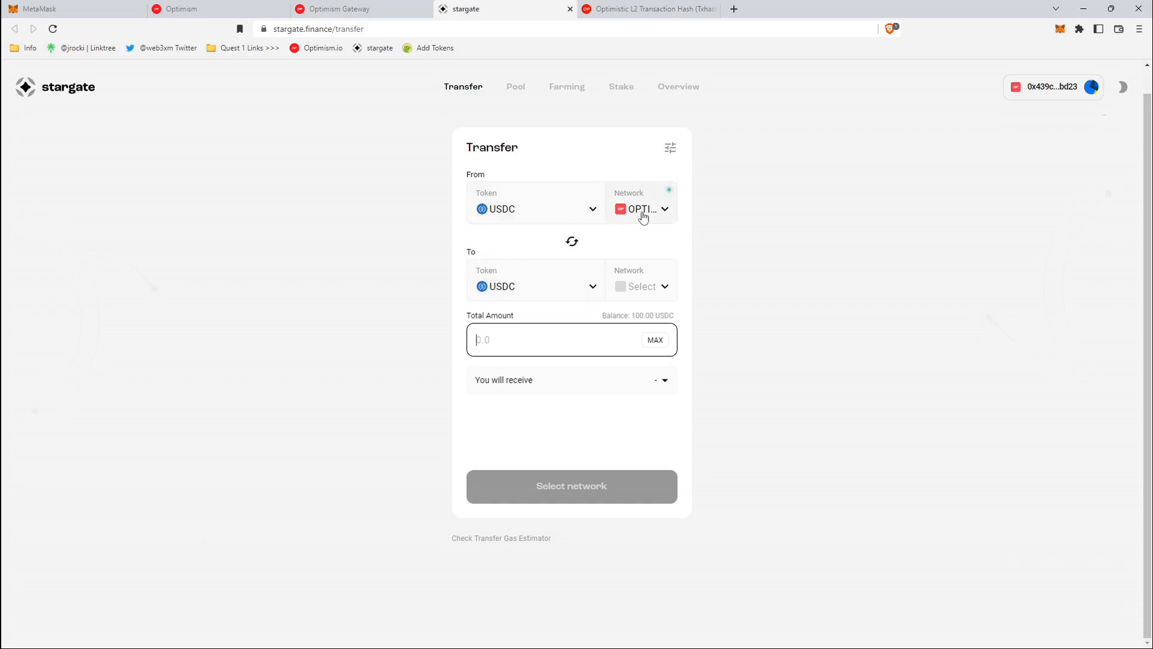
pyautogui.click(640, 209)
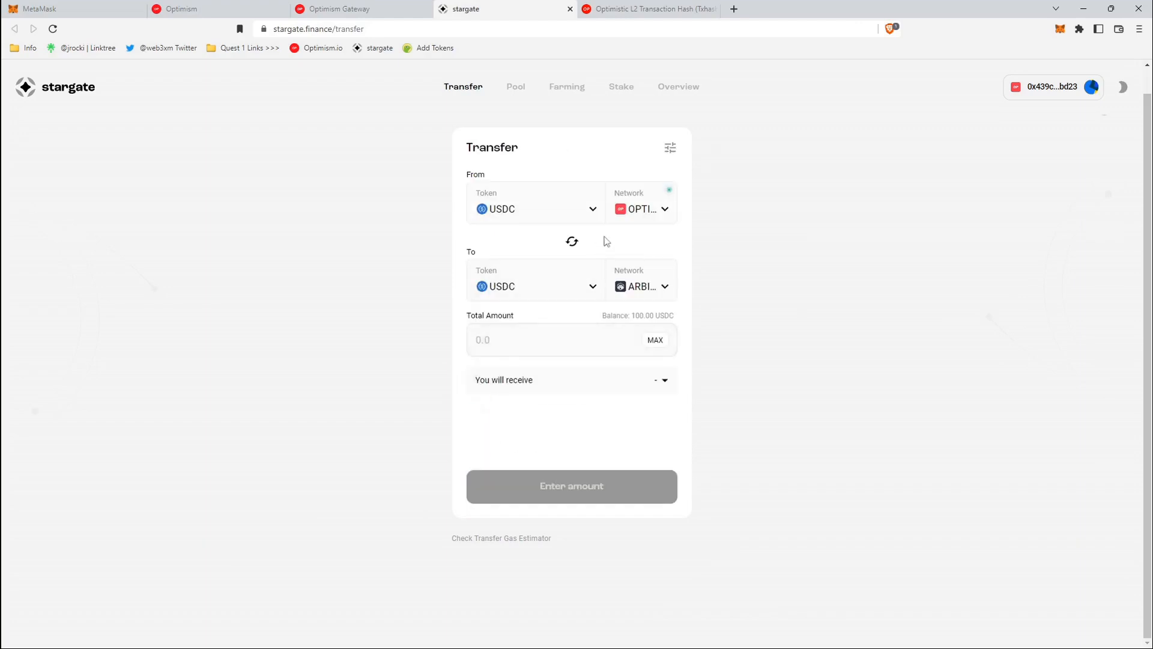
pyautogui.moveTo(645, 287)
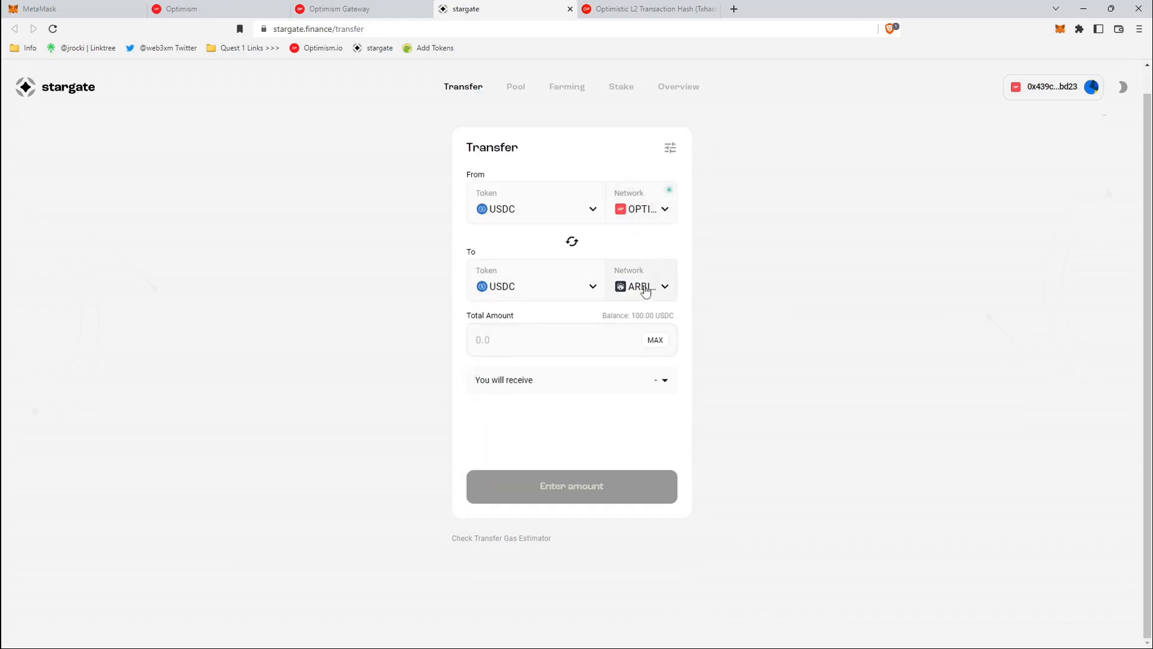
pyautogui.write('100')
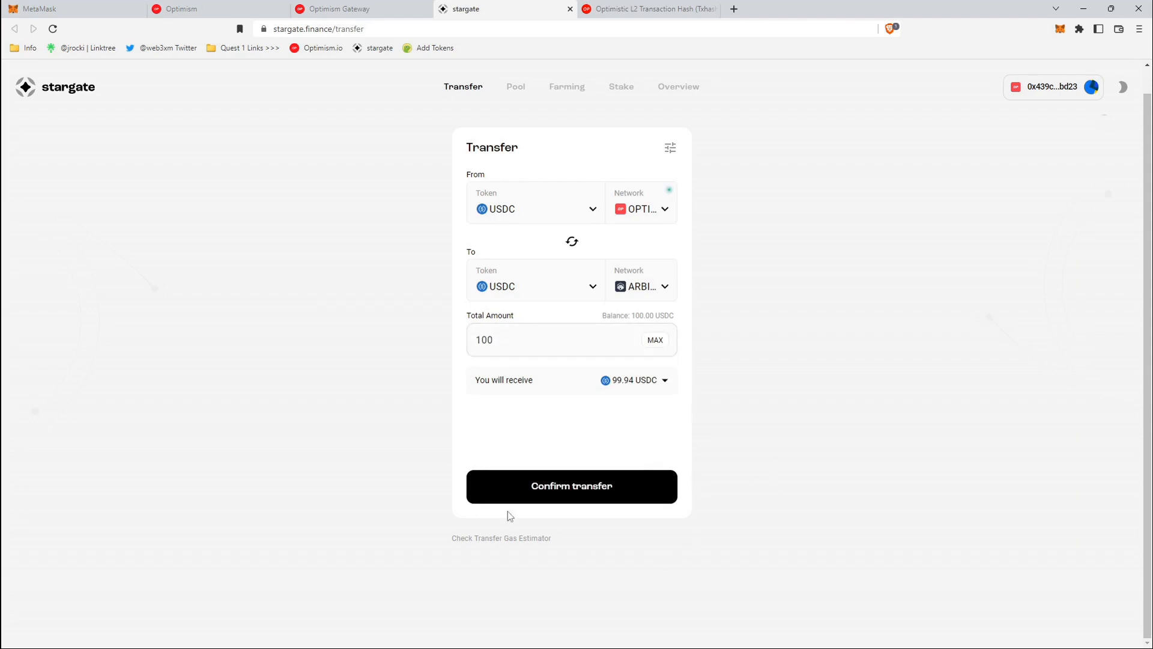
pyautogui.click(571, 485)
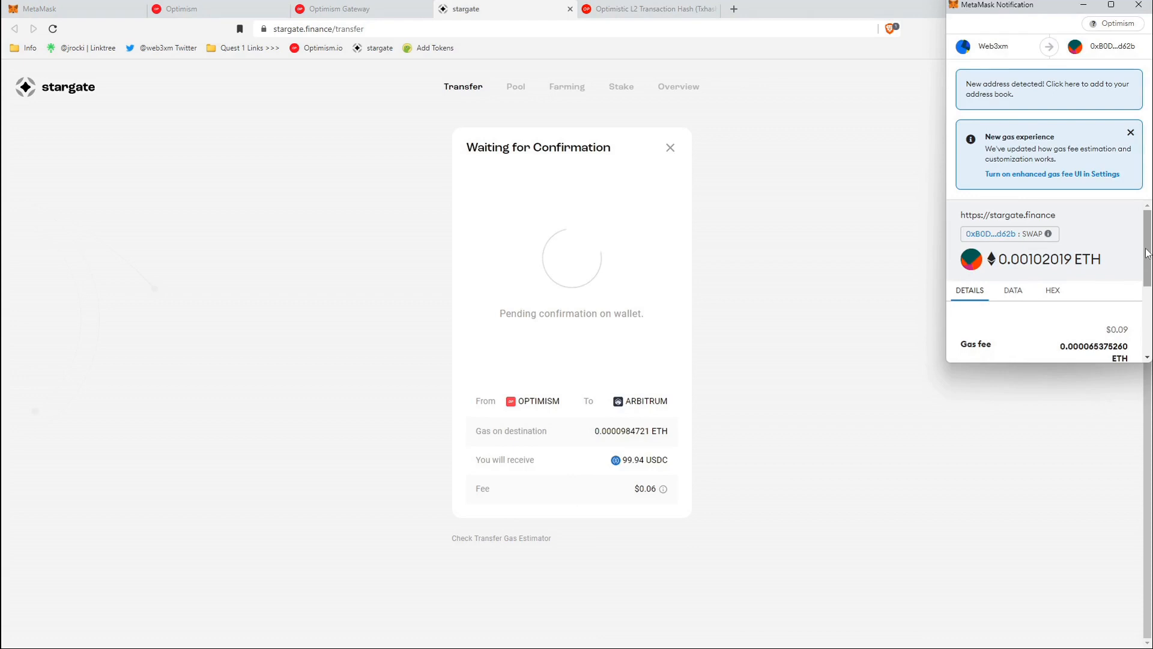
# Confirm the 100 USDC bridge transaction in the MetaMask notification.
pyautogui.scroll(-3)
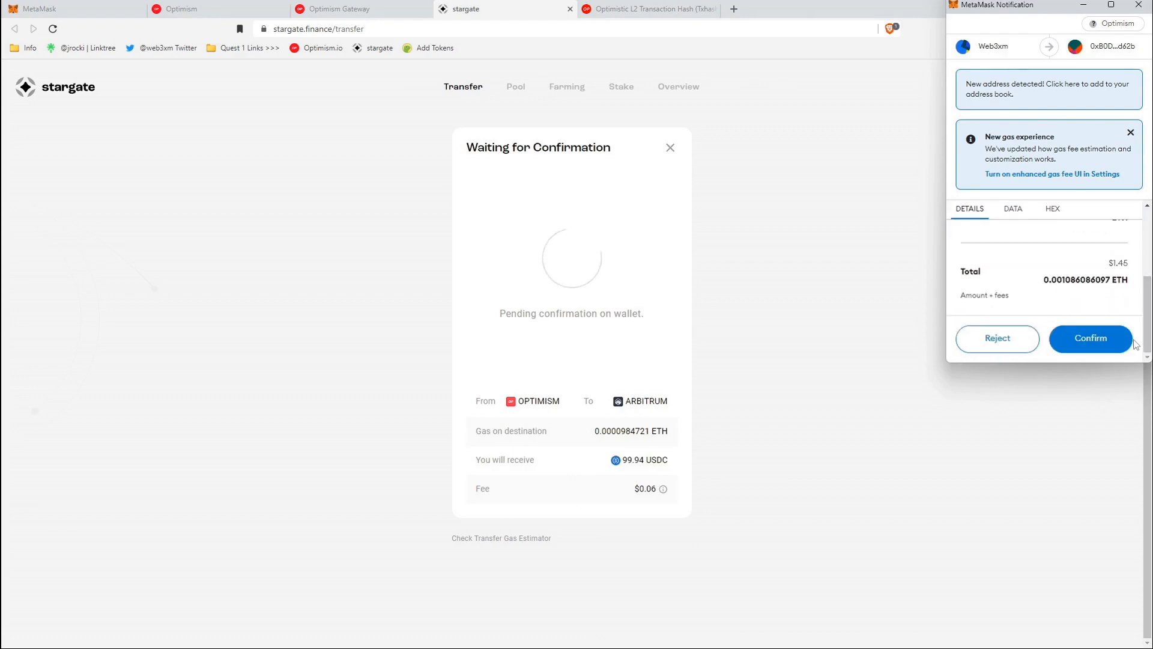
pyautogui.click(1090, 338)
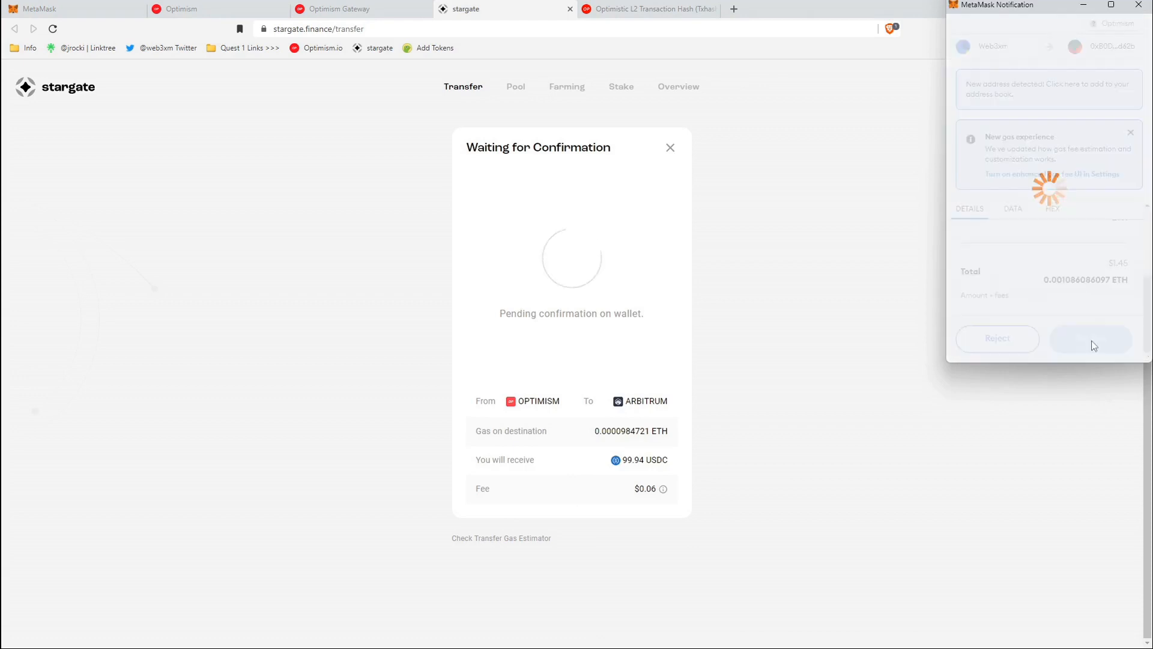
pyautogui.click(1091, 338)
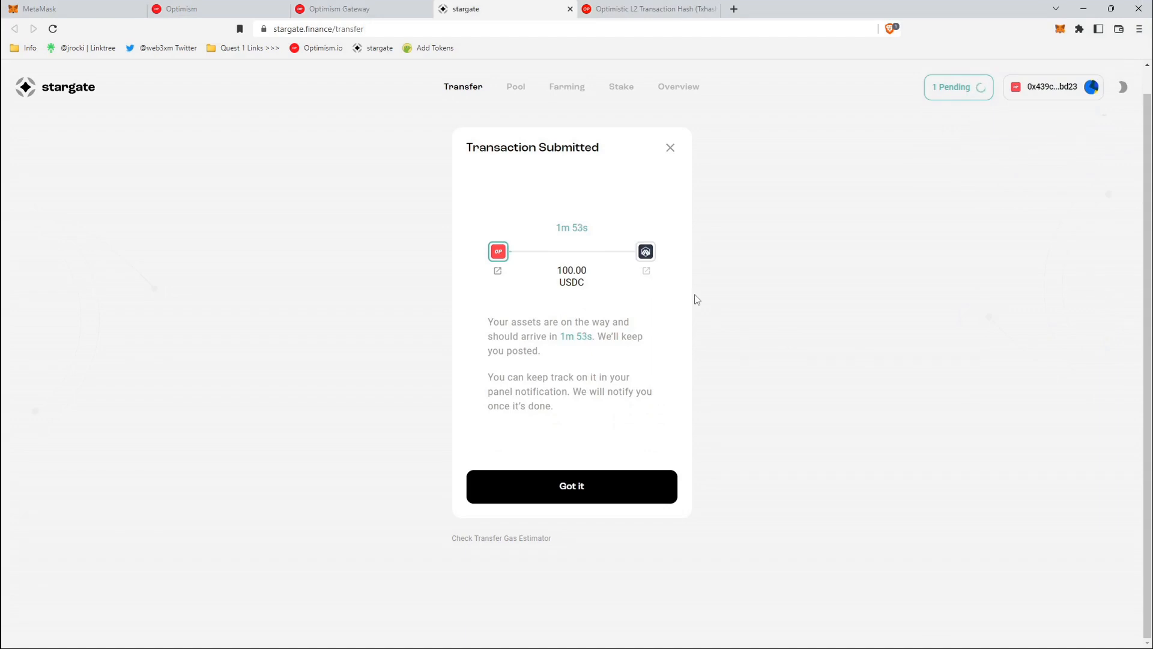
pyautogui.moveTo(518, 163)
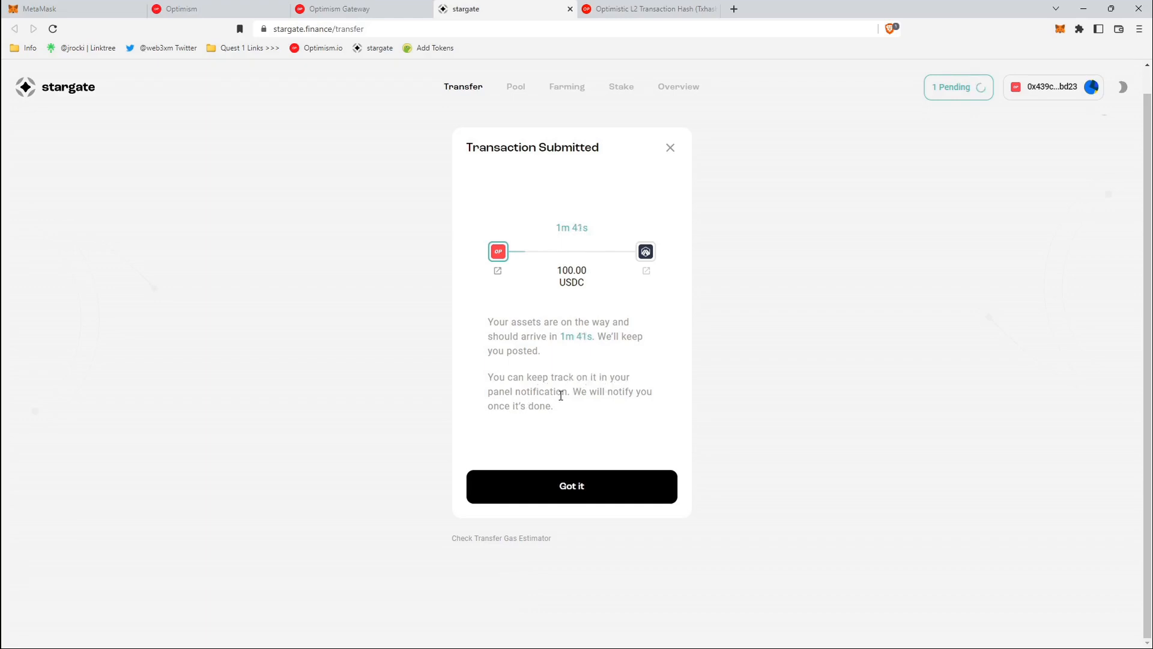
# Dismiss the submitted notice, verify the bridge succeeded on Etherscan, and return to MetaMask.
pyautogui.click(571, 486)
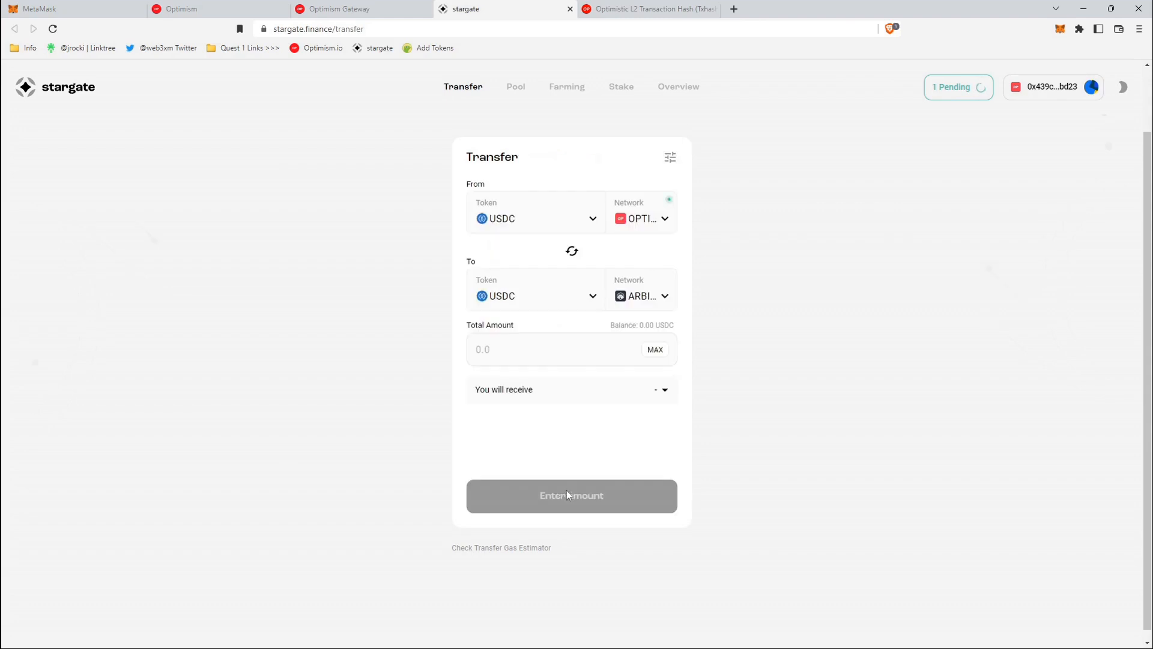
pyautogui.moveTo(810, 259)
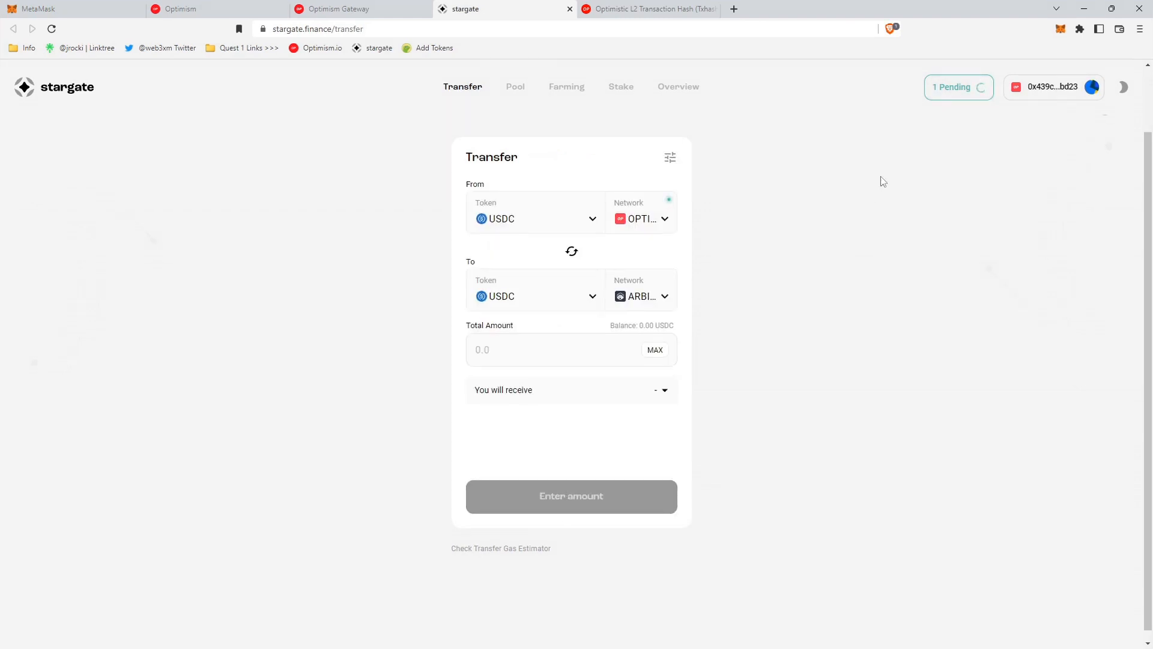
pyautogui.click(951, 86)
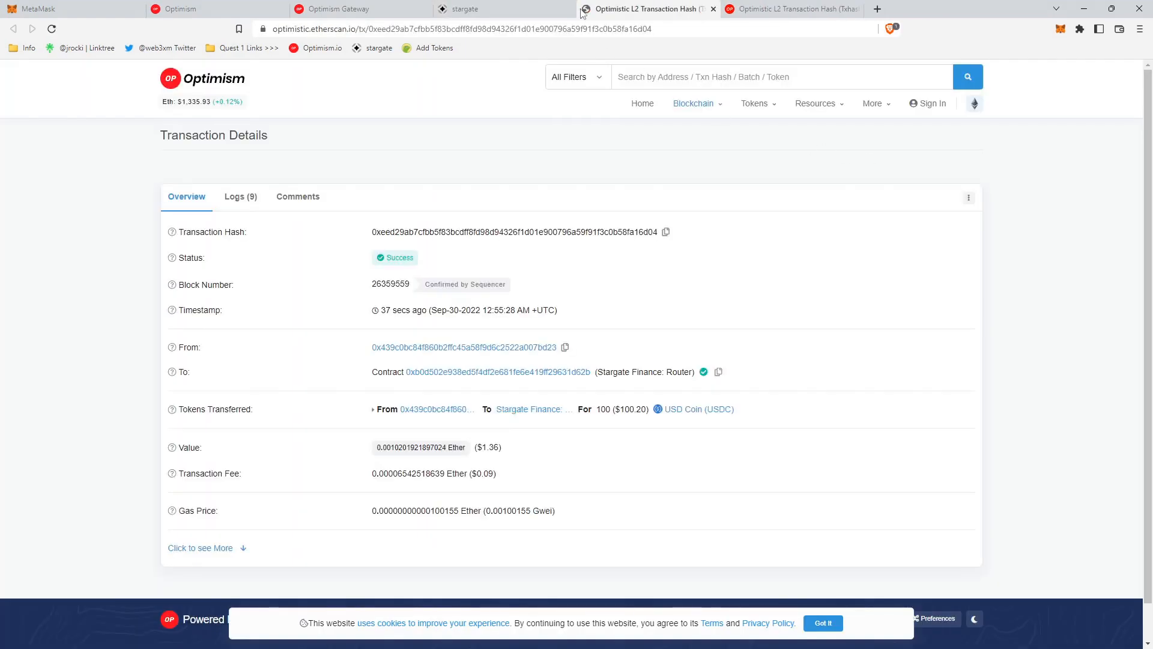
pyautogui.moveTo(647, 8)
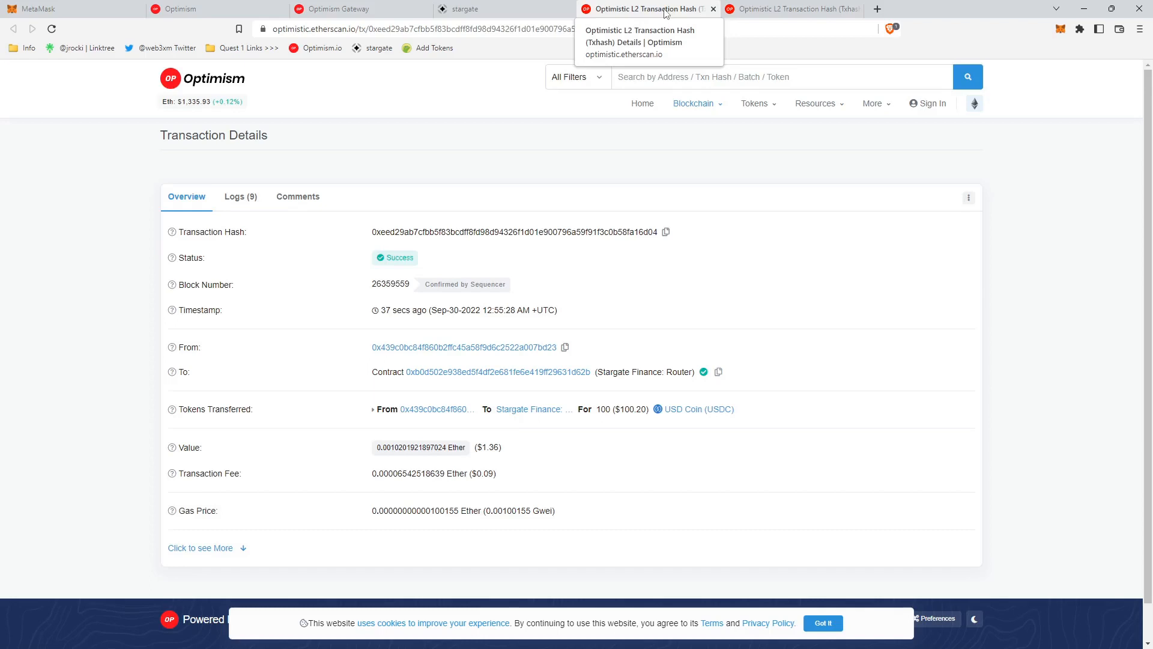
pyautogui.click(66, 8)
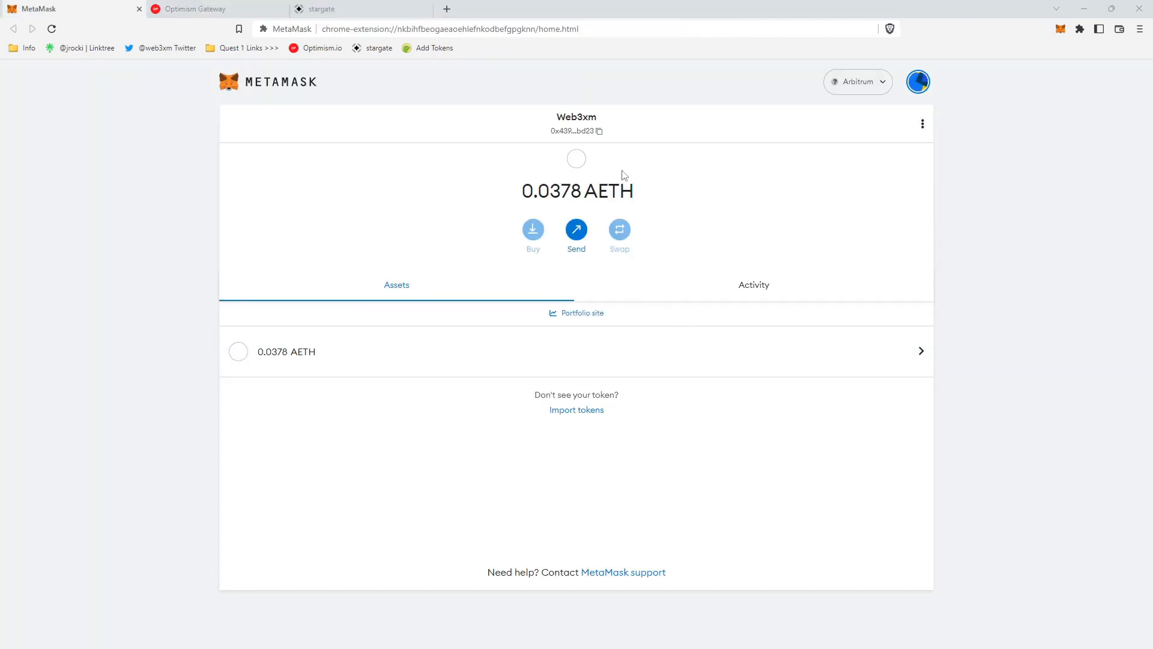
pyautogui.moveTo(779, 343)
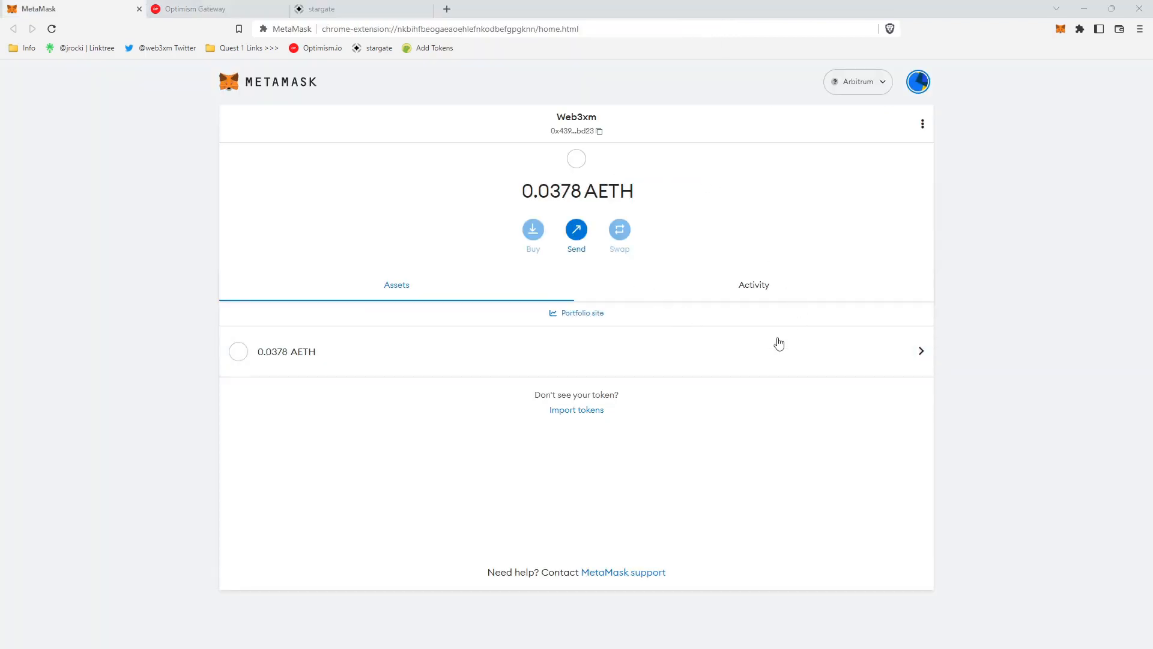
pyautogui.moveTo(632, 345)
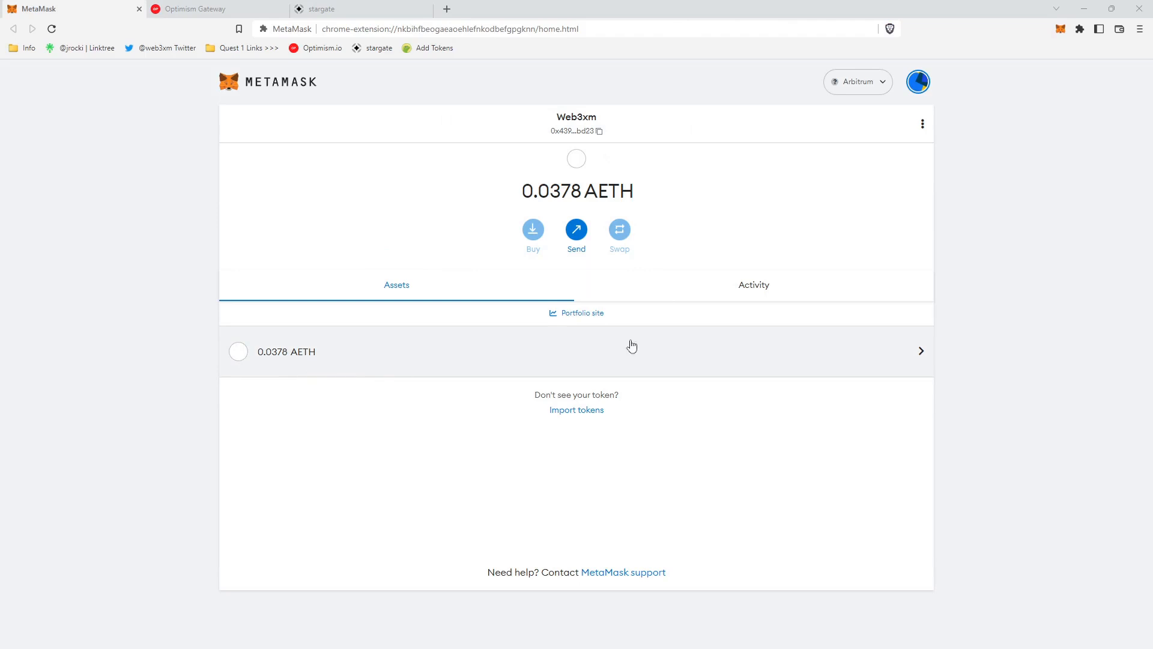
# Verify MetaMask is on Arbitrum, then bring up the Add Tokens bookmark's context menu.
pyautogui.click(856, 82)
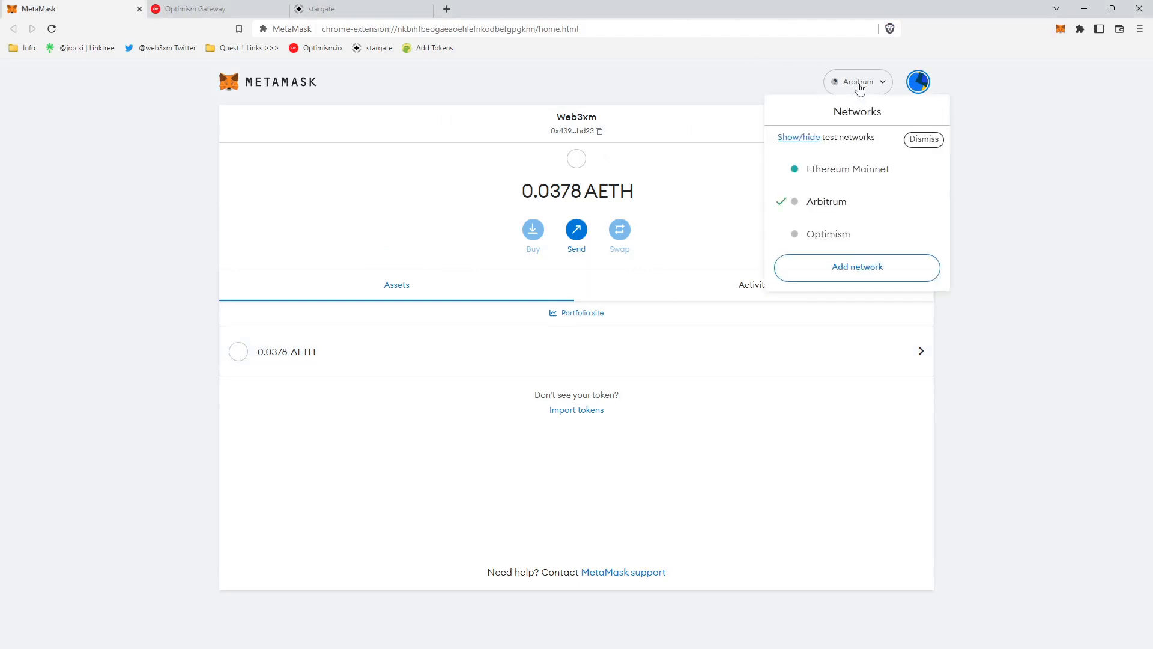
pyautogui.moveTo(842, 206)
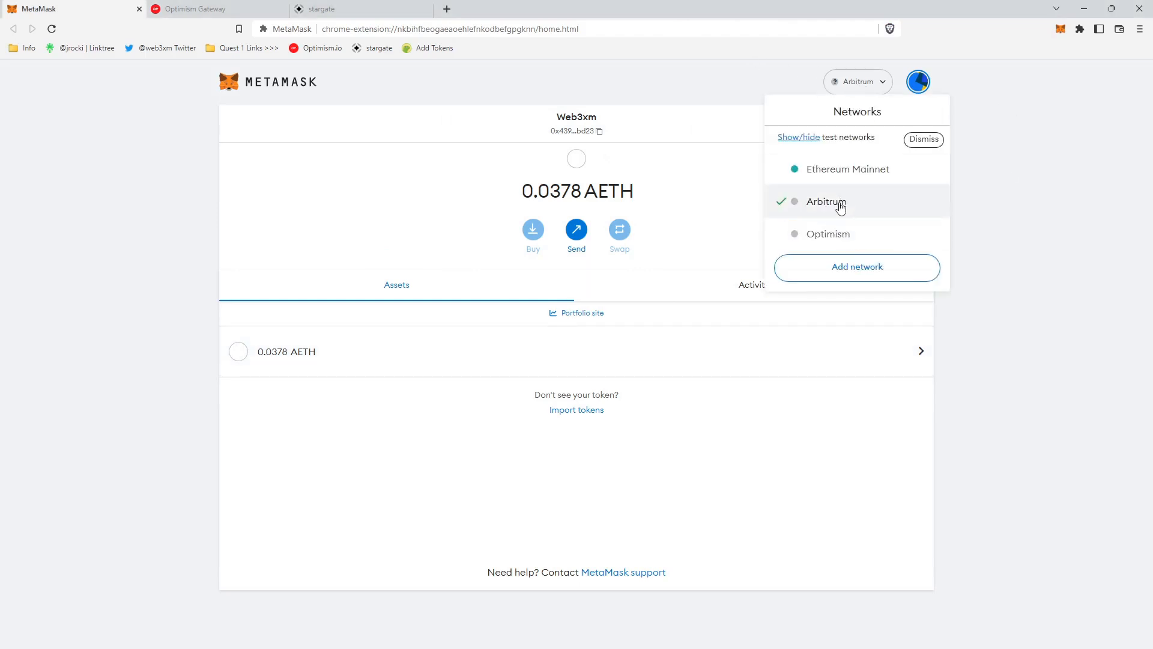
pyautogui.moveTo(412, 481)
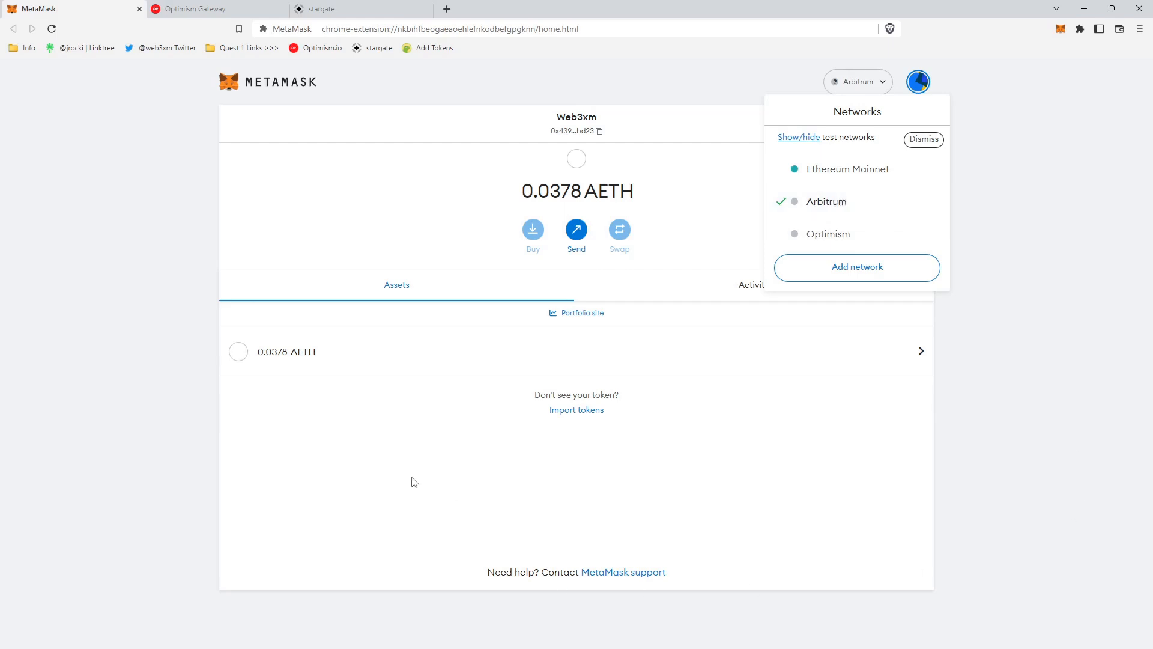
pyautogui.click(923, 140)
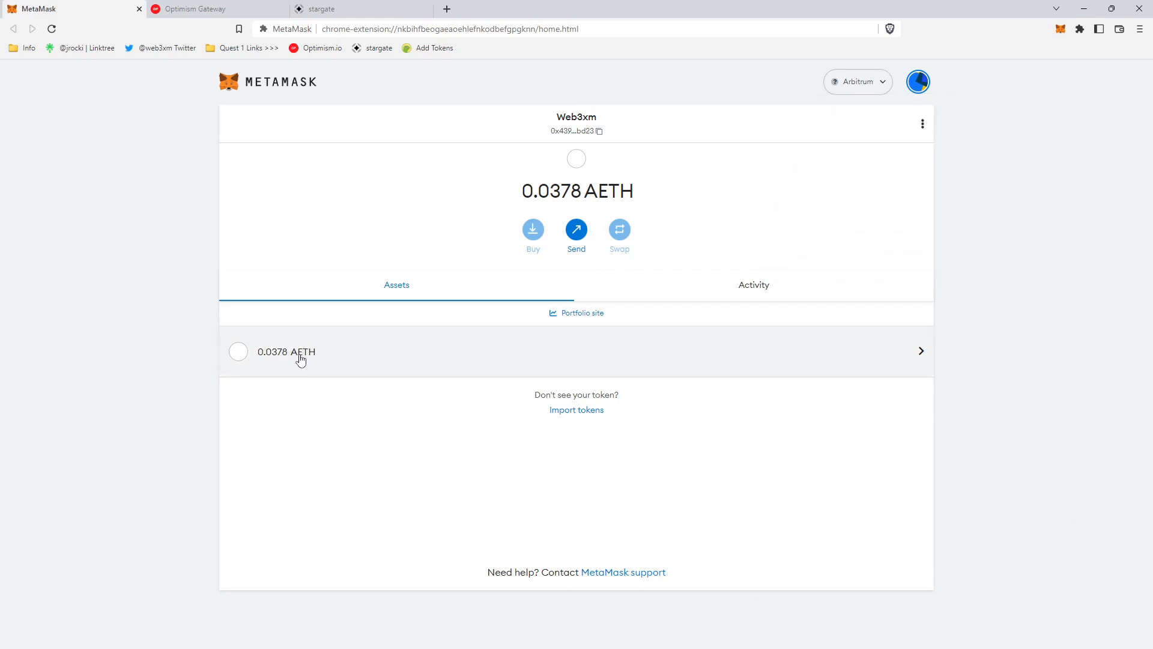
pyautogui.moveTo(576, 416)
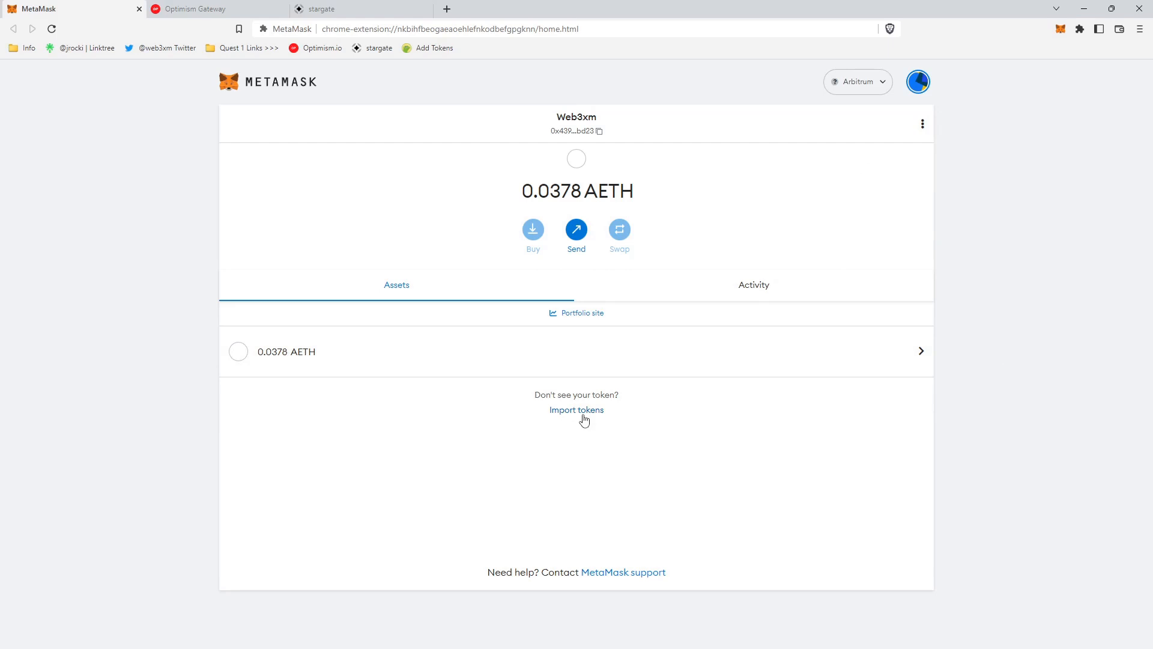
pyautogui.moveTo(312, 379)
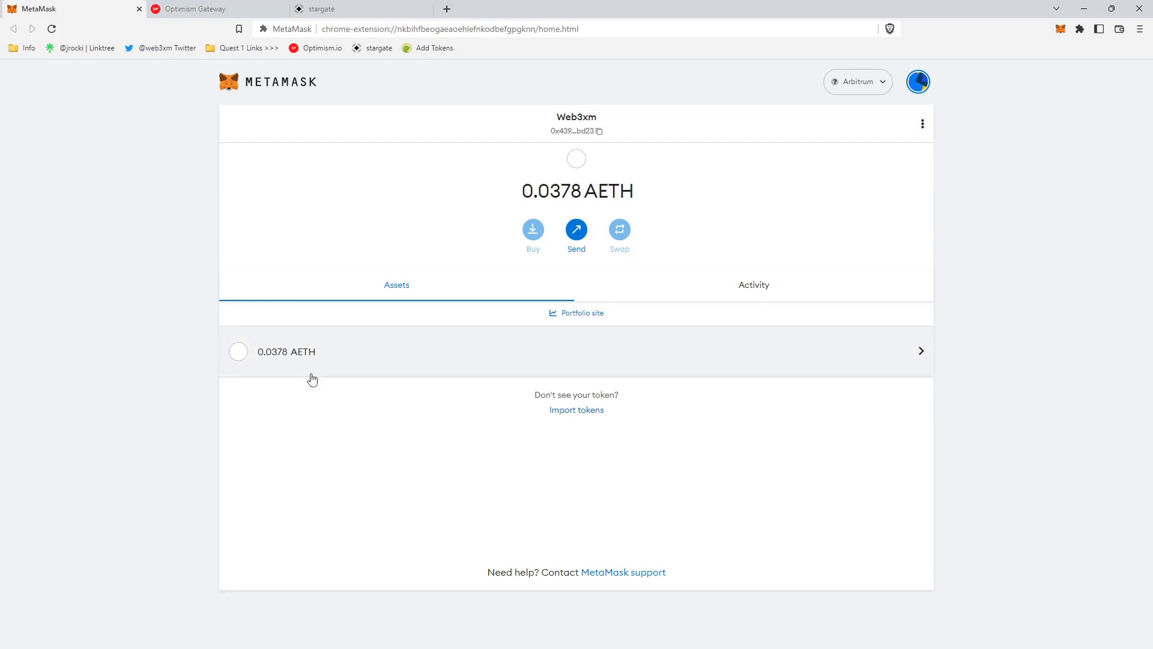
pyautogui.moveTo(652, 408)
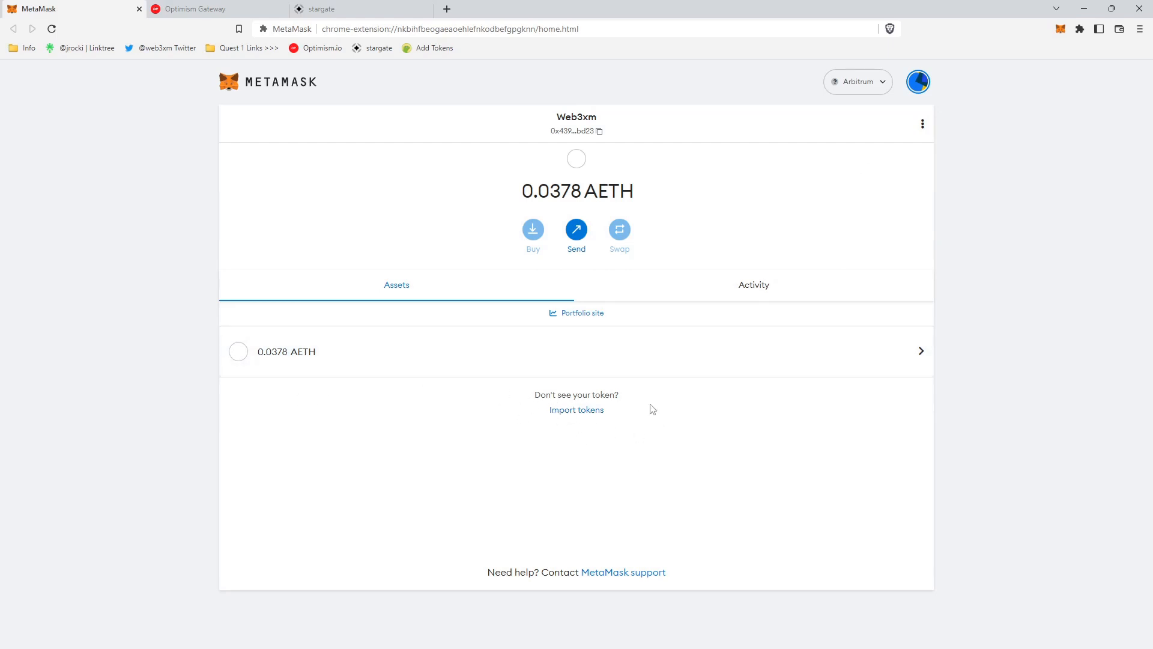
pyautogui.moveTo(577, 409)
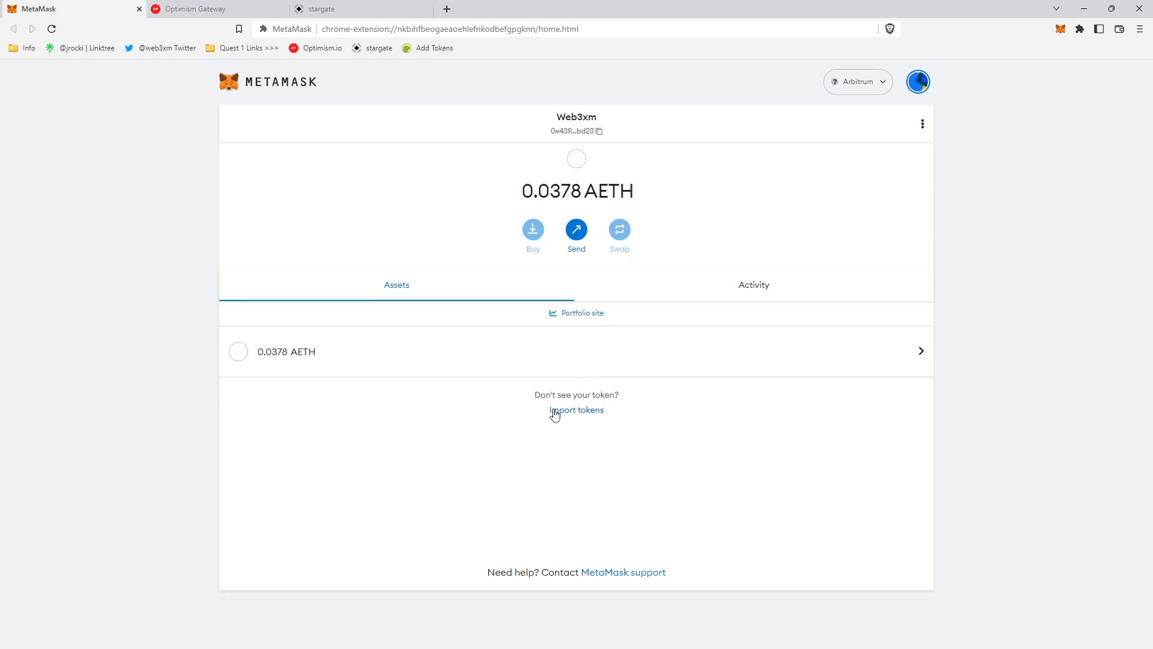
pyautogui.moveTo(573, 419)
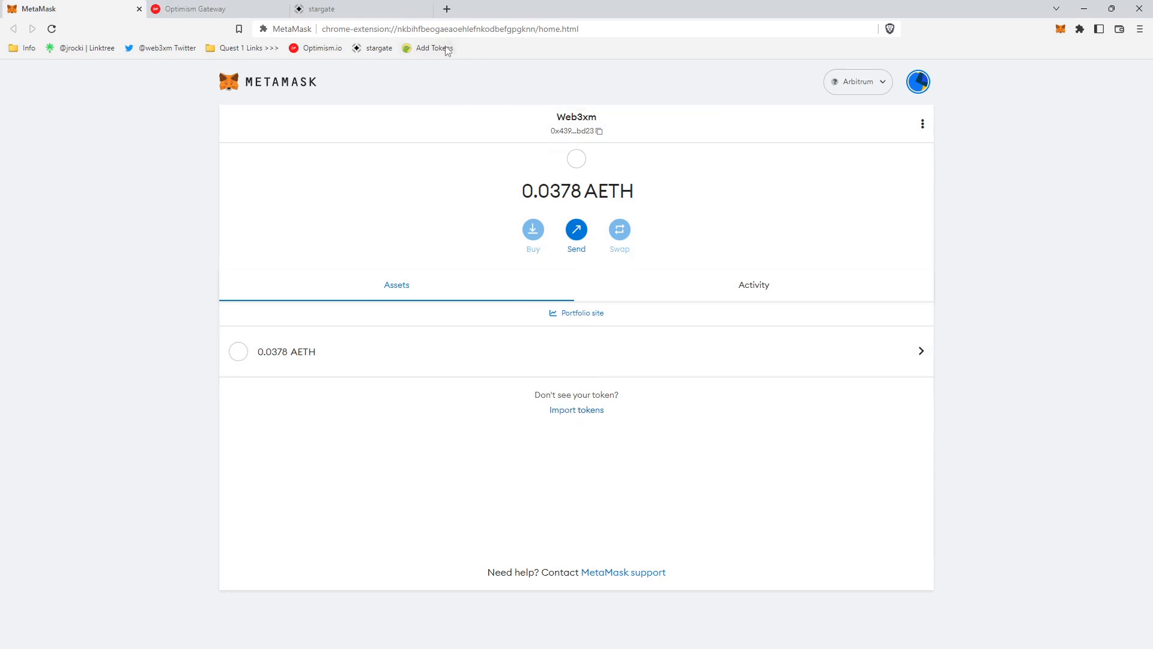
pyautogui.rightClick(432, 48)
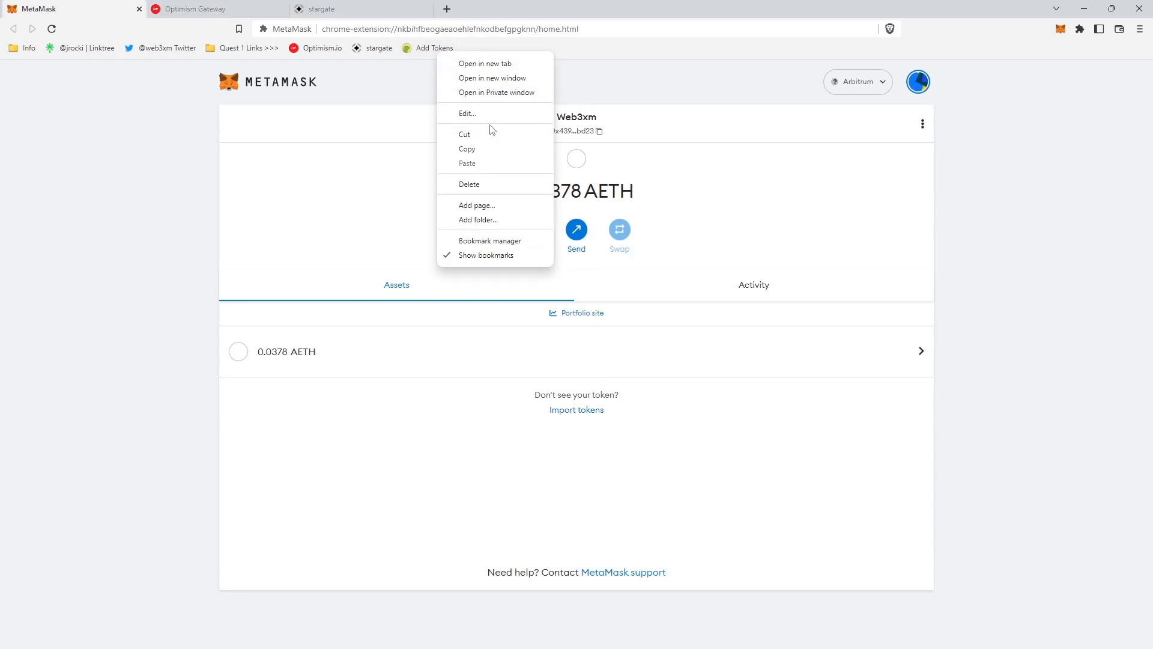
# Copy the Arbitrum One USDC contract address from CoinGecko's USD Coin page in a new tab.
pyautogui.click(485, 63)
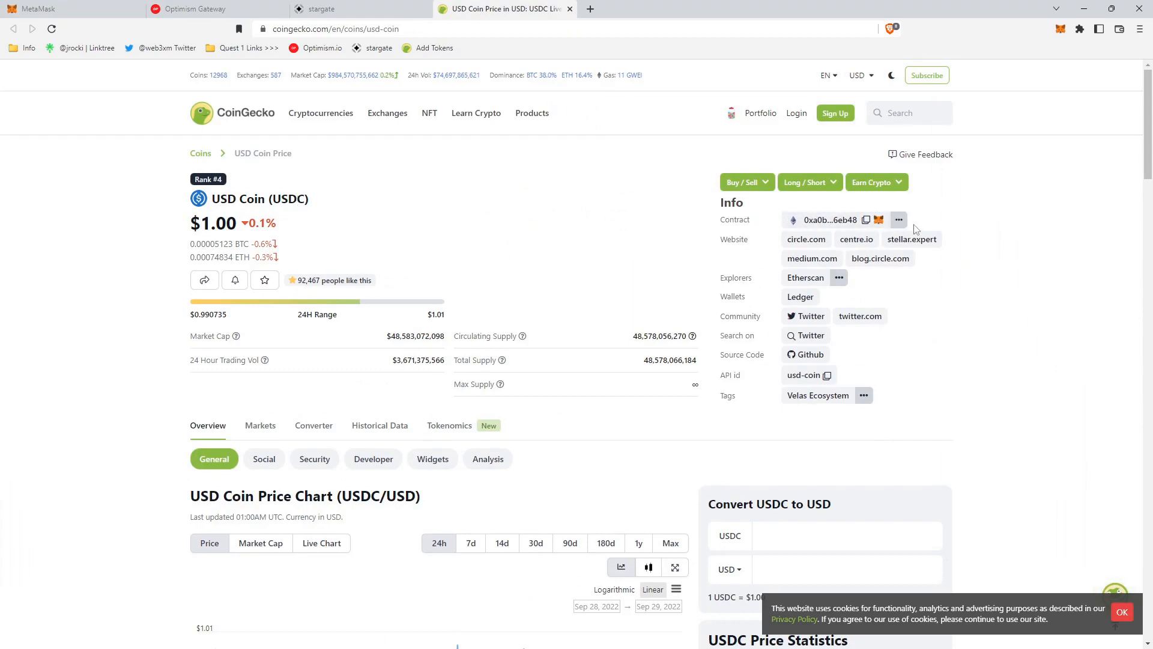
pyautogui.click(898, 220)
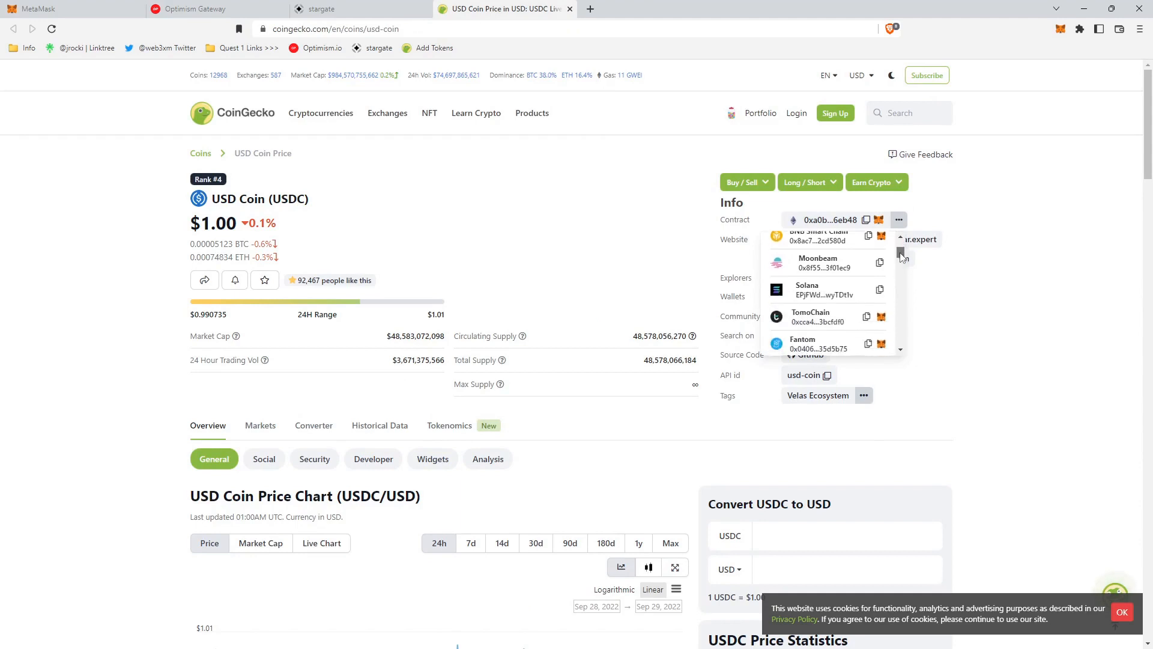
pyautogui.scroll(-3)
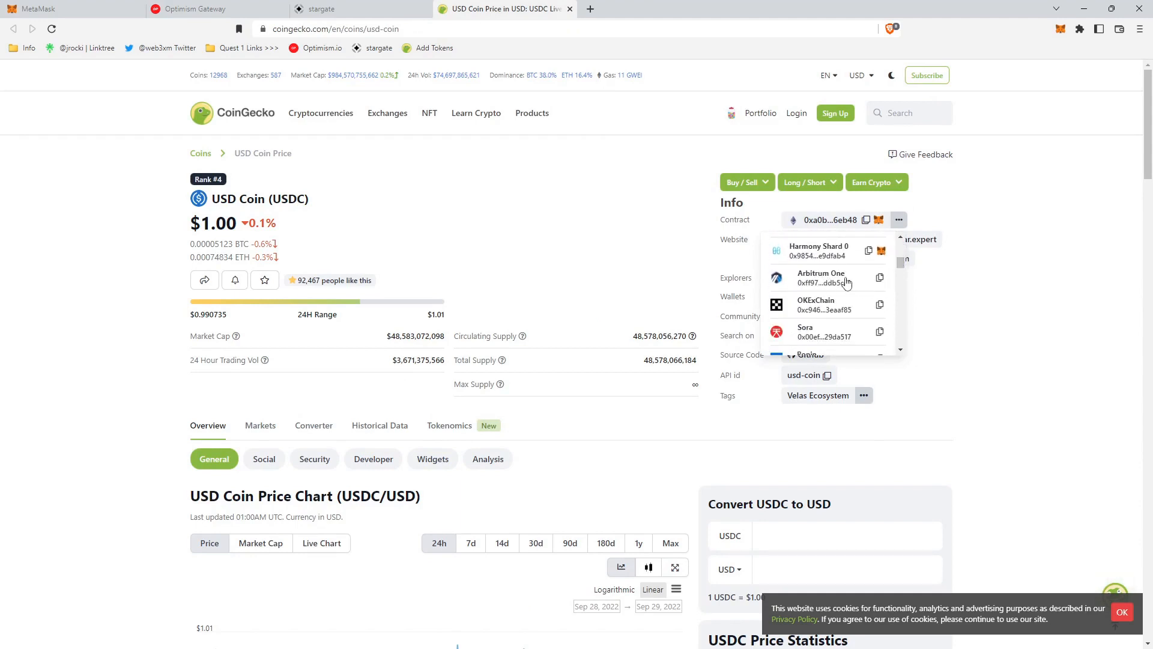
pyautogui.click(879, 277)
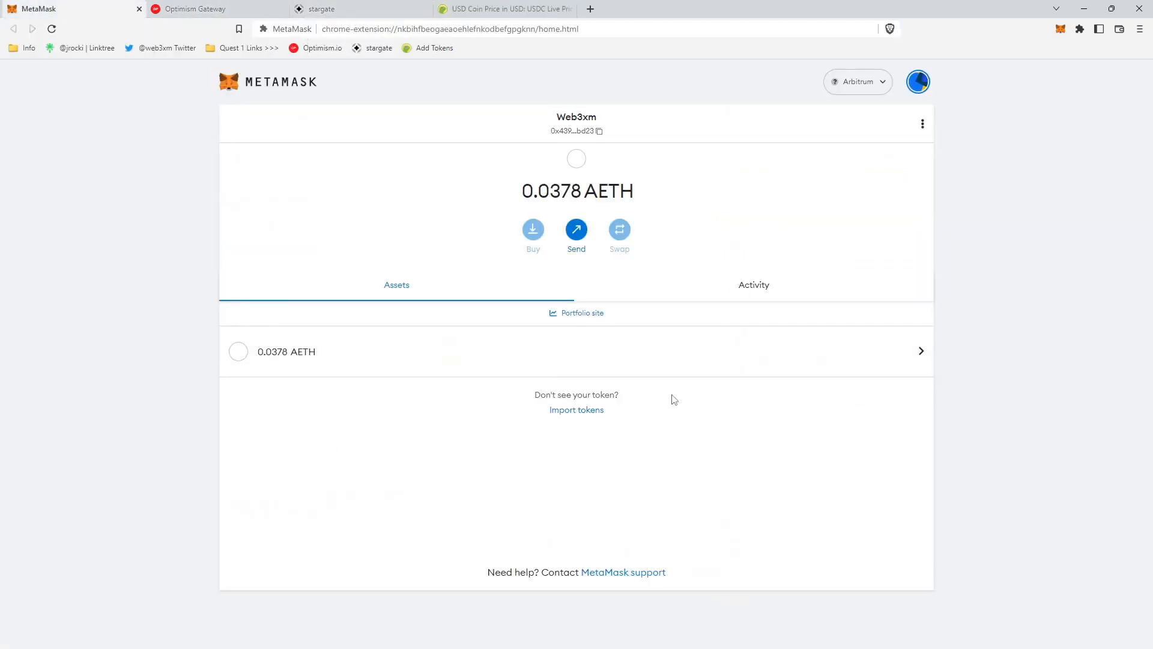
# Import USDC into MetaMask on Arbitrum by its contract address, showing 99.94 USDC.
pyautogui.click(576, 409)
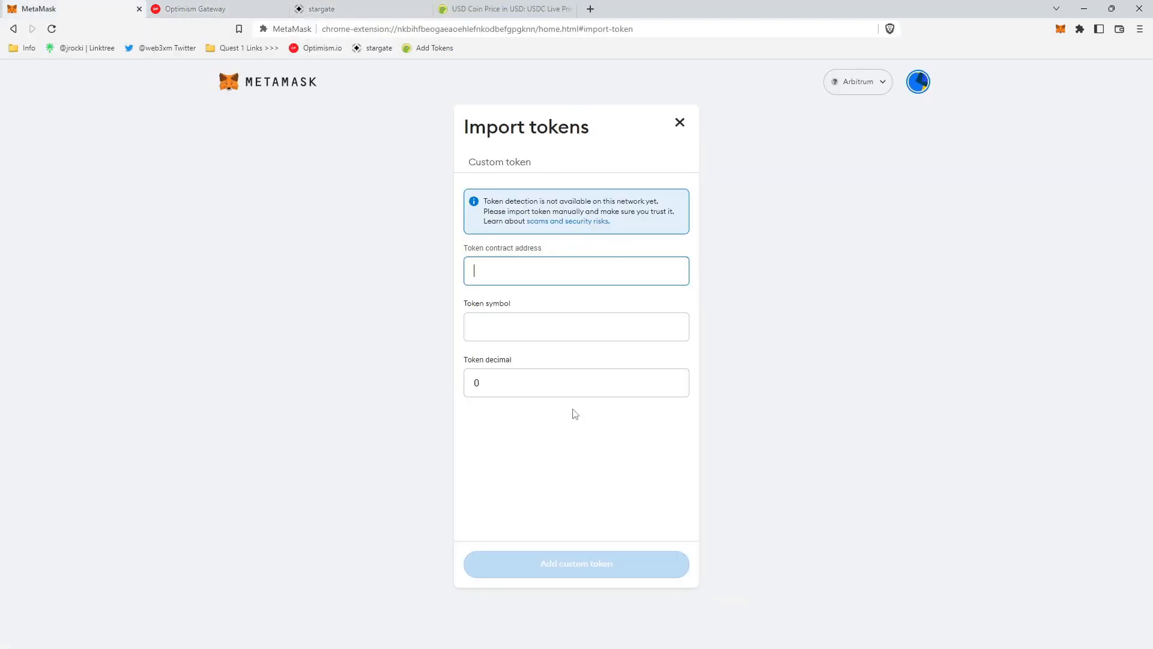
pyautogui.write('970a61a04b1ca14834a43f5de4533ebddb5cc8')
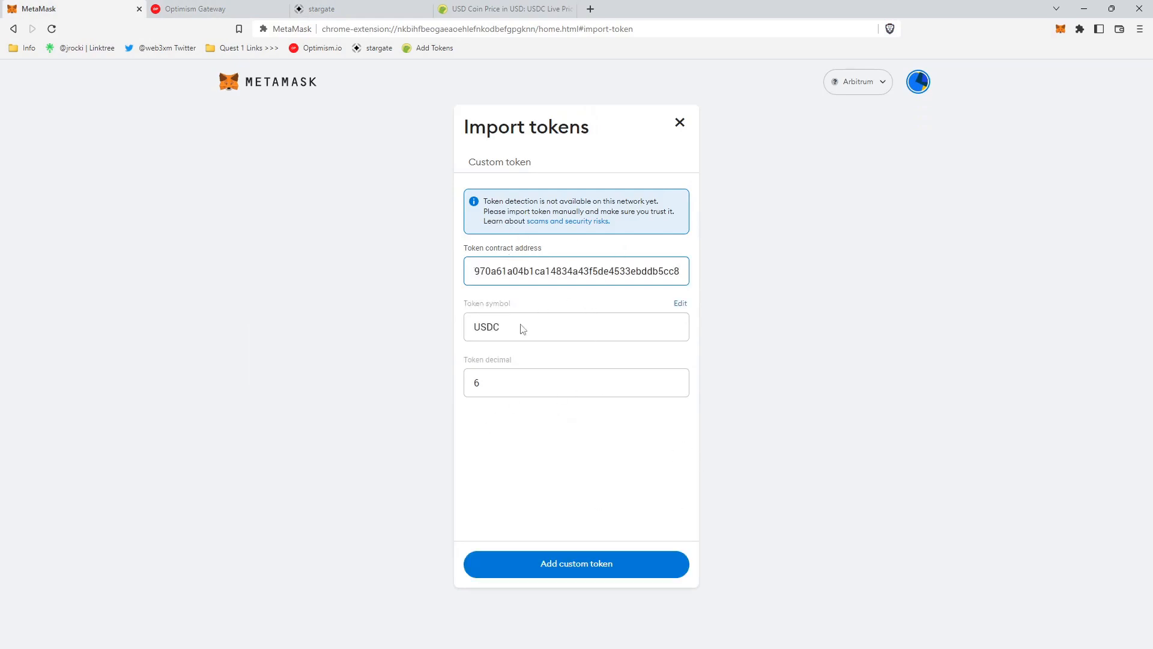
pyautogui.moveTo(641, 606)
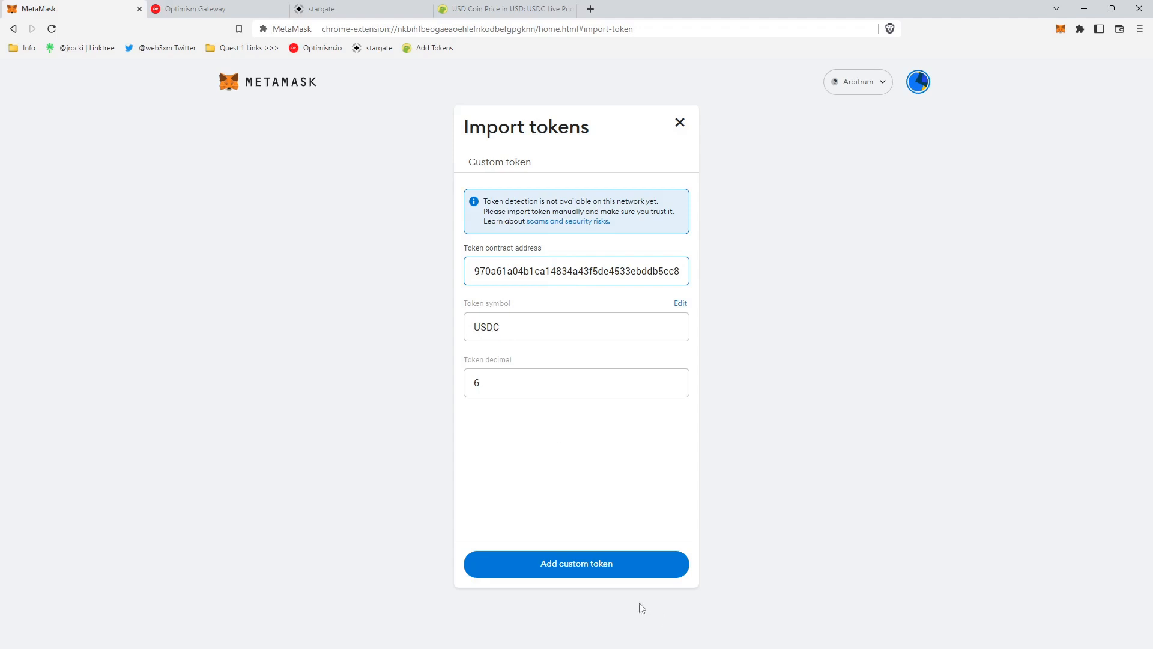
pyautogui.click(576, 564)
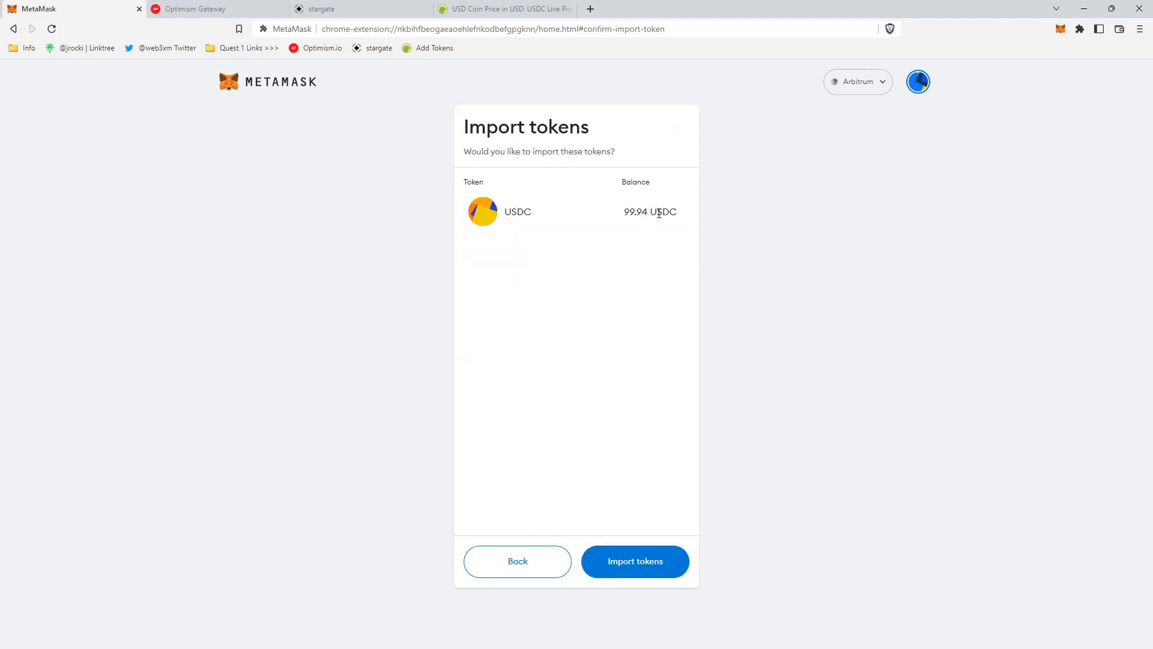
pyautogui.moveTo(636, 566)
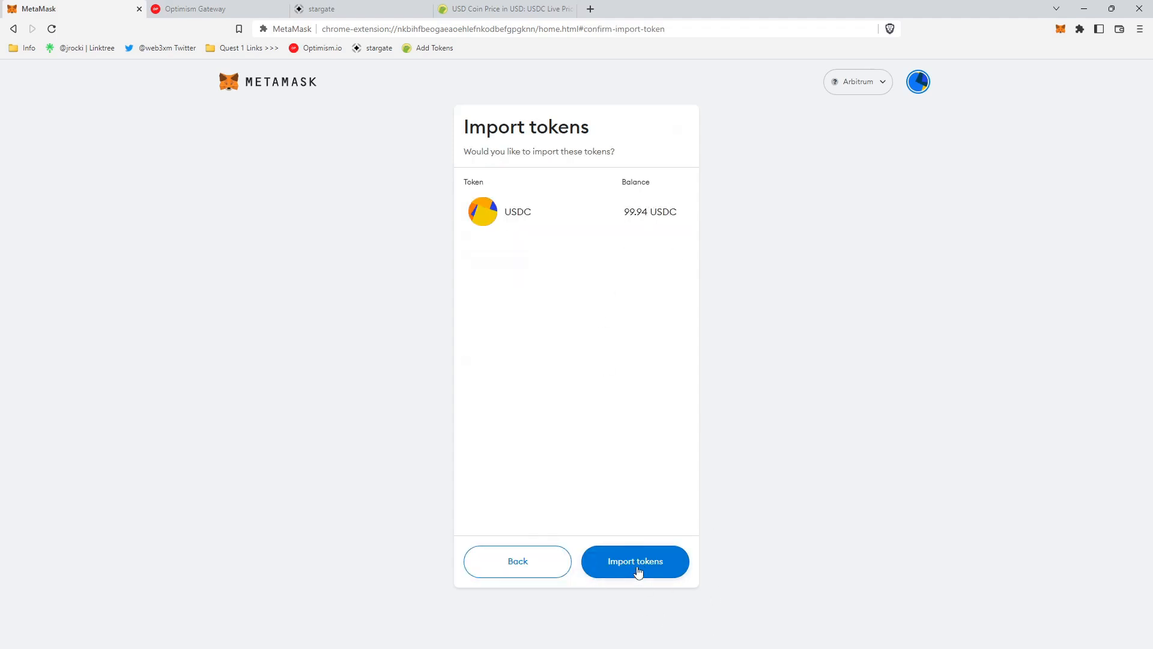
pyautogui.click(634, 560)
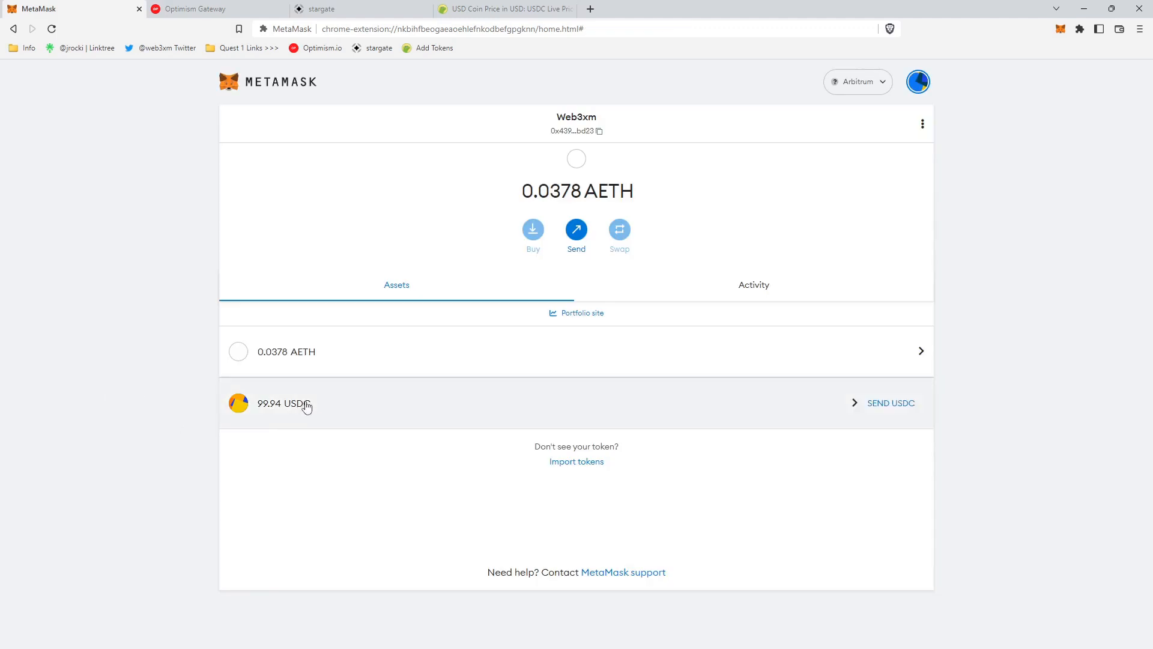
pyautogui.moveTo(250, 387)
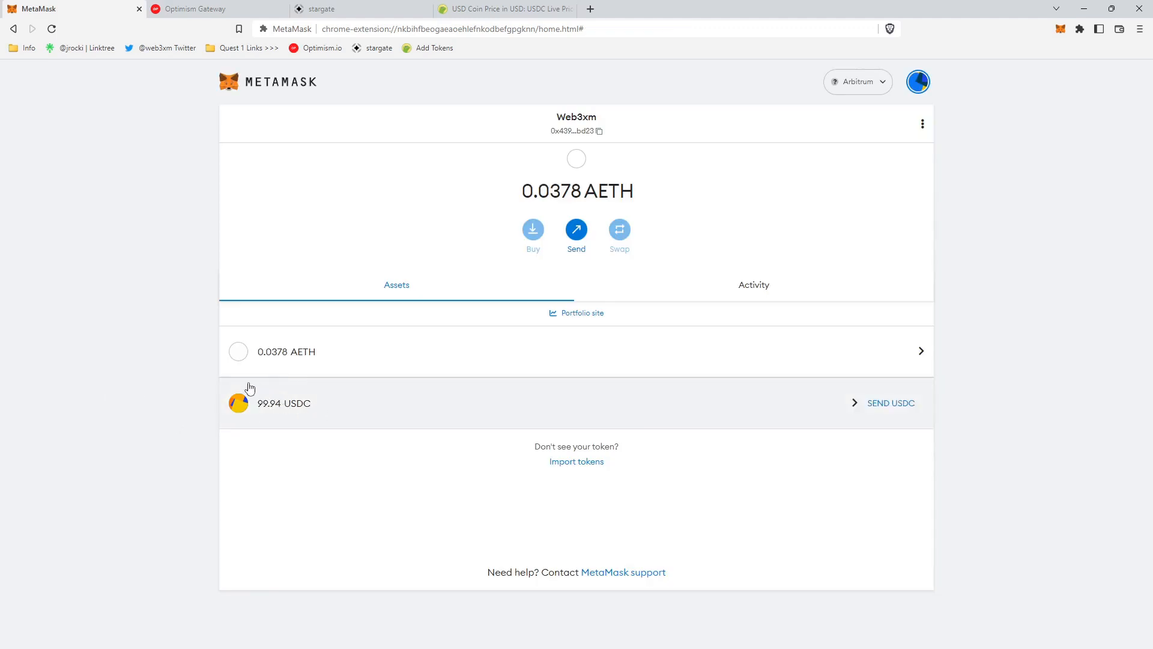
pyautogui.moveTo(250, 393)
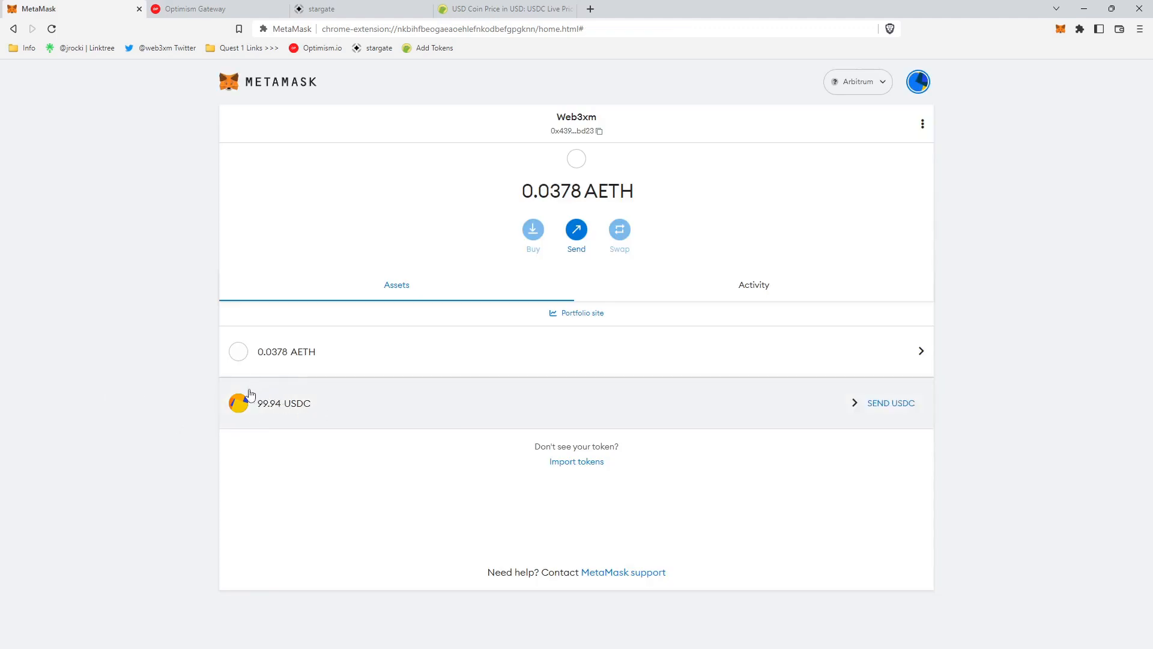
pyautogui.moveTo(320, 456)
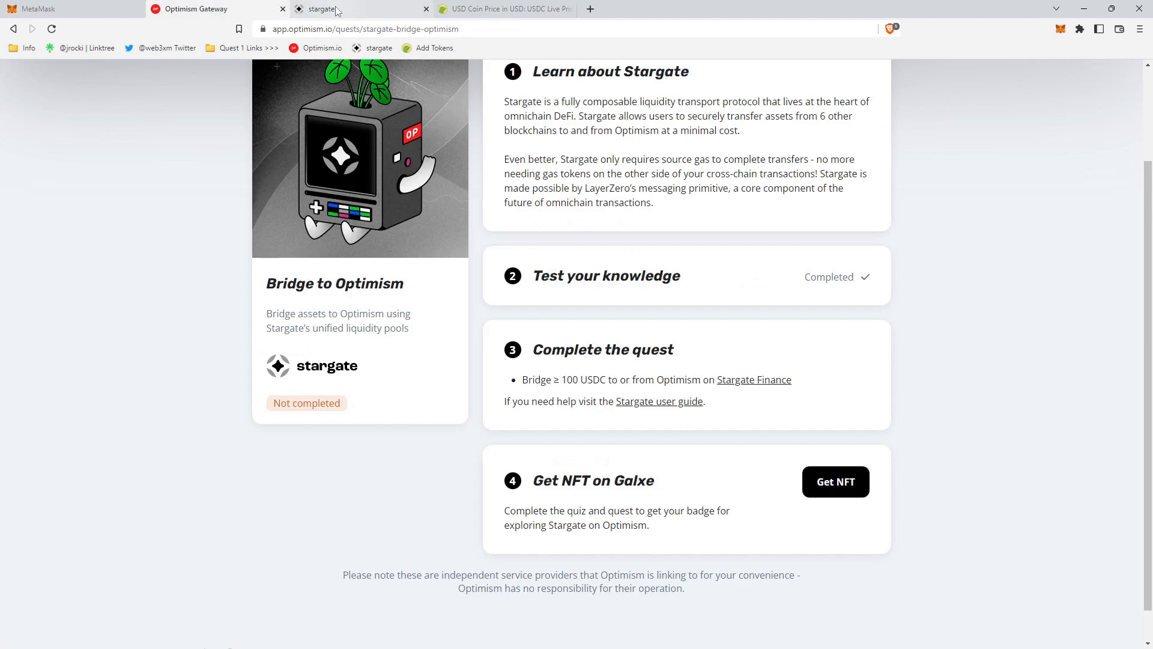
# Open the Galxe Stargate Optimism Quest NFT campaign and switch MetaMask to Optimism.
pyautogui.click(834, 481)
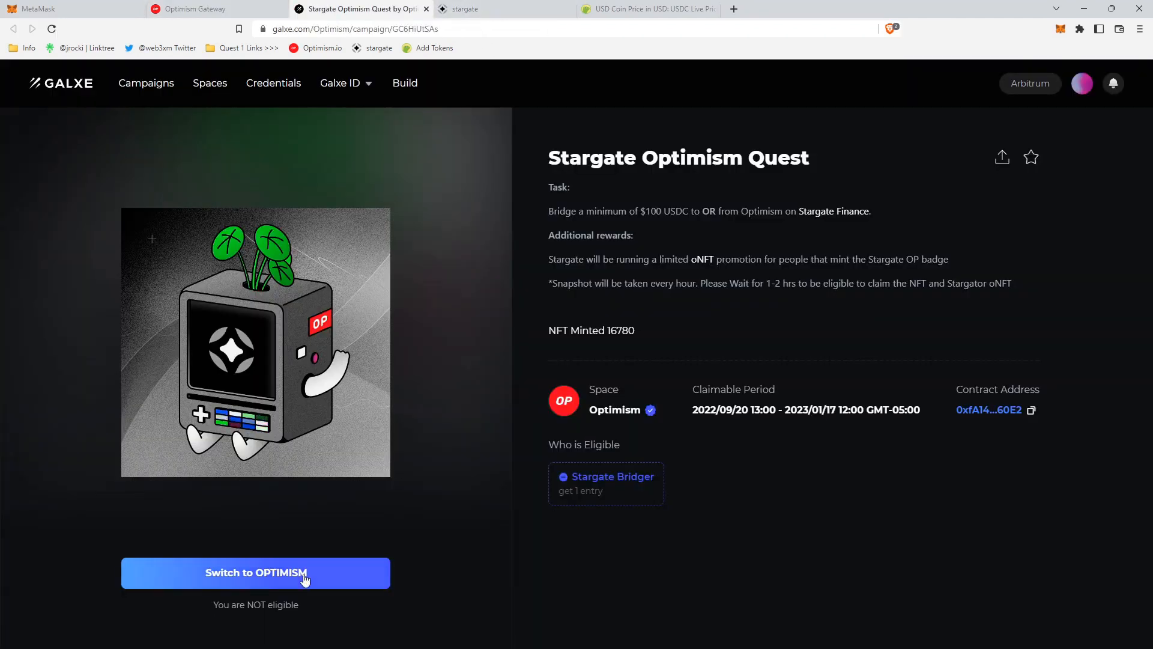
pyautogui.click(256, 572)
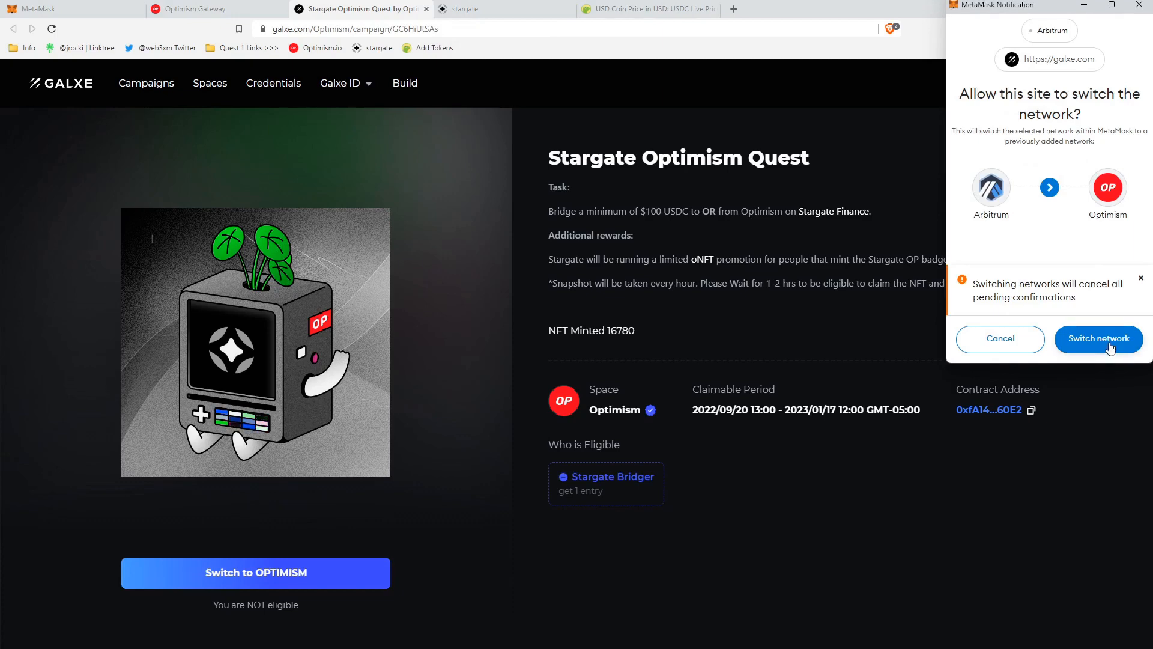
pyautogui.click(1097, 339)
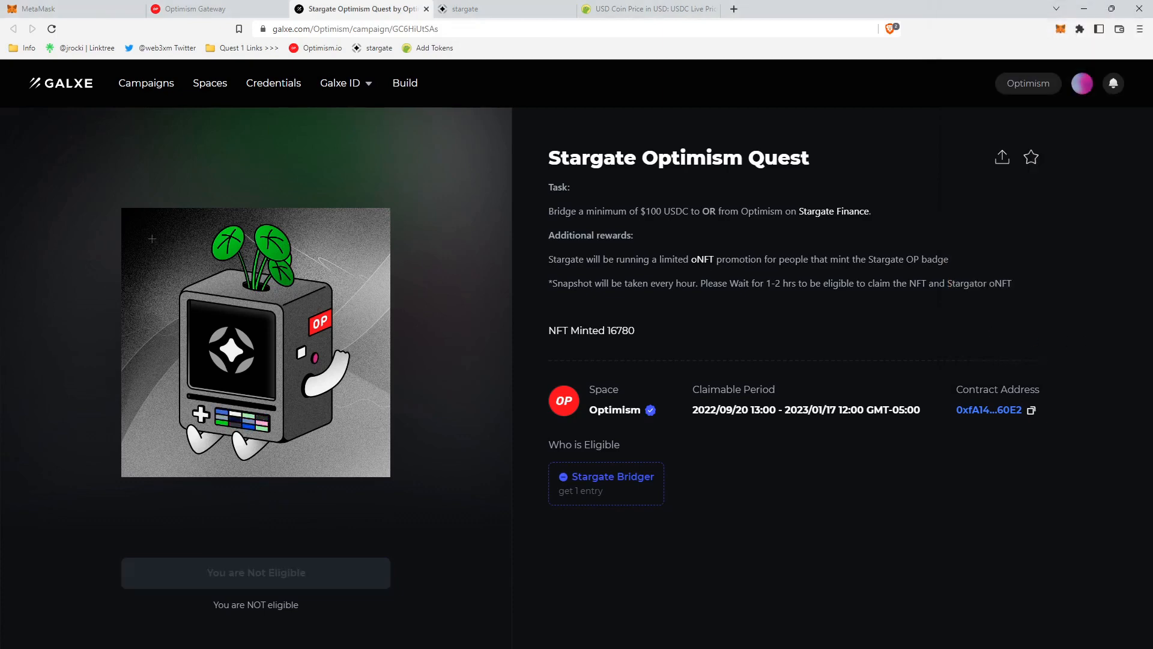
pyautogui.moveTo(698, 456)
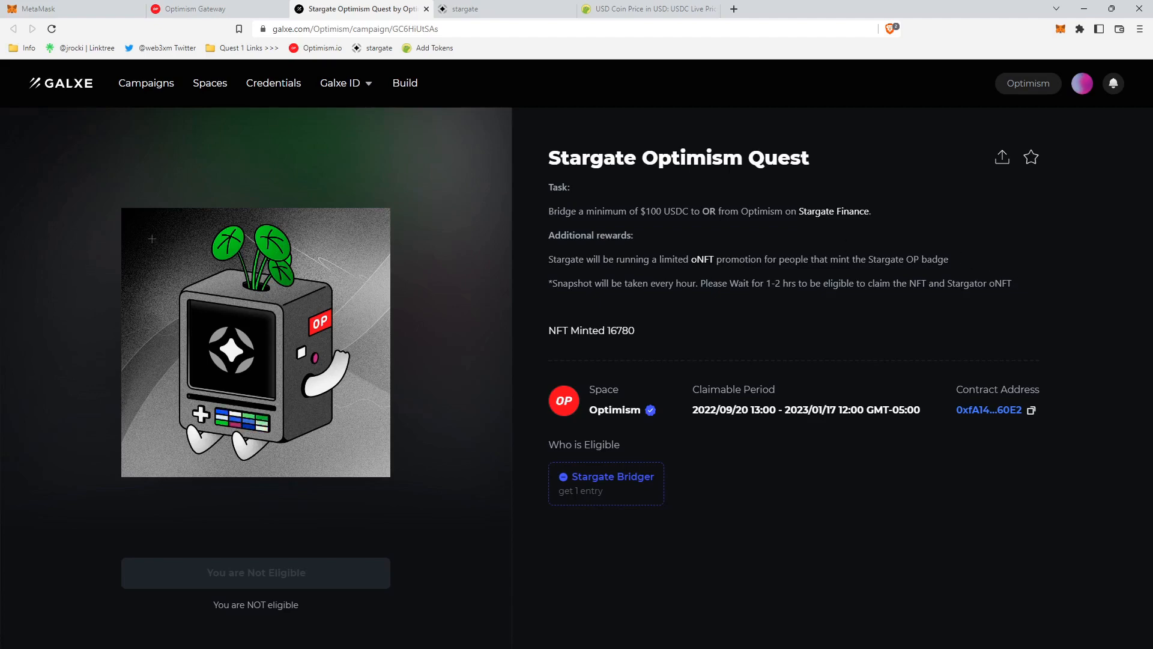
pyautogui.moveTo(639, 338)
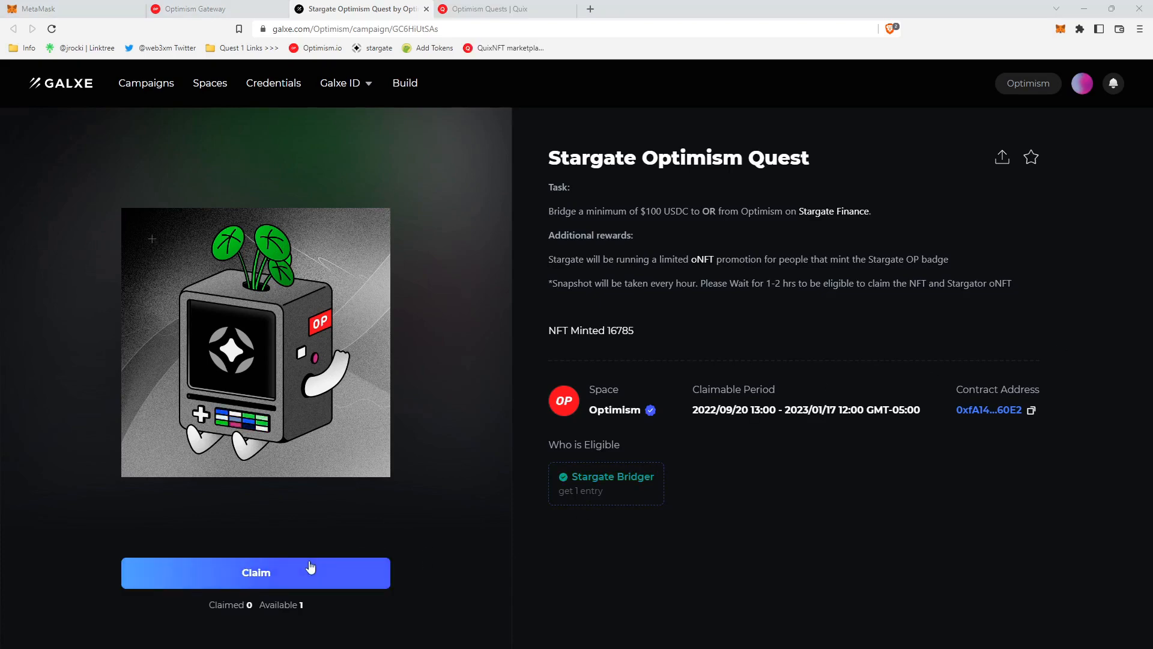
pyautogui.moveTo(264, 580)
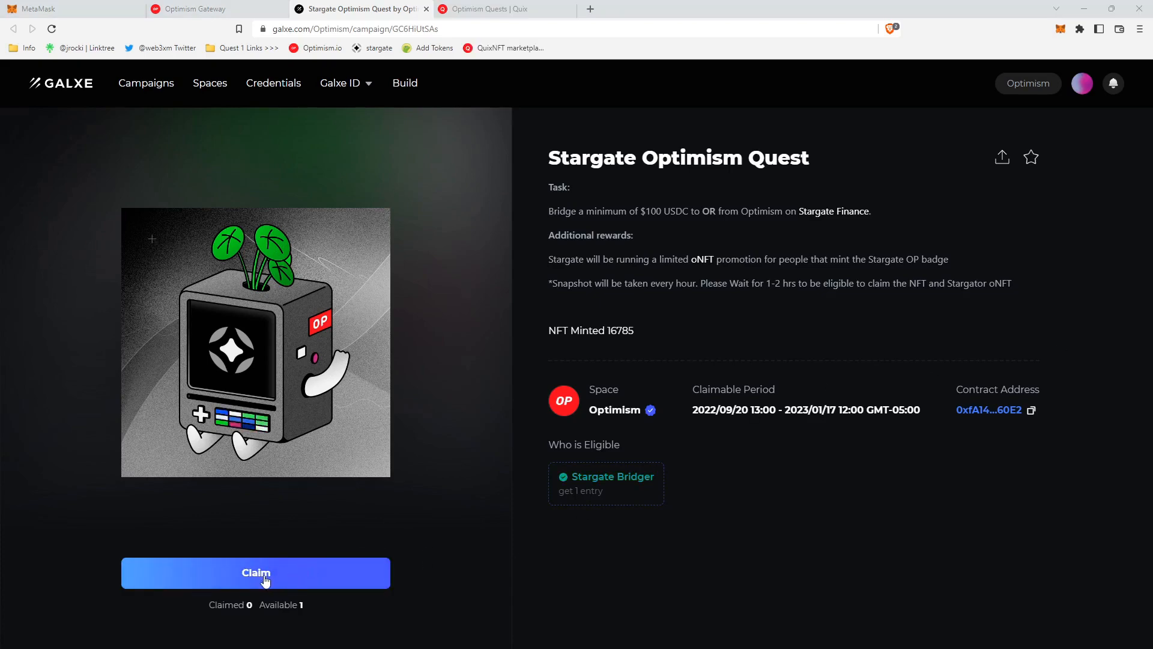
# Claim the quest NFT with MetaMask confirmation, then view the Stargate Bridger credential.
pyautogui.click(255, 573)
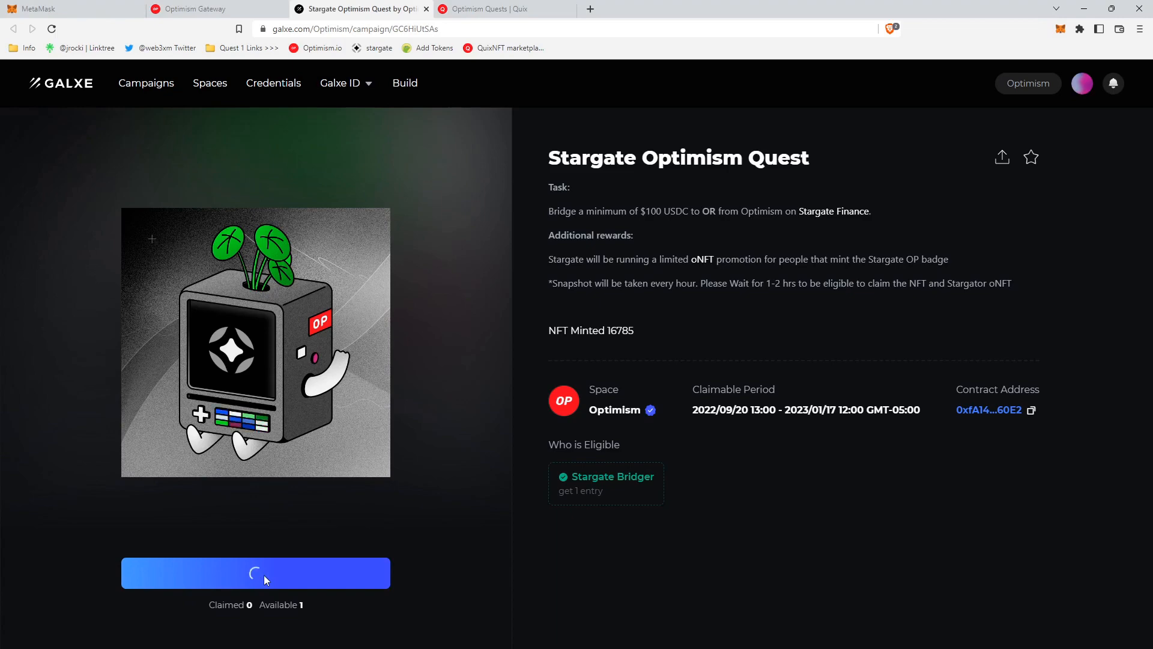
pyautogui.click(255, 573)
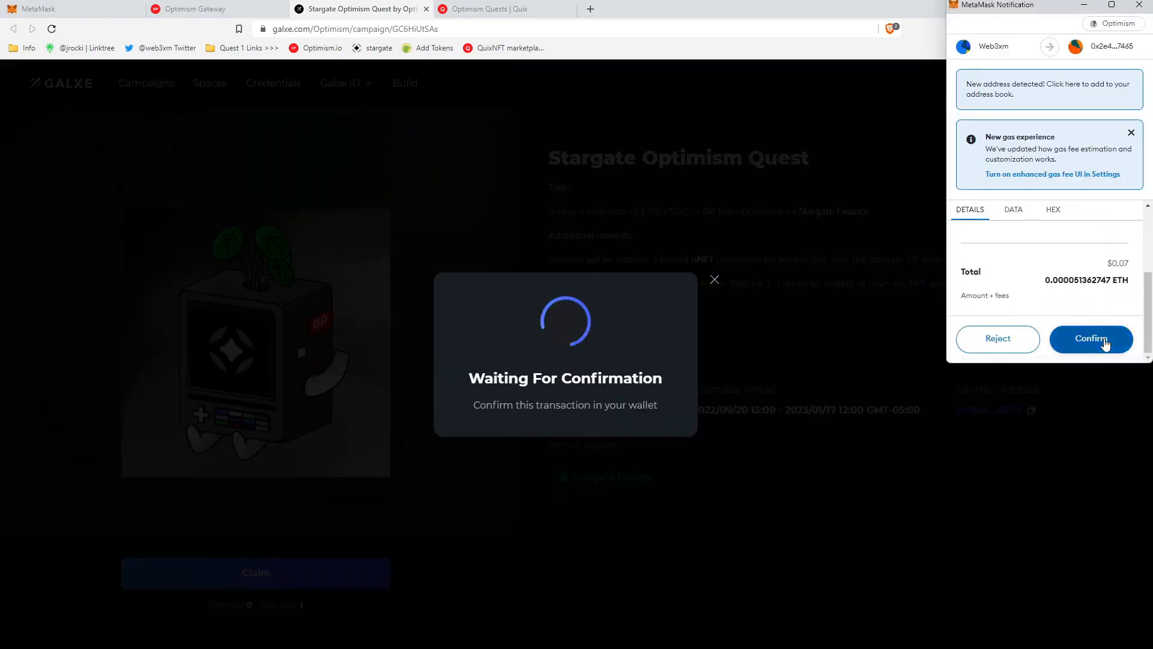
pyautogui.click(1091, 338)
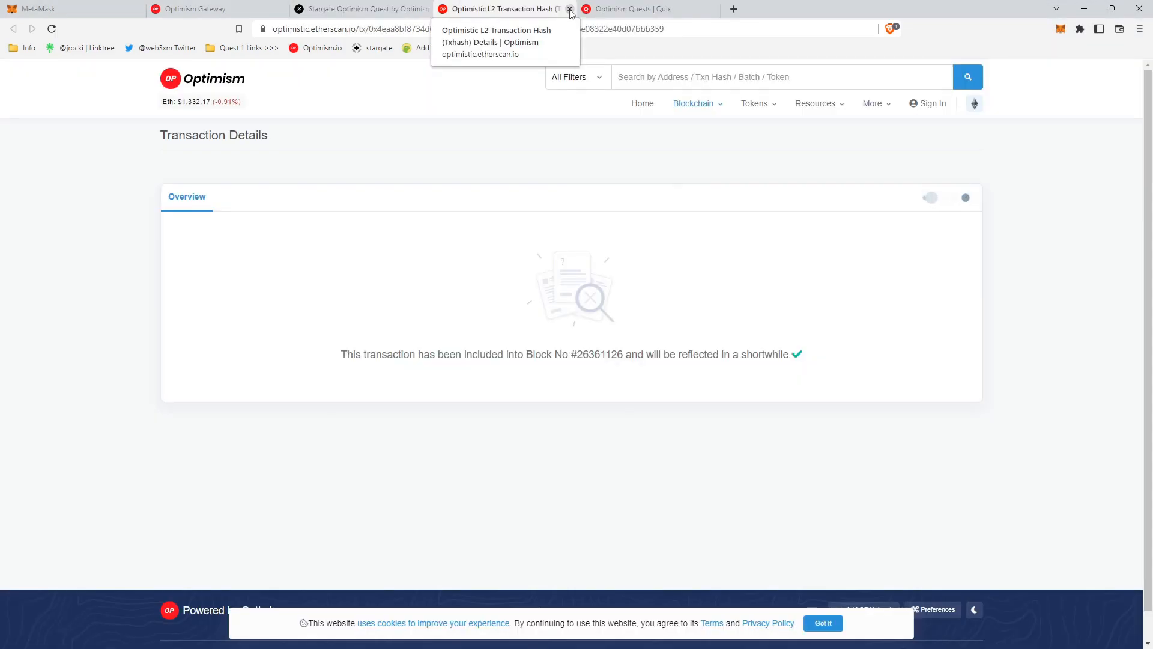
pyautogui.click(570, 9)
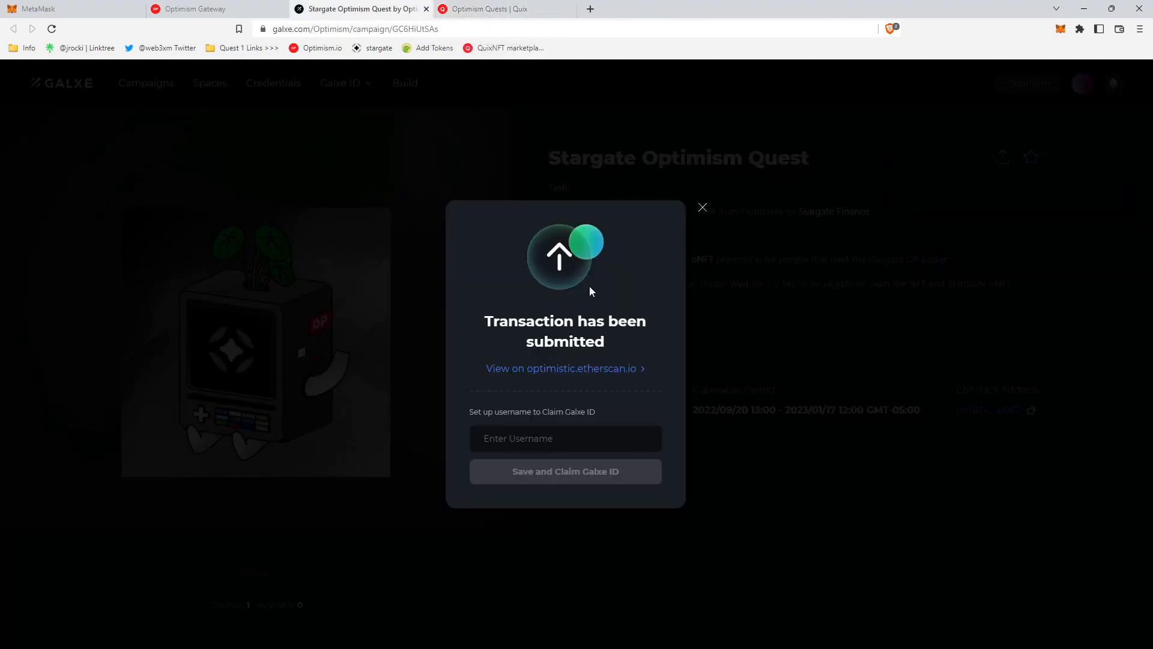
pyautogui.click(702, 207)
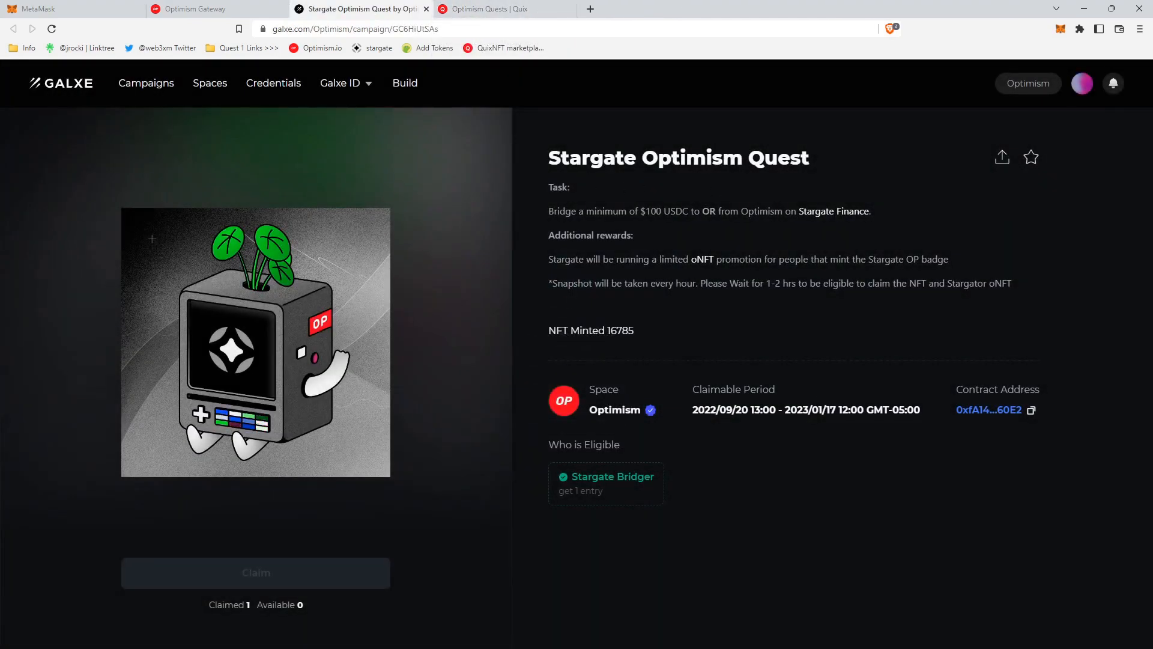
pyautogui.moveTo(589, 485)
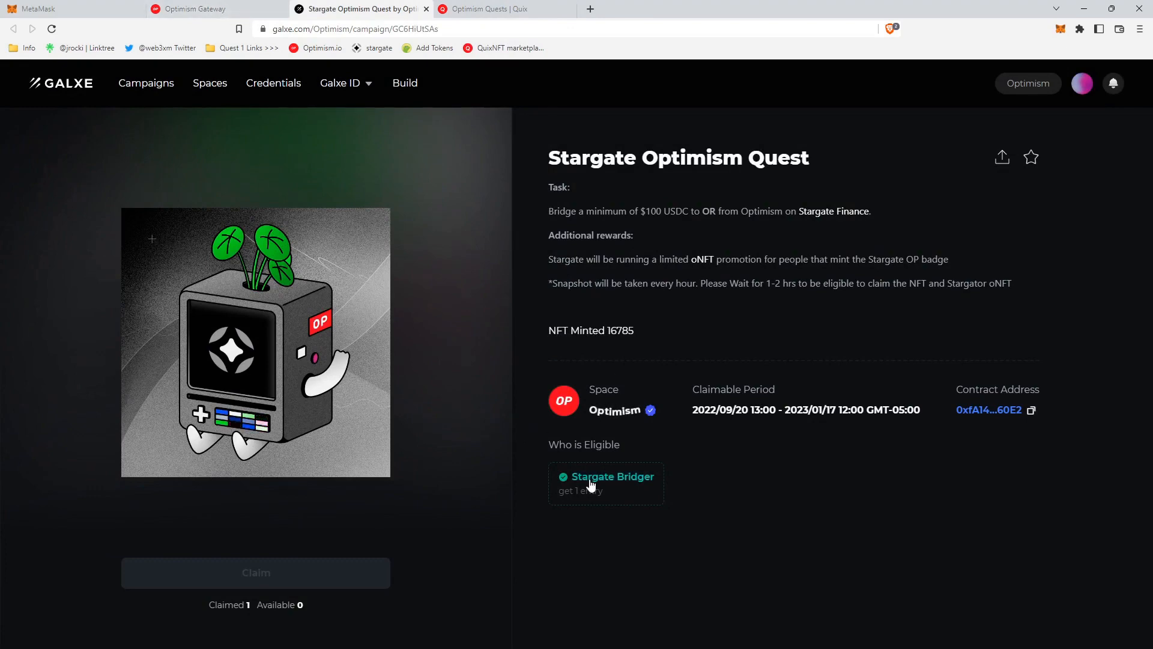
pyautogui.click(606, 482)
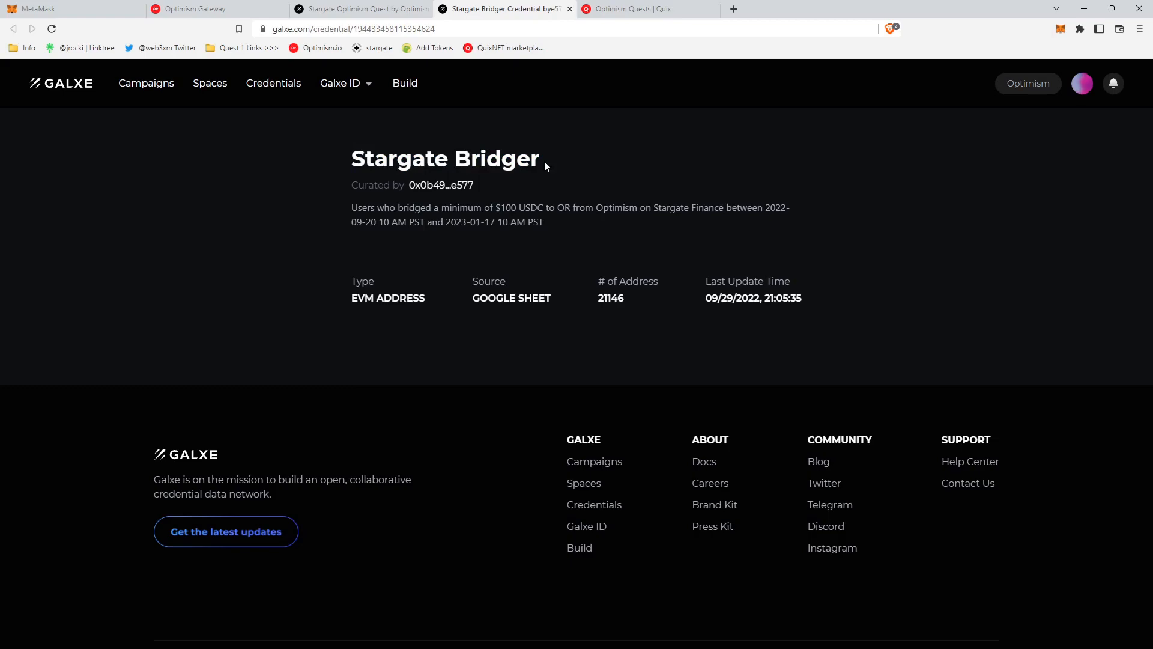
pyautogui.moveTo(653, 9)
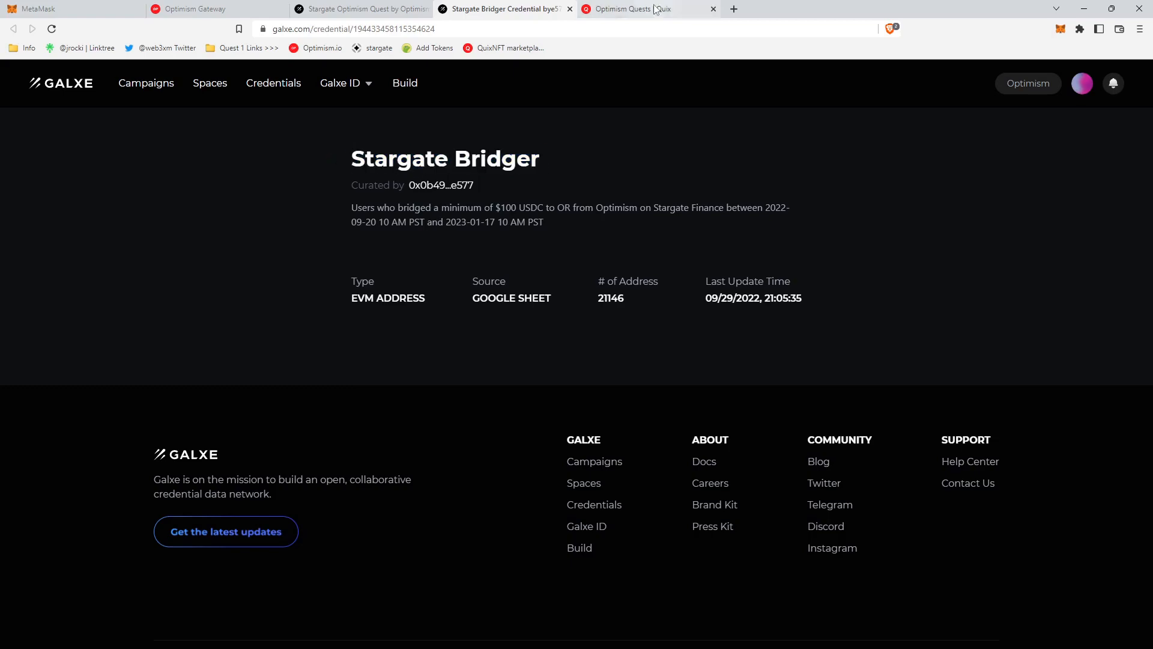
# Switch to the Quix Optimism Quests collection filtered to Stargate Op quest items.
pyautogui.click(629, 9)
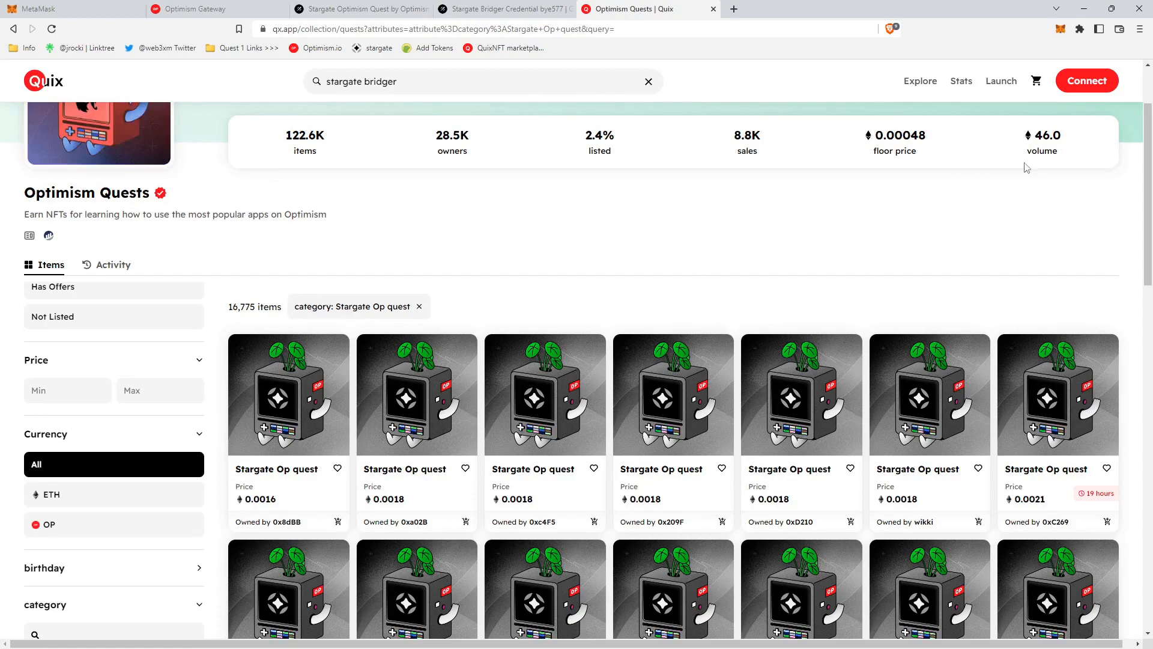
# Connect the MetaMask wallet to Quix and approve the connection in MetaMask.
pyautogui.click(1087, 81)
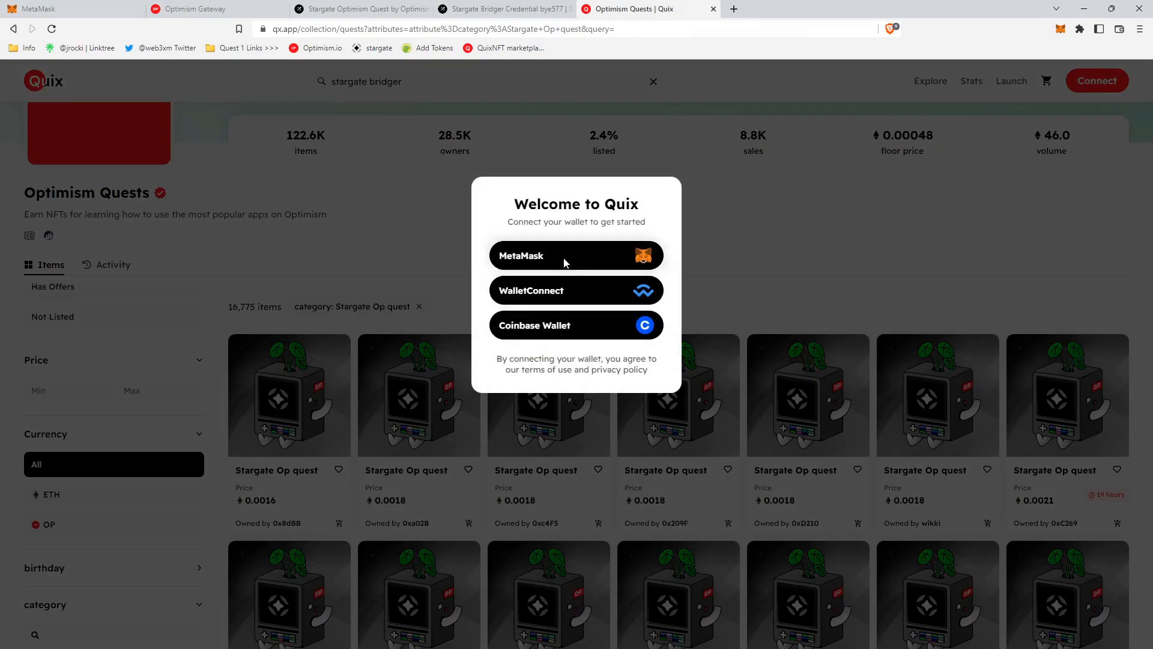
pyautogui.click(576, 255)
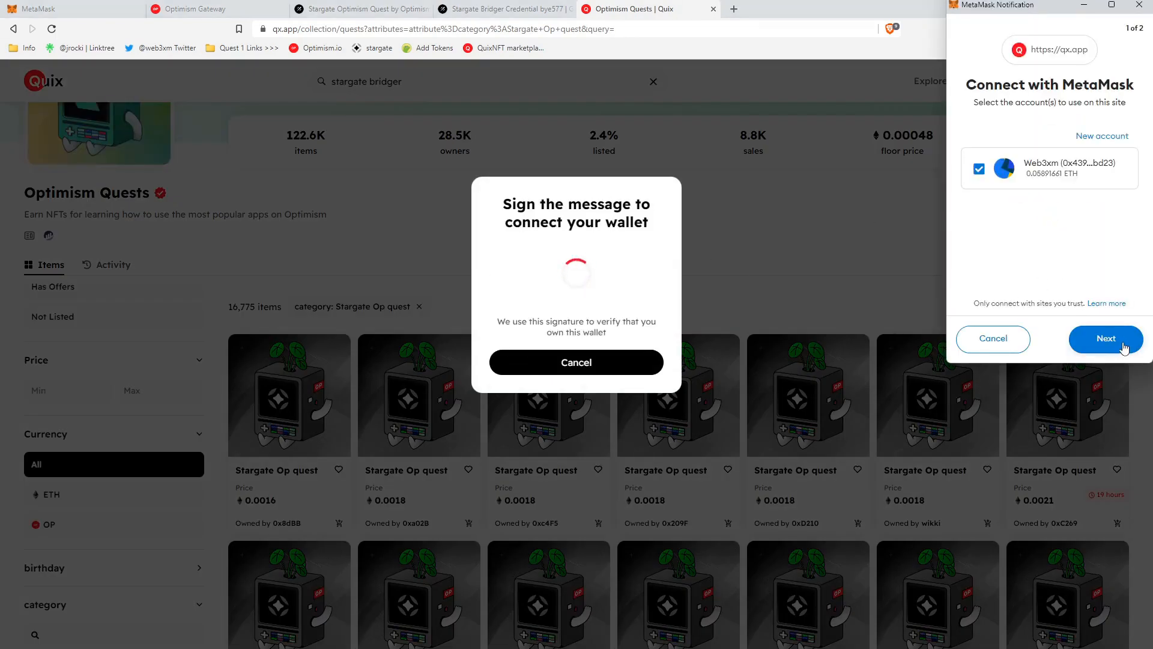
pyautogui.click(1104, 338)
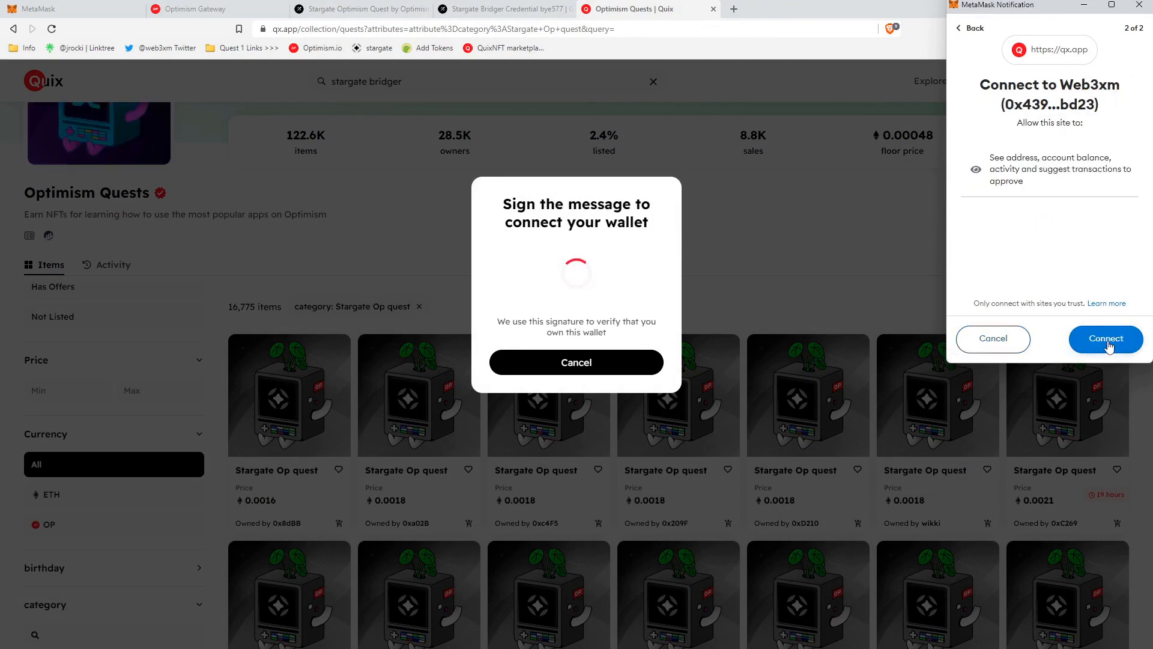
pyautogui.click(1105, 338)
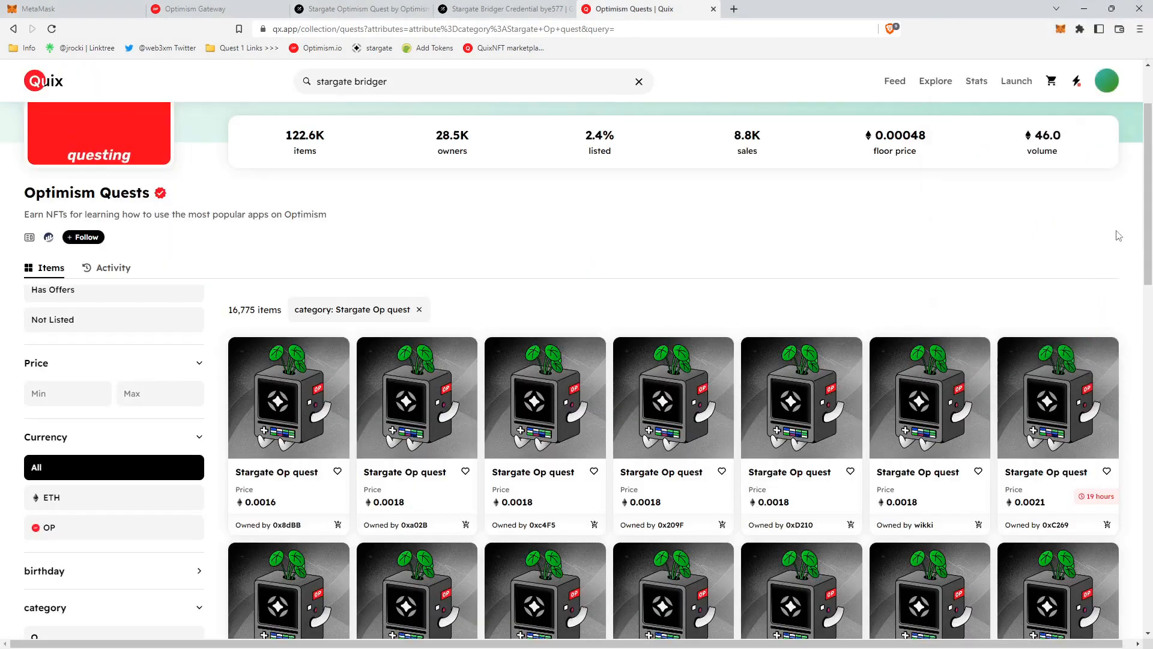
pyautogui.moveTo(304, 484)
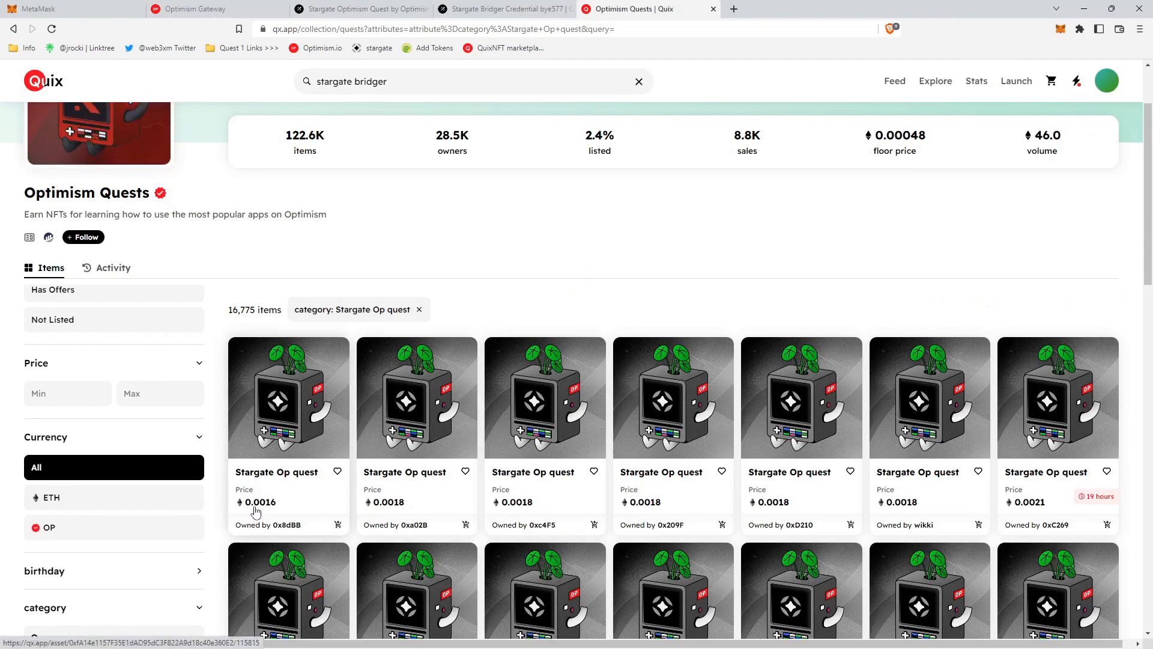
pyautogui.moveTo(292, 492)
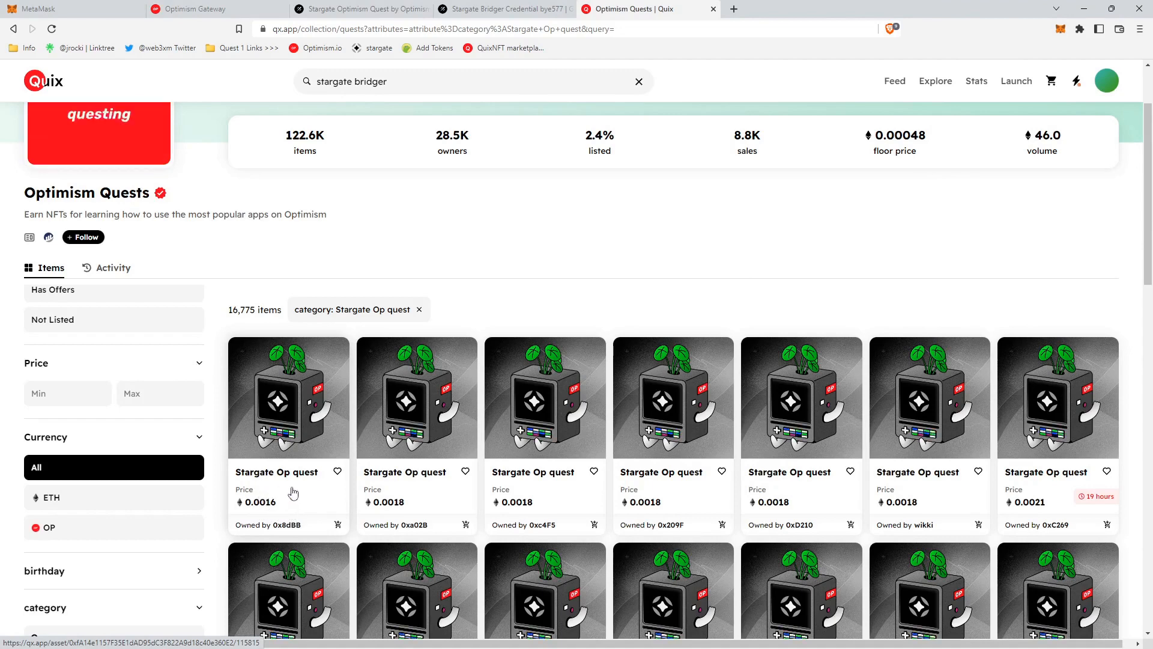
pyautogui.moveTo(505, 9)
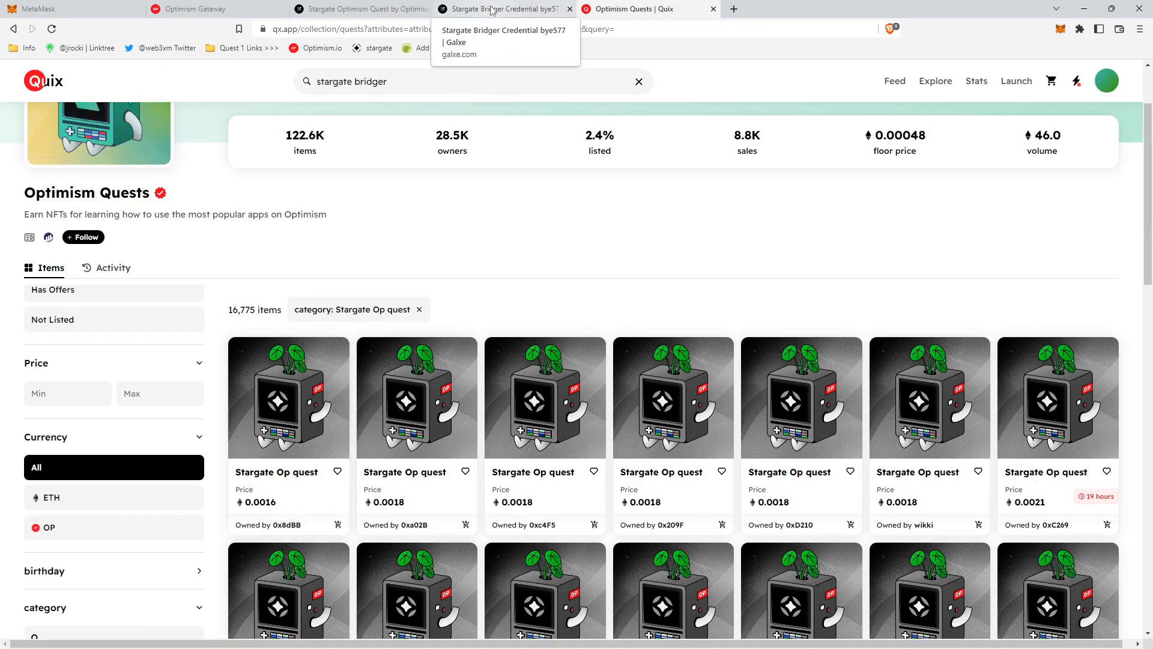